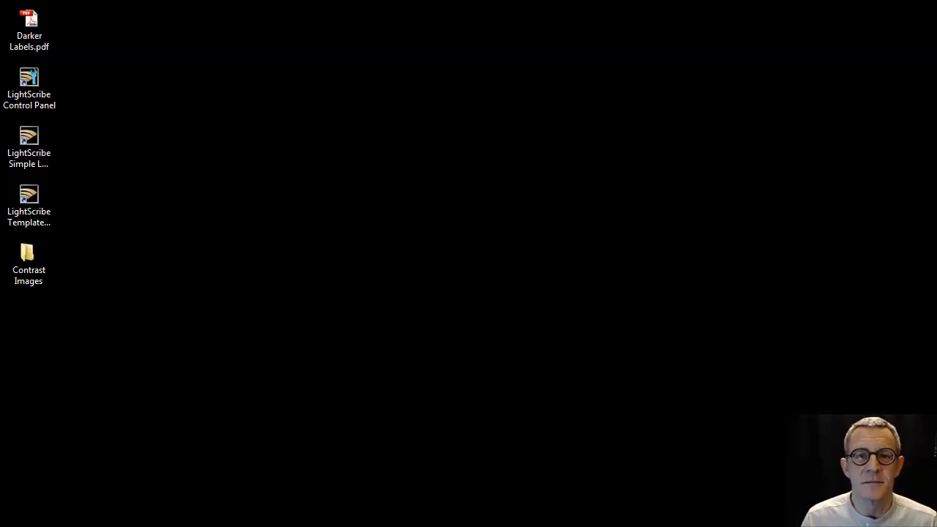
pyautogui.moveTo(52, 59)
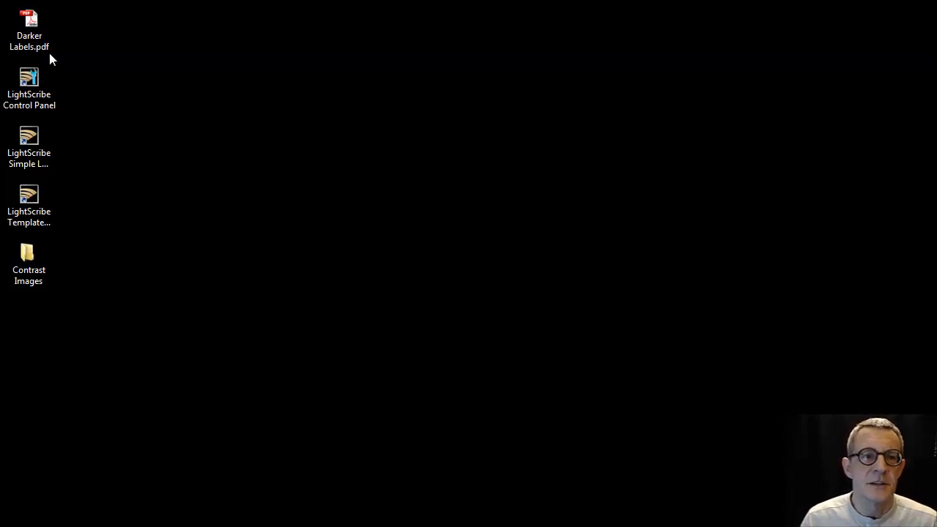
# - Open Darker Labels.pdf from the desktop to review the three darkening steps
pyautogui.doubleClick(29, 20)
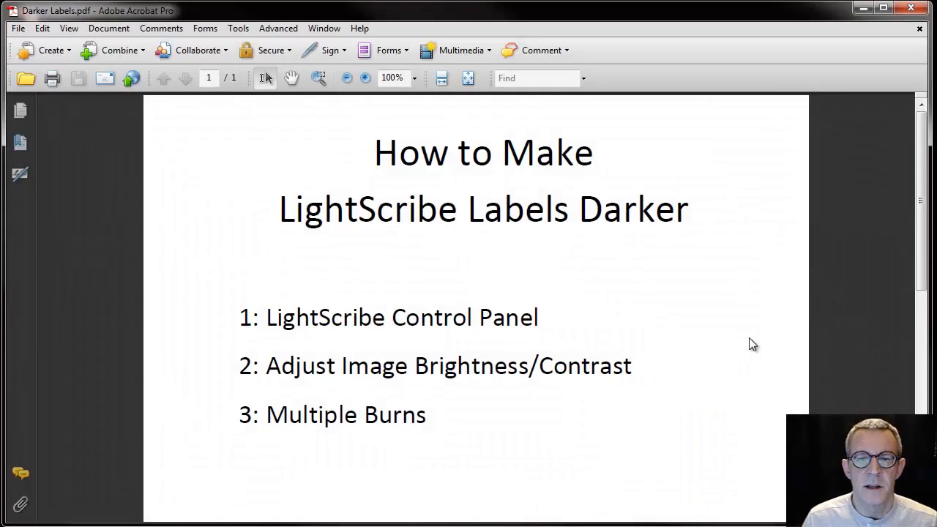
pyautogui.moveTo(295, 322)
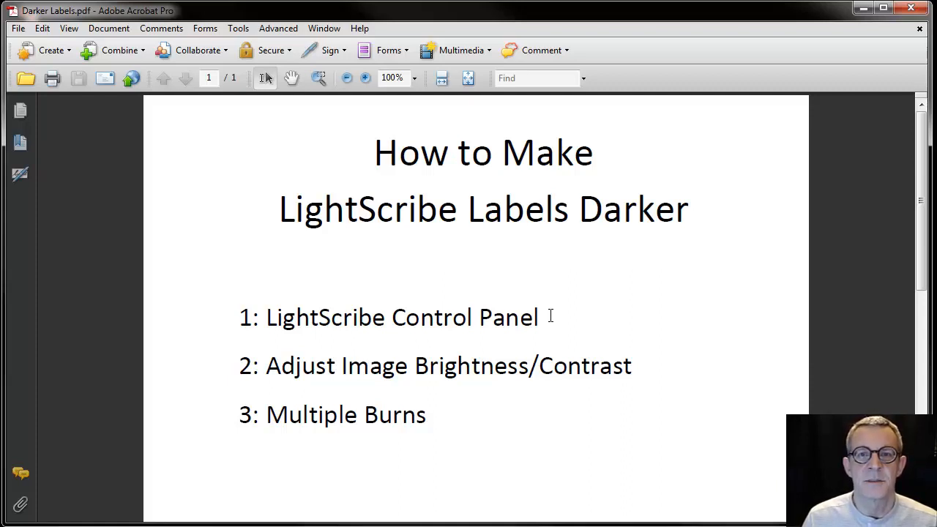
pyautogui.moveTo(141, 421)
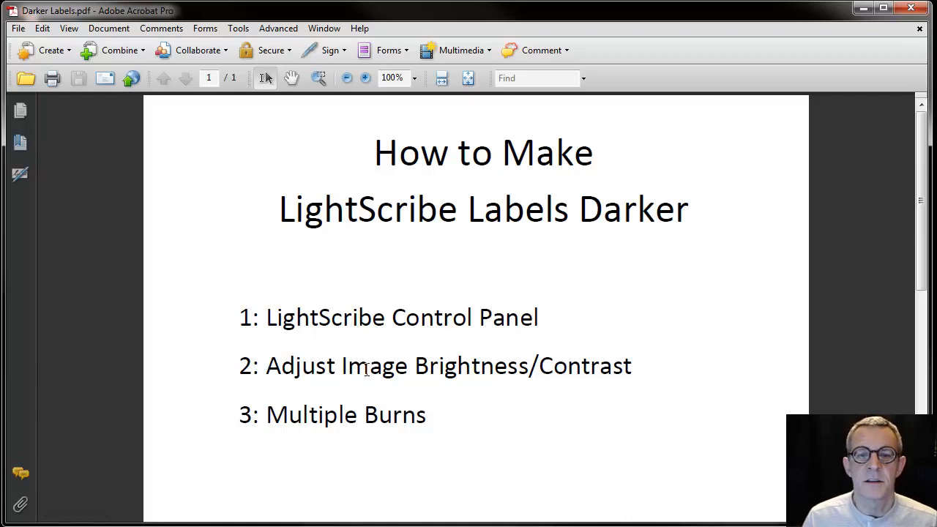
pyautogui.moveTo(477, 374)
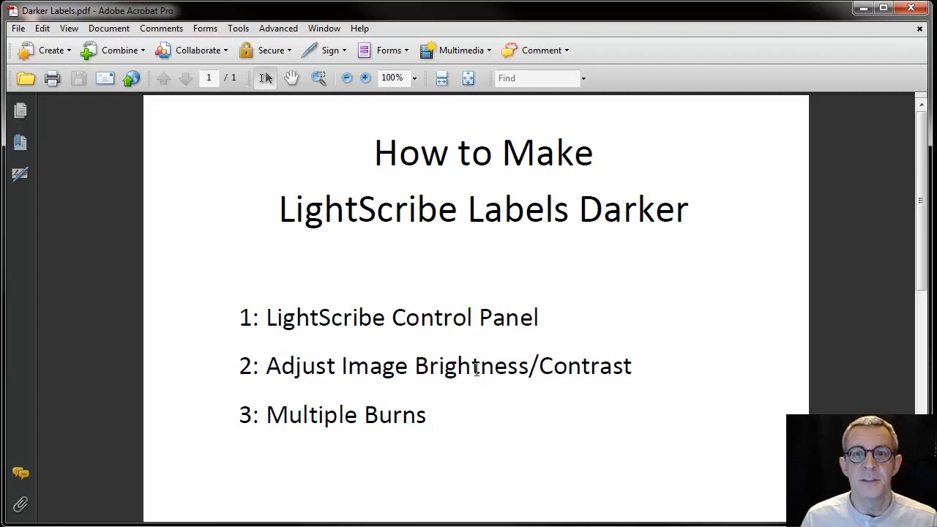
pyautogui.moveTo(335, 432)
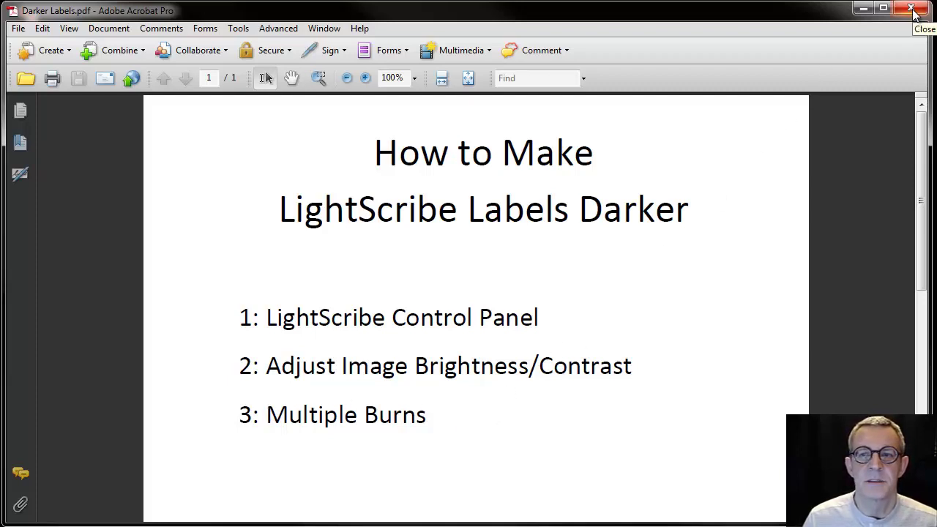
# - Close the PDF and launch LightScribe Control Panel to check Enhanced contrast is selected
pyautogui.click(909, 11)
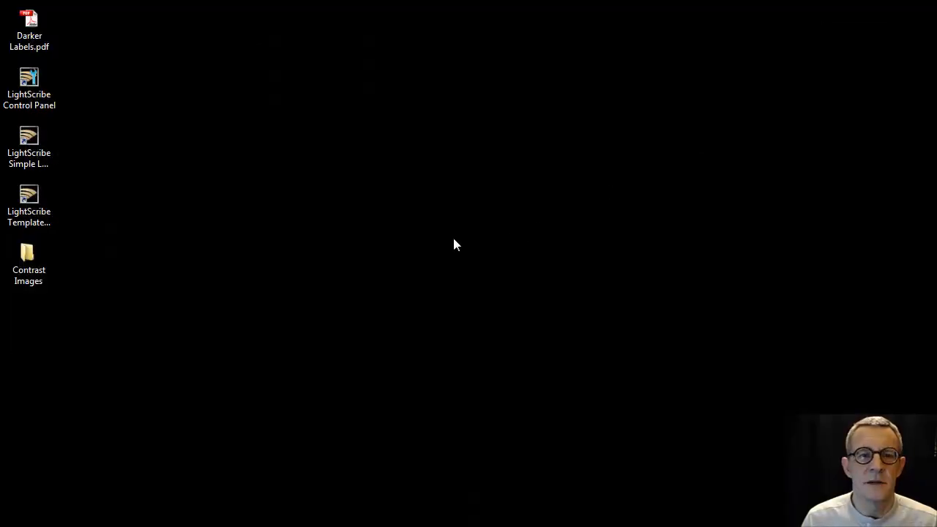
pyautogui.click(28, 79)
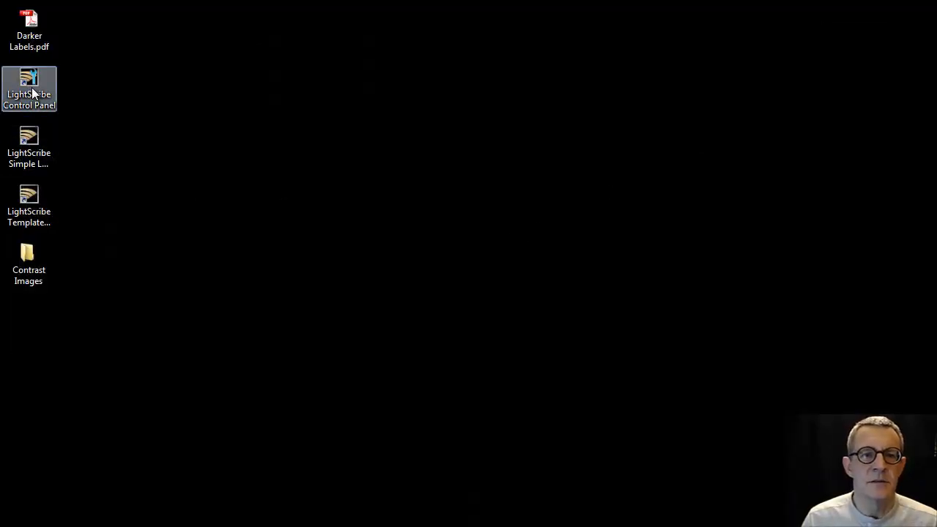
pyautogui.doubleClick(29, 80)
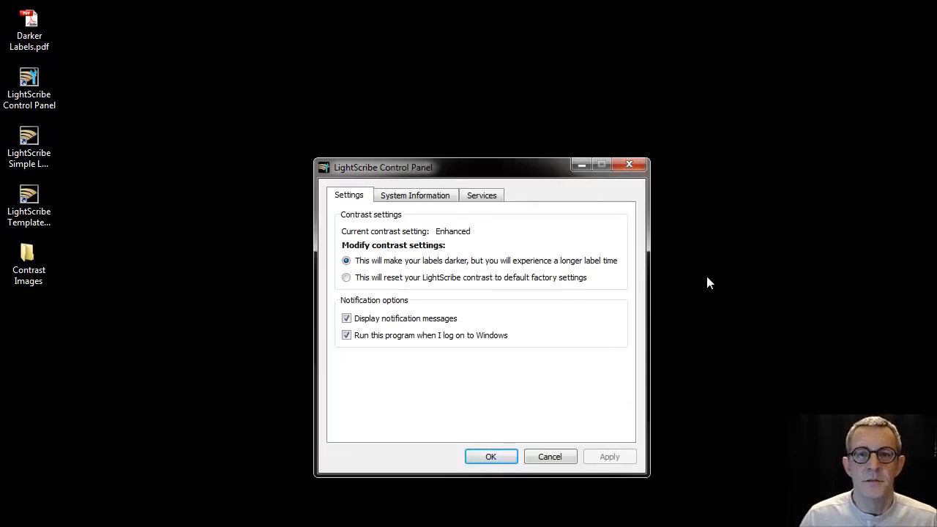
pyautogui.moveTo(592, 262)
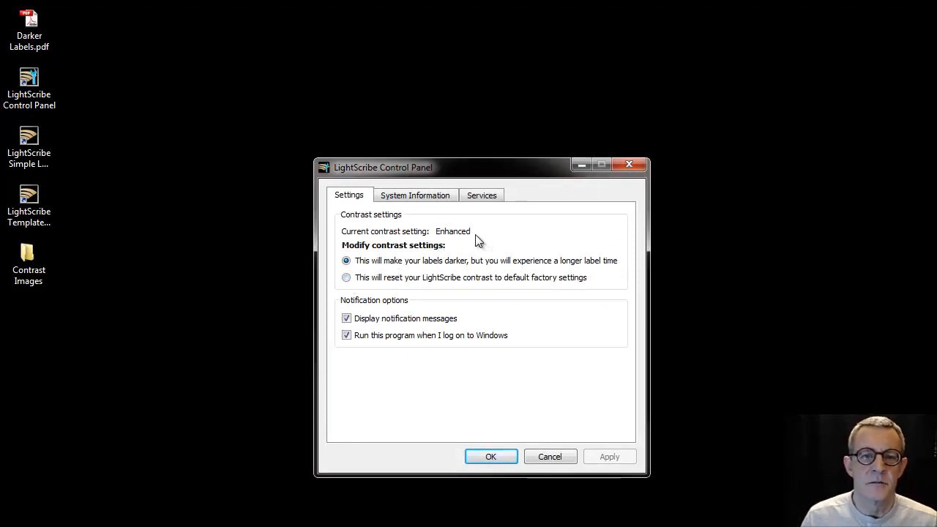
pyautogui.moveTo(356, 241)
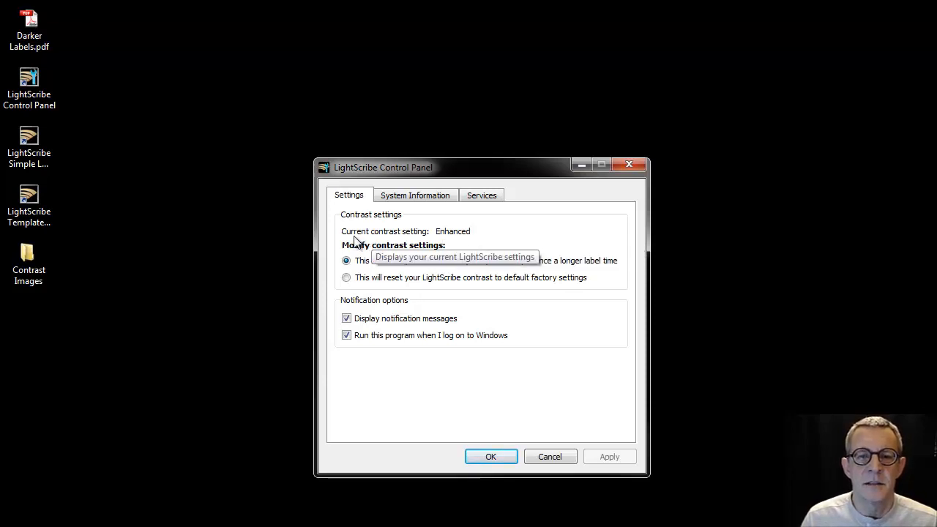
pyautogui.moveTo(364, 240)
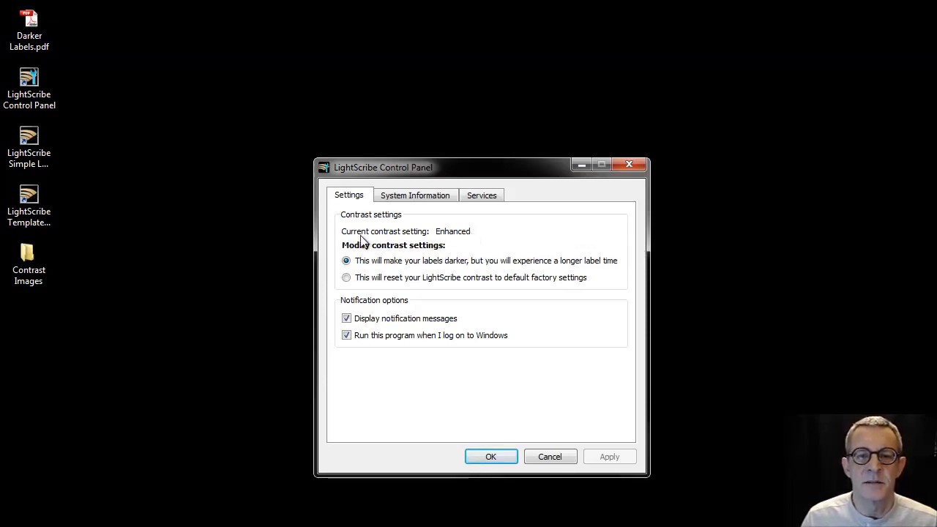
pyautogui.moveTo(434, 256)
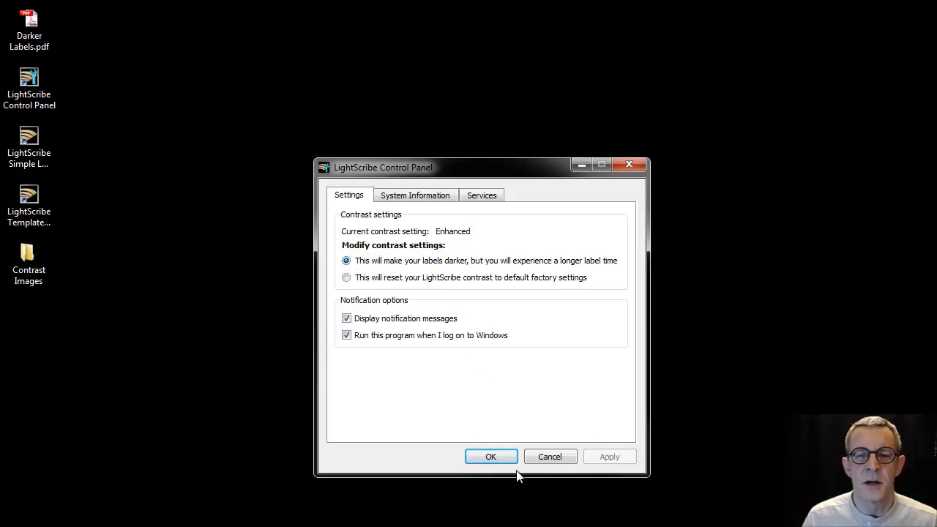
pyautogui.moveTo(619, 171)
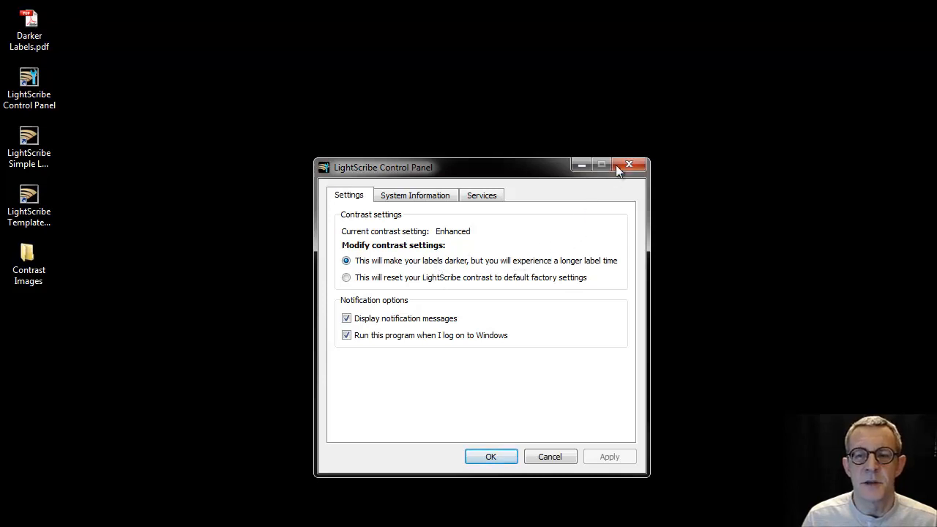
pyautogui.moveTo(628, 167)
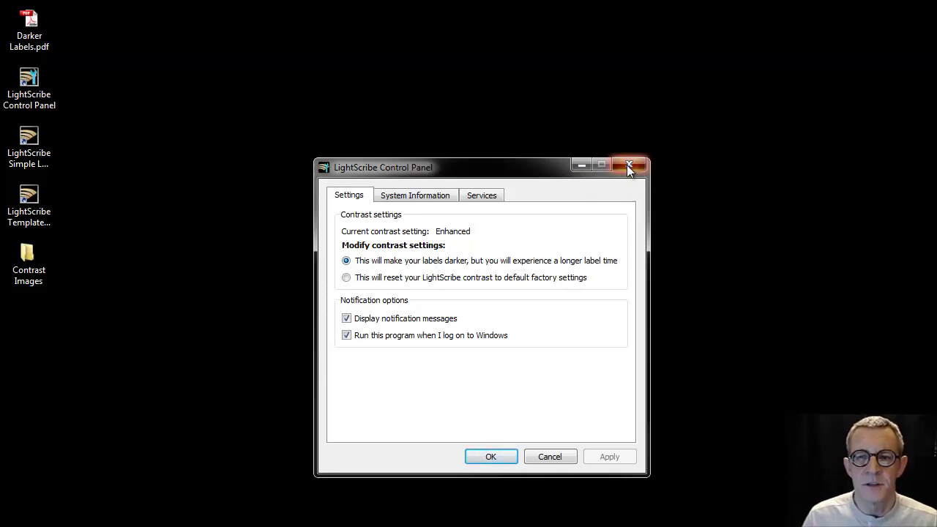
# - Close the LightScribe Control Panel contrast settings window
pyautogui.click(628, 167)
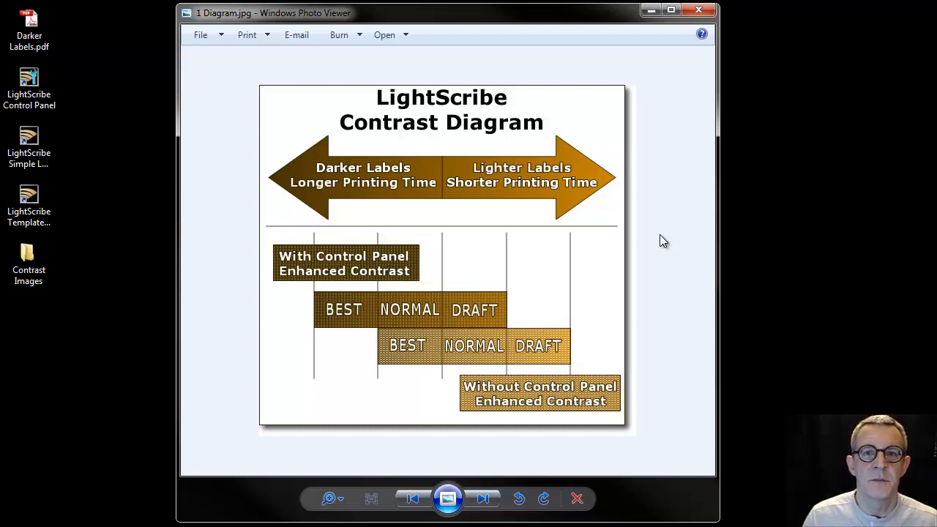
pyautogui.moveTo(397, 172)
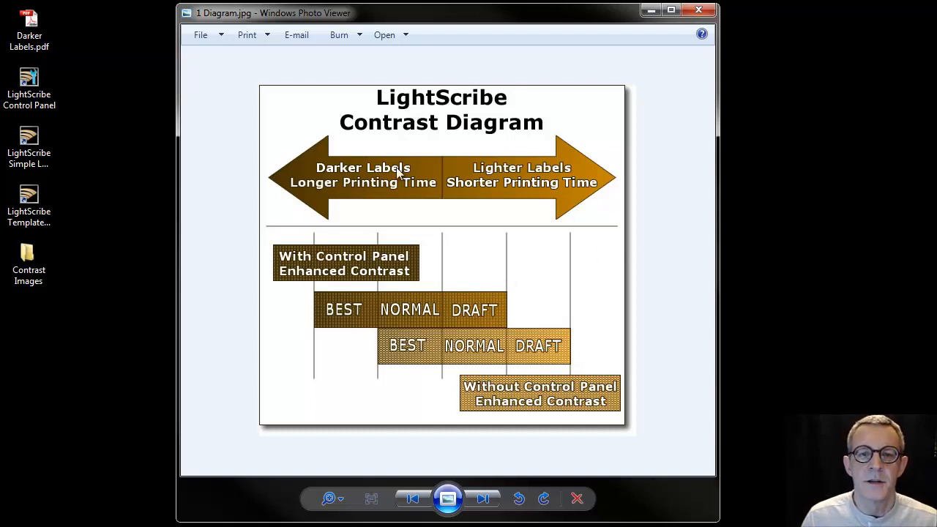
pyautogui.moveTo(420, 240)
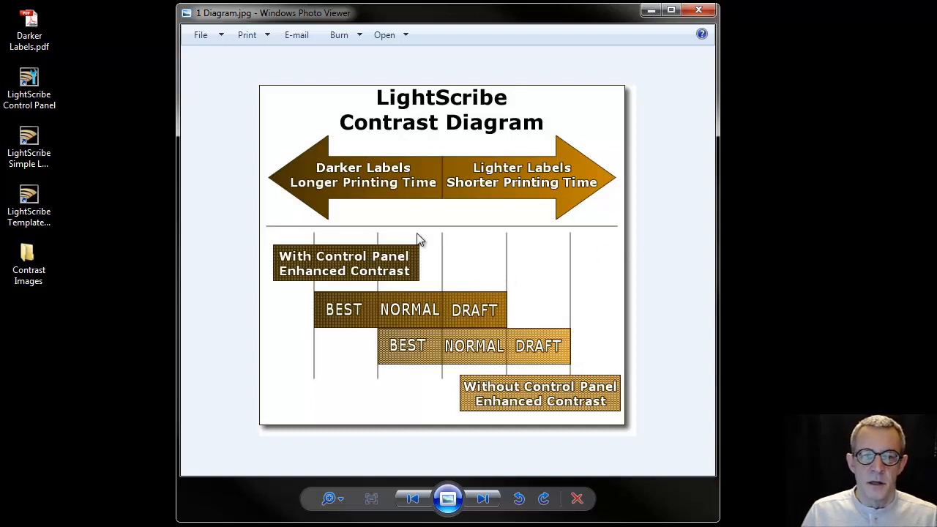
pyautogui.moveTo(428, 319)
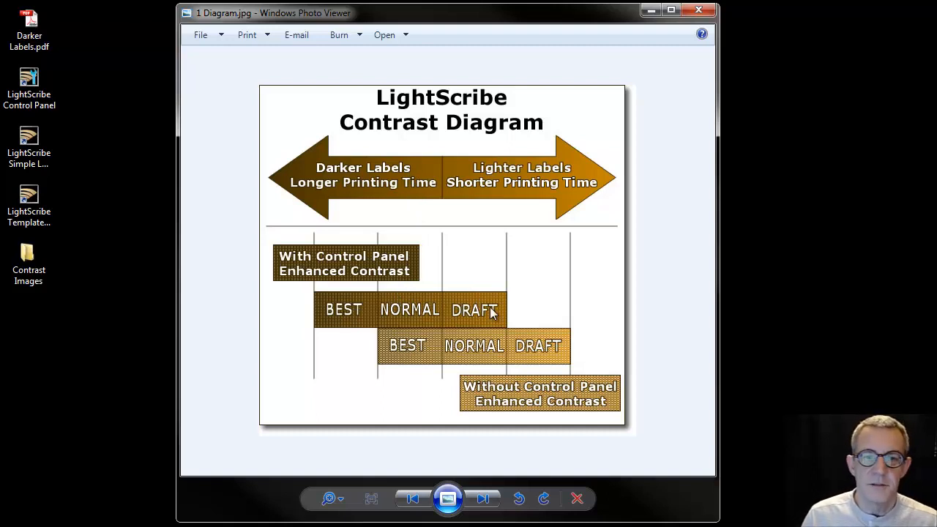
pyautogui.moveTo(400, 197)
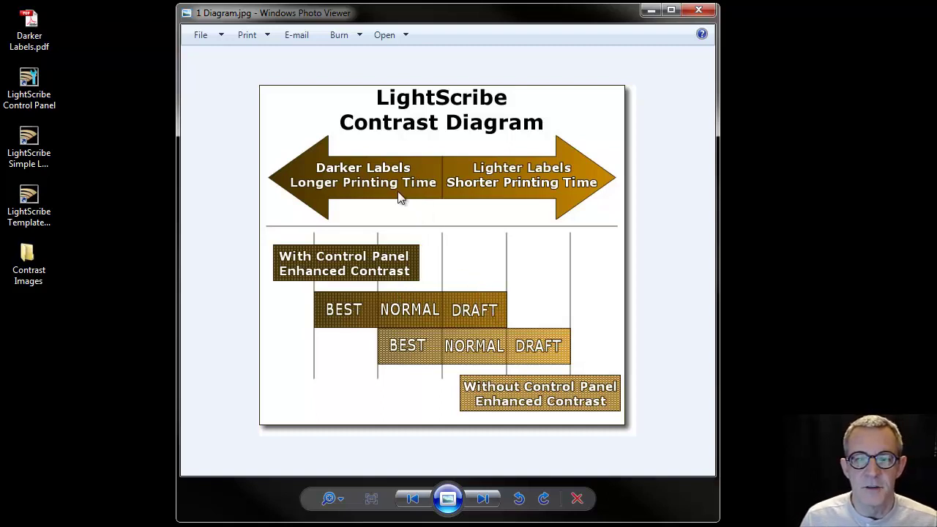
pyautogui.moveTo(399, 178)
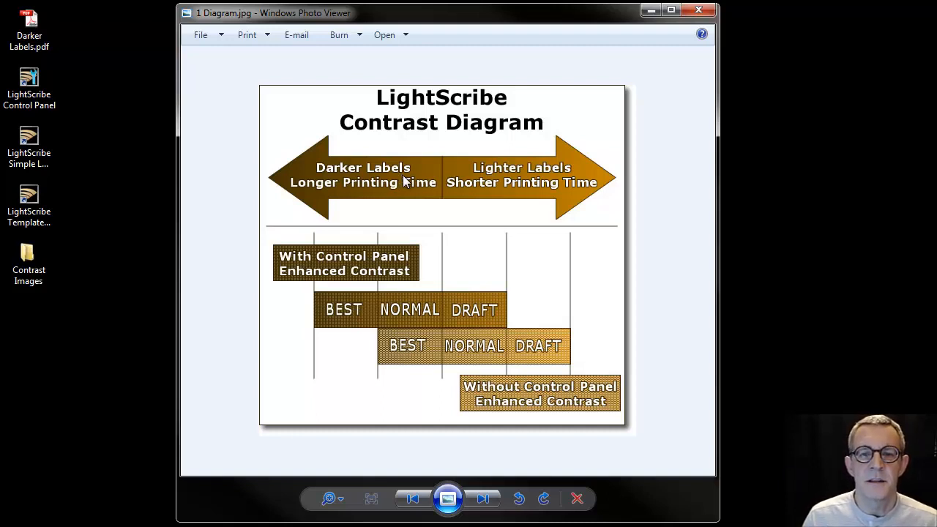
pyautogui.moveTo(408, 183)
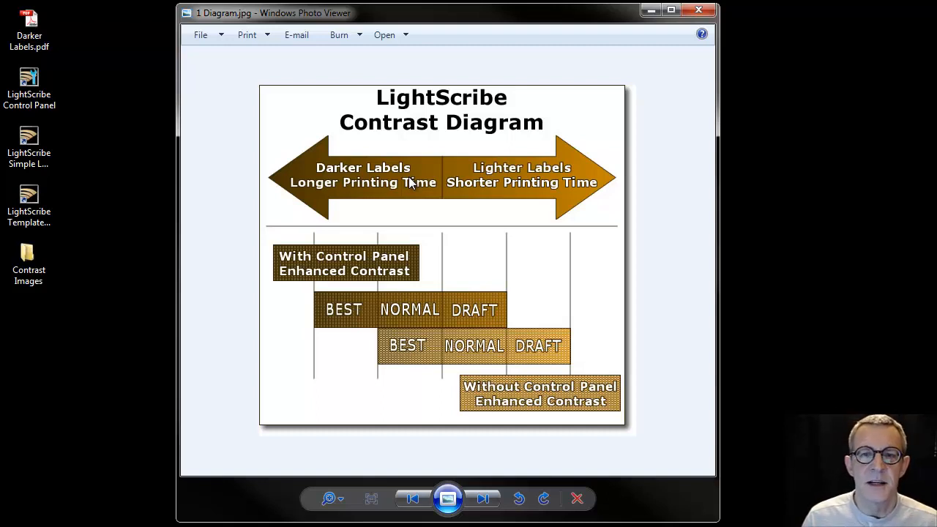
pyautogui.moveTo(700, 12)
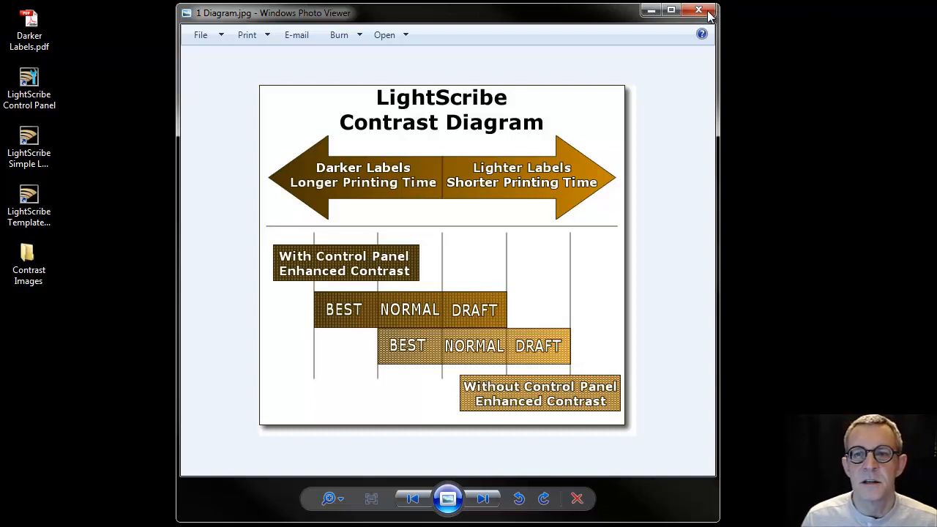
# - Close Photo Viewer, launch Template Labeler, apply the guitars-and-drums template, and go to Preview and Print
pyautogui.click(698, 10)
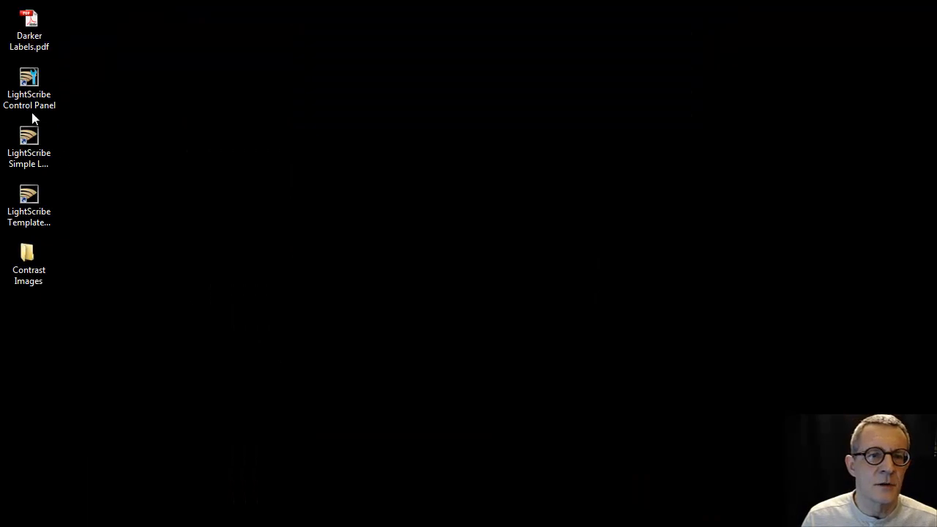
pyautogui.doubleClick(29, 201)
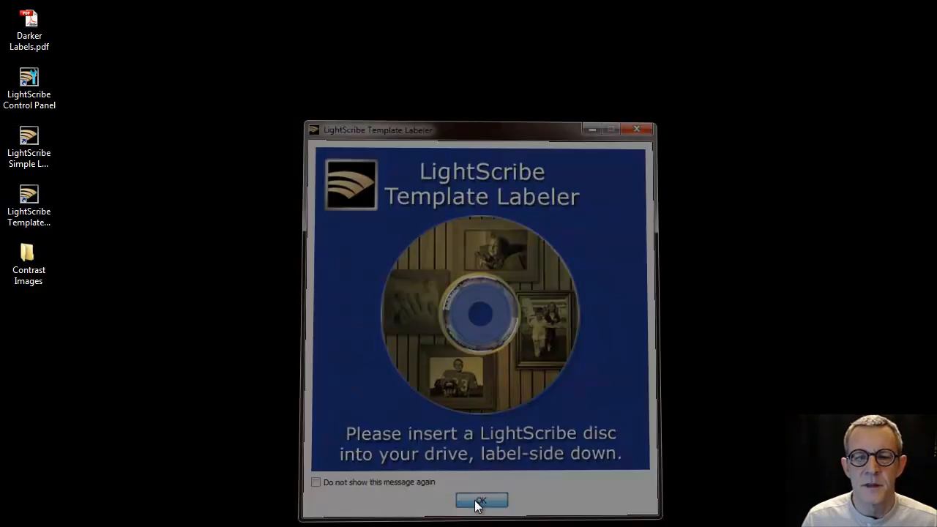
pyautogui.click(479, 499)
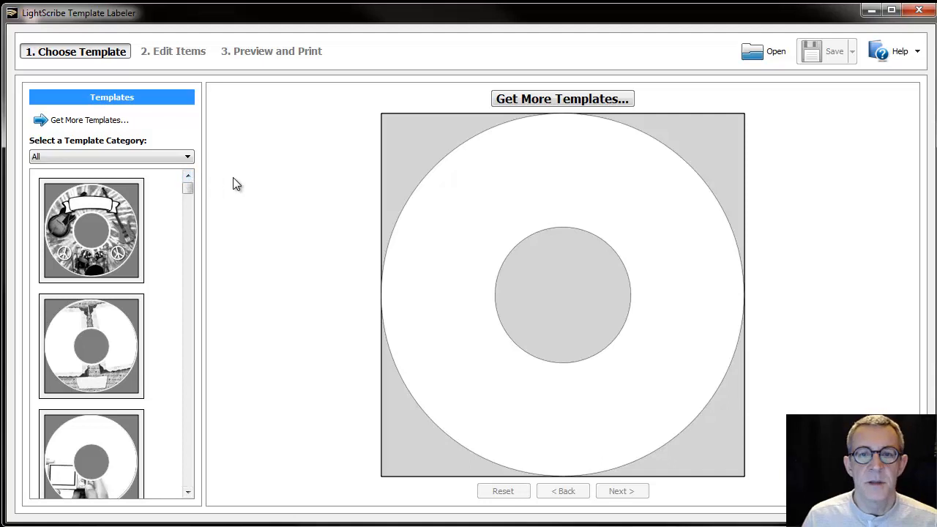
pyautogui.moveTo(213, 54)
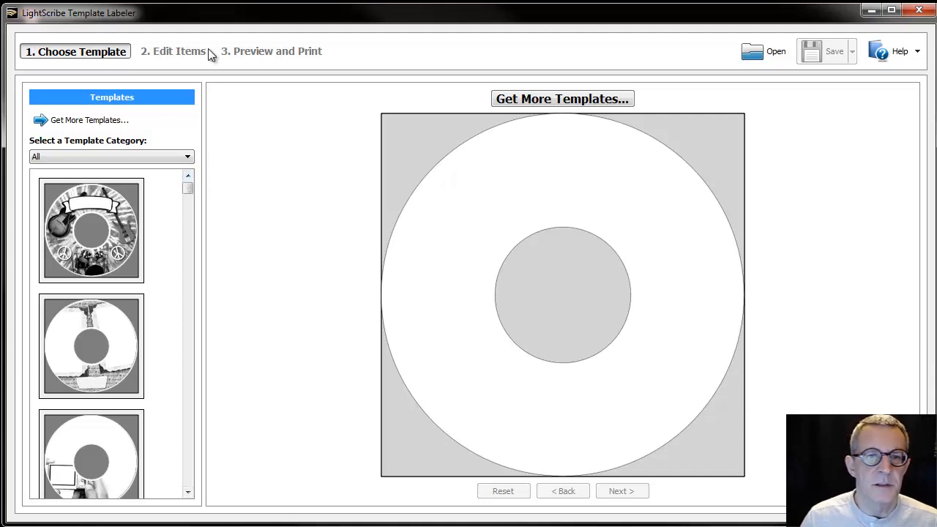
pyautogui.click(90, 230)
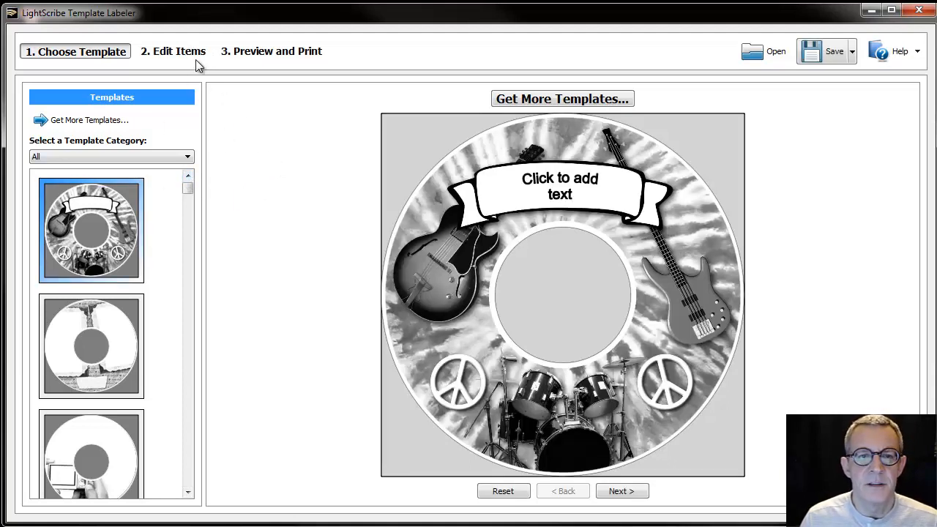
pyautogui.click(270, 52)
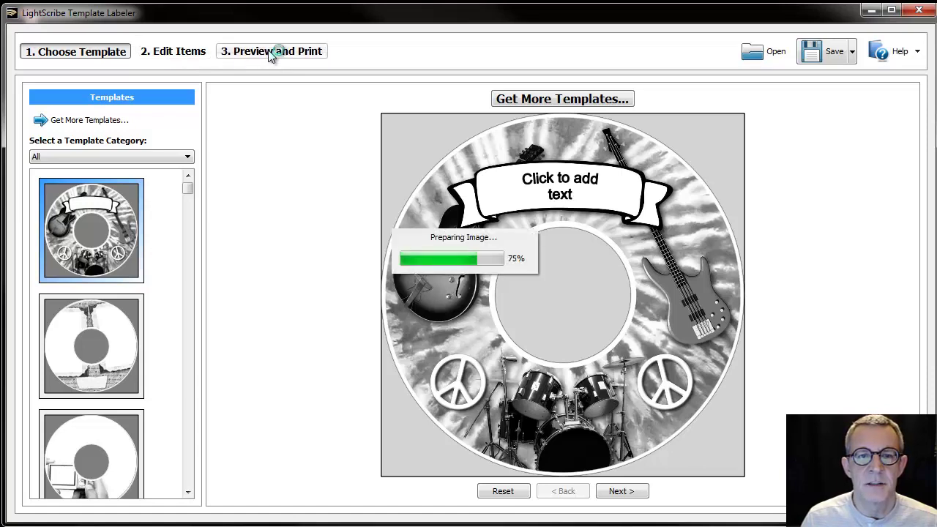
# - Compare the Draft and Normal contrast levels, then set contrast to Best (about 29 minutes)
pyautogui.click(271, 51)
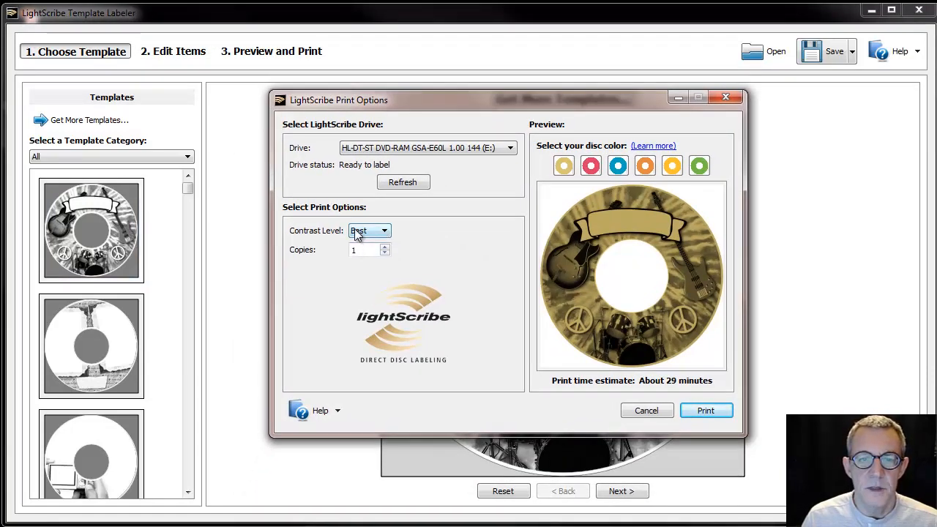
pyautogui.click(382, 230)
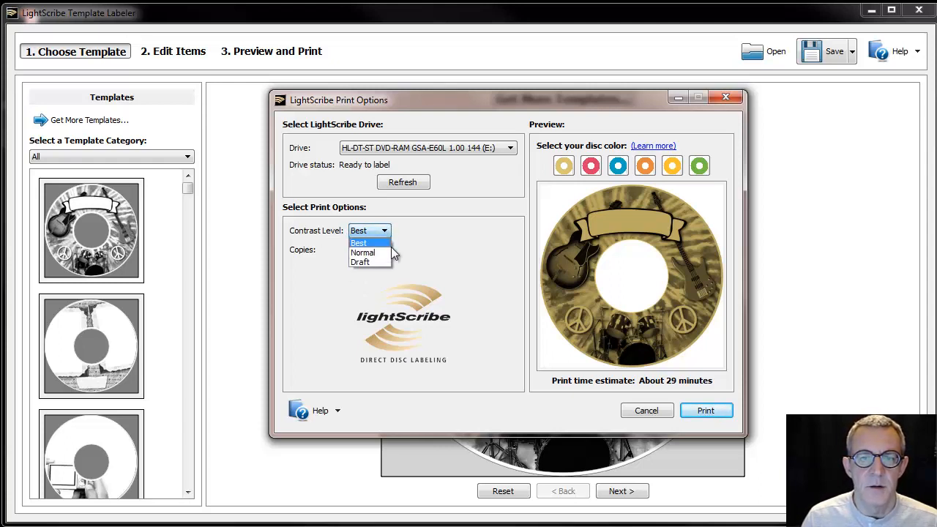
pyautogui.click(362, 262)
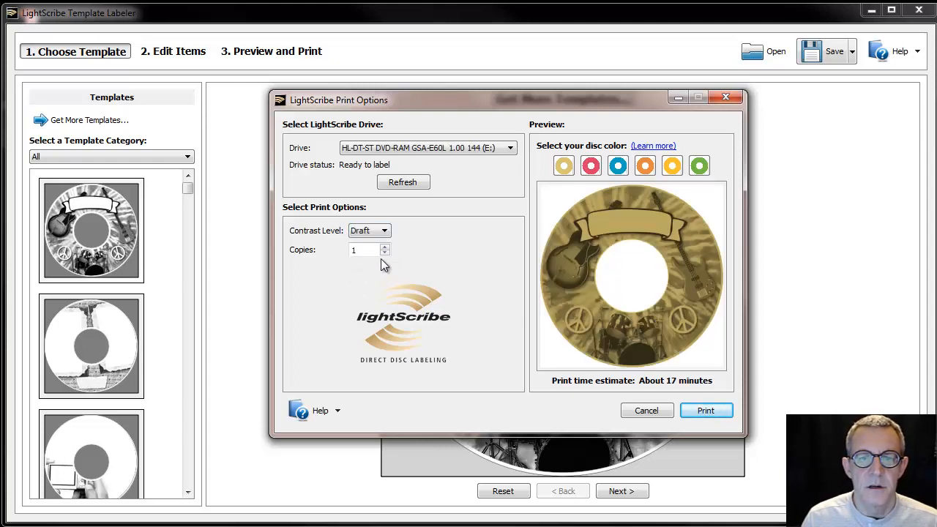
pyautogui.moveTo(648, 337)
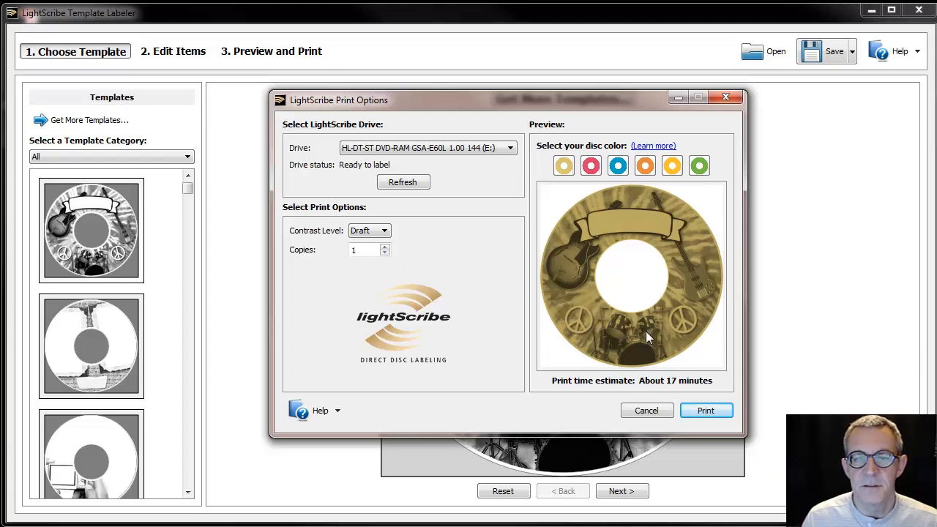
pyautogui.click(384, 229)
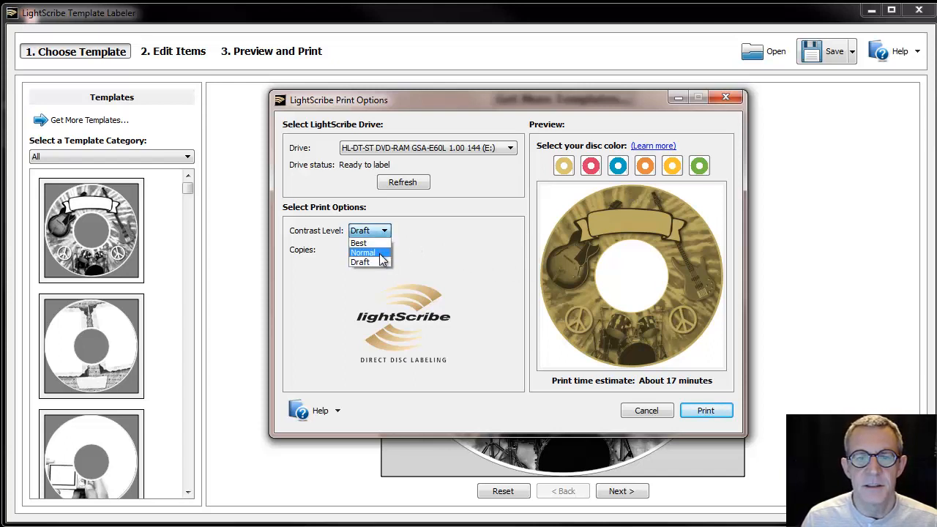
pyautogui.click(363, 252)
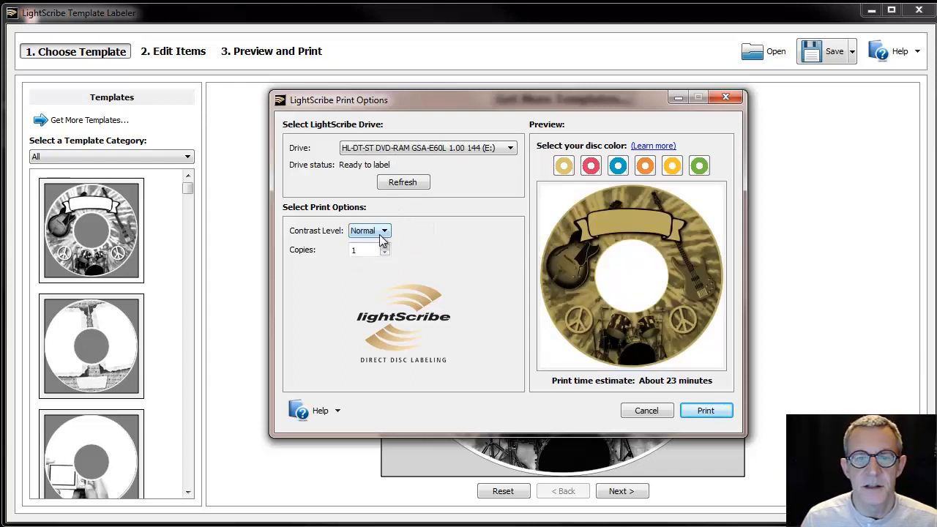
pyautogui.click(383, 230)
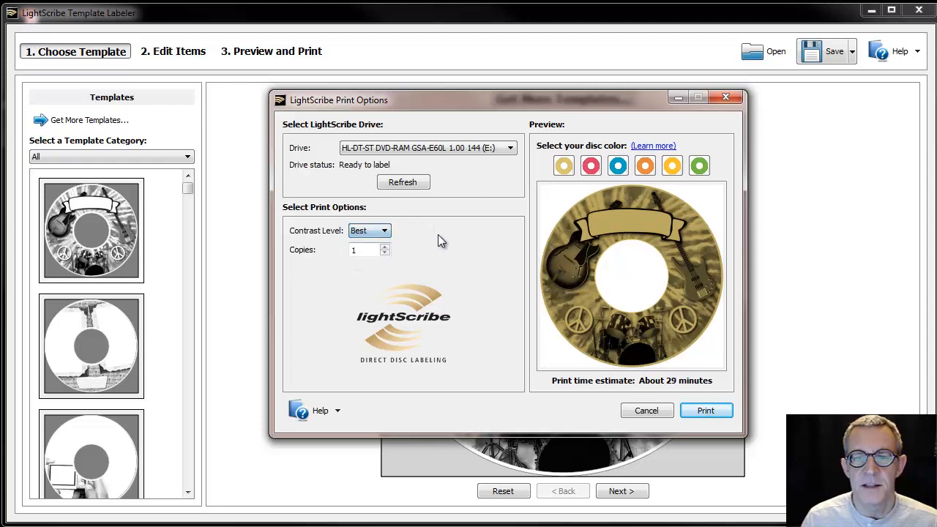
pyautogui.moveTo(466, 265)
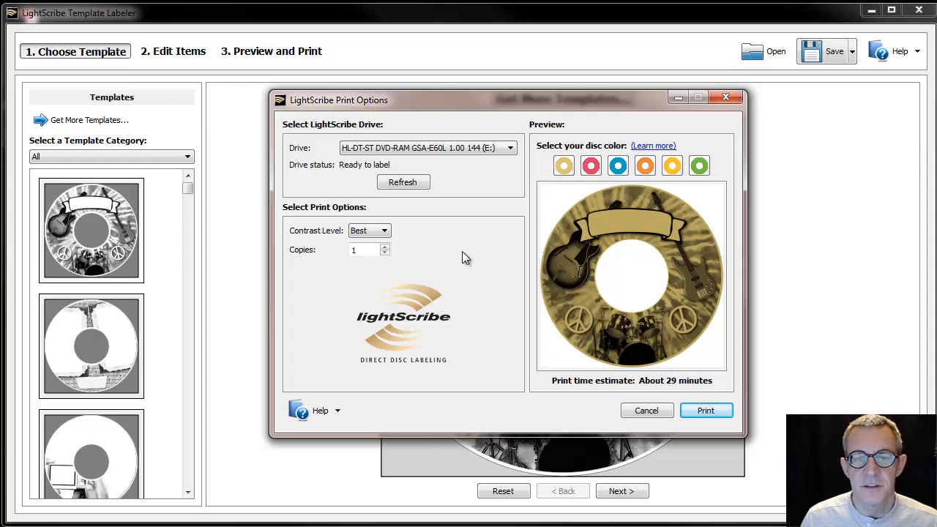
pyautogui.click(385, 230)
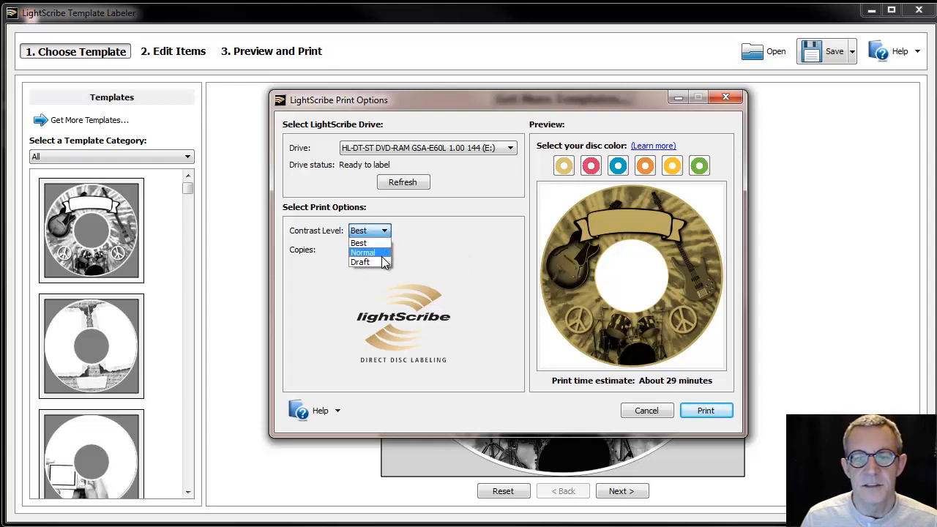
pyautogui.click(363, 253)
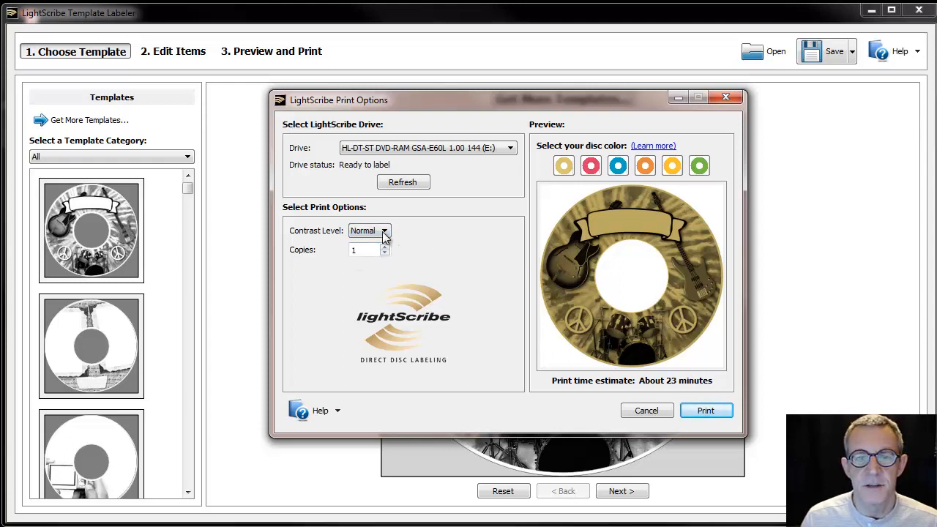
pyautogui.click(384, 229)
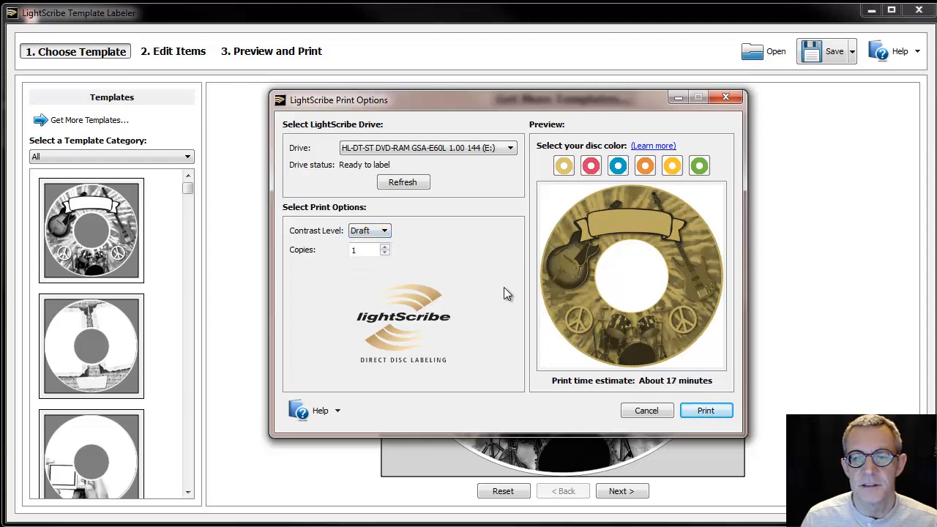
pyautogui.click(383, 230)
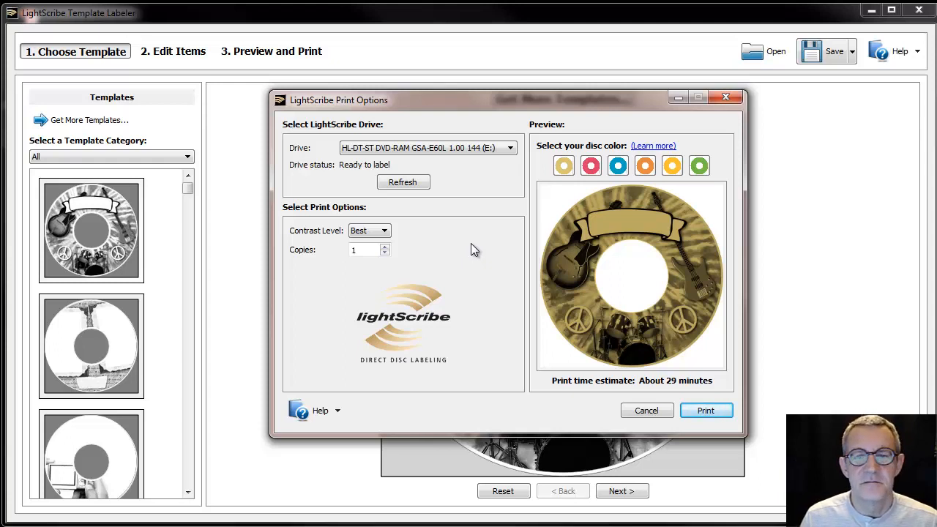
pyautogui.moveTo(533, 199)
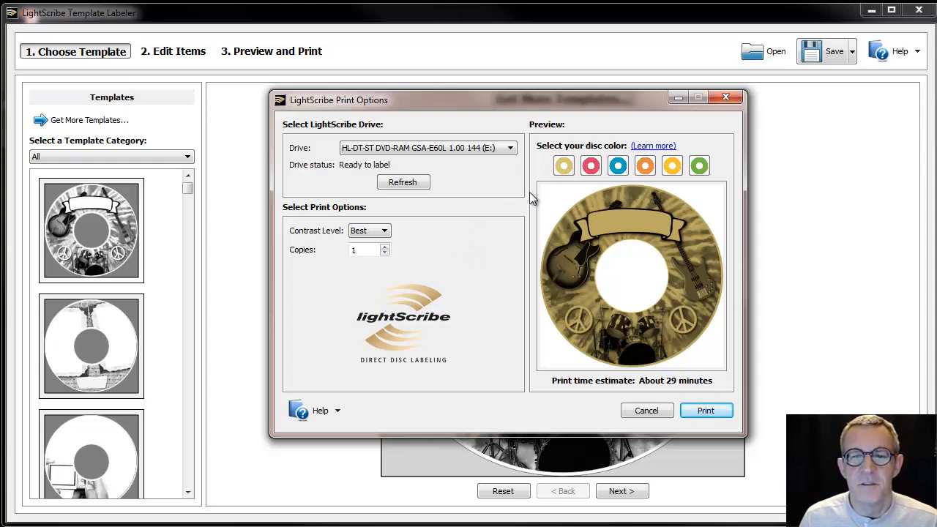
pyautogui.moveTo(463, 284)
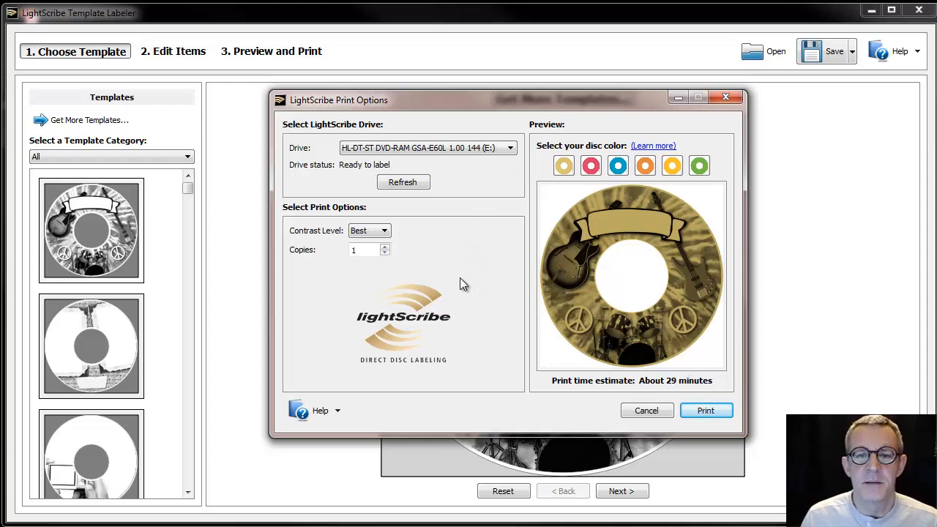
pyautogui.moveTo(725, 97)
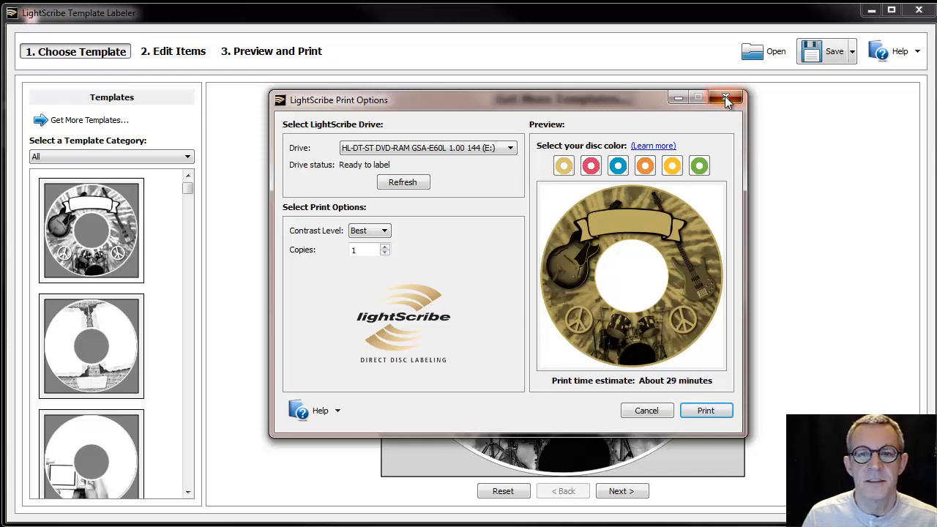
# - Close the print options and reopen Darker Labels.pdf in Acrobat
pyautogui.click(726, 97)
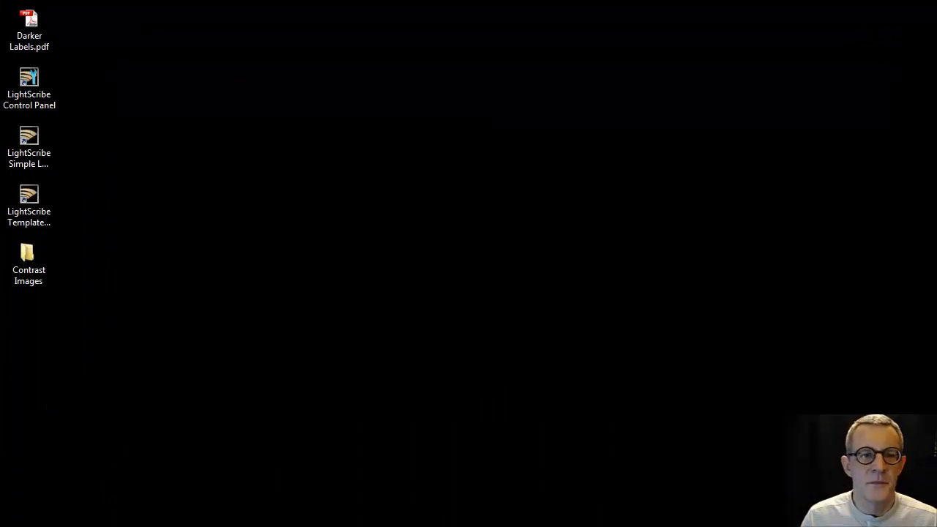
pyautogui.doubleClick(29, 21)
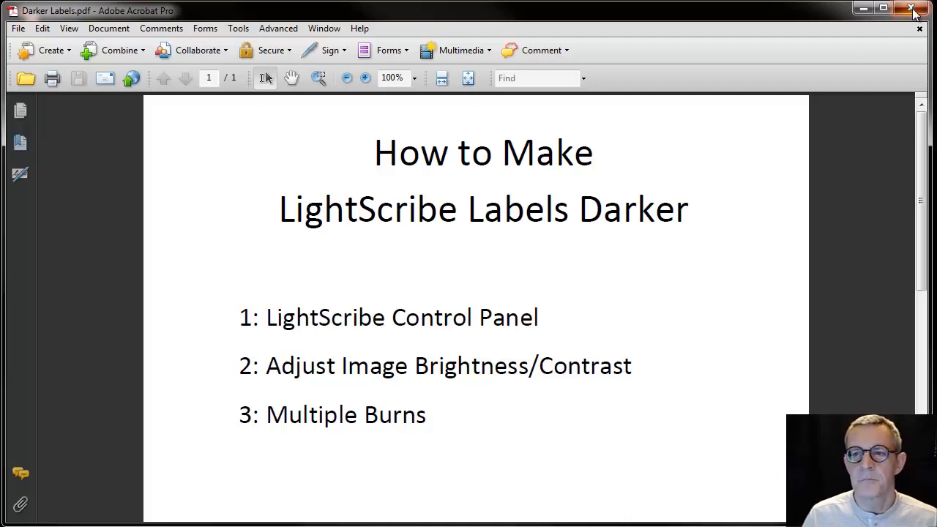
# - Close the Darker Labels PDF in Acrobat
pyautogui.click(909, 10)
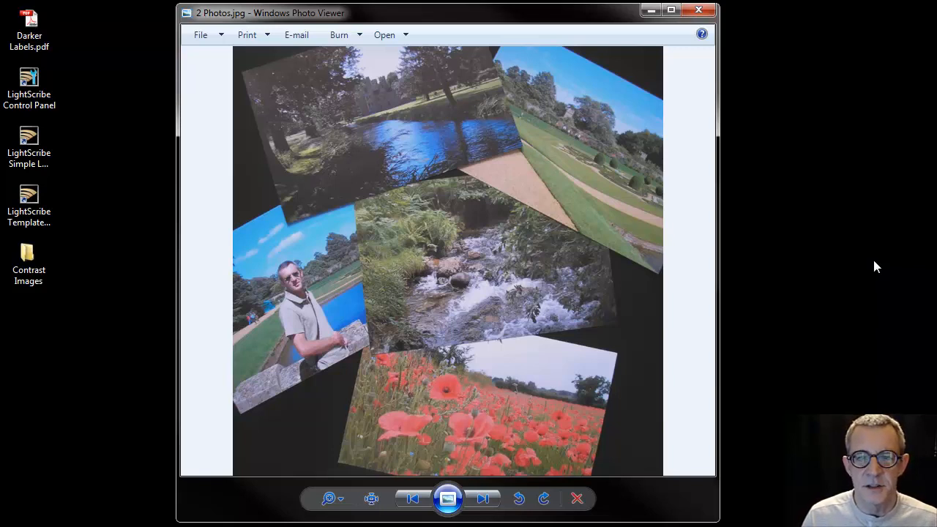
pyautogui.moveTo(870, 270)
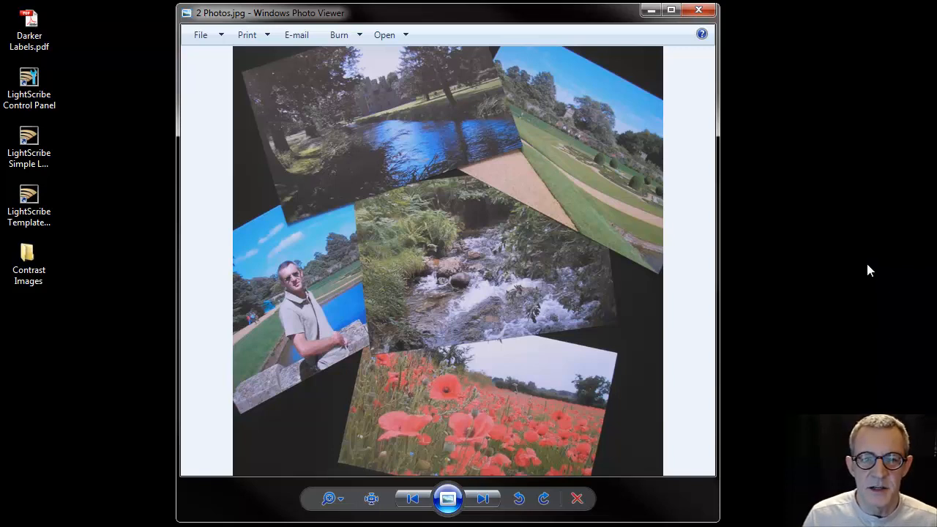
pyautogui.moveTo(336, 384)
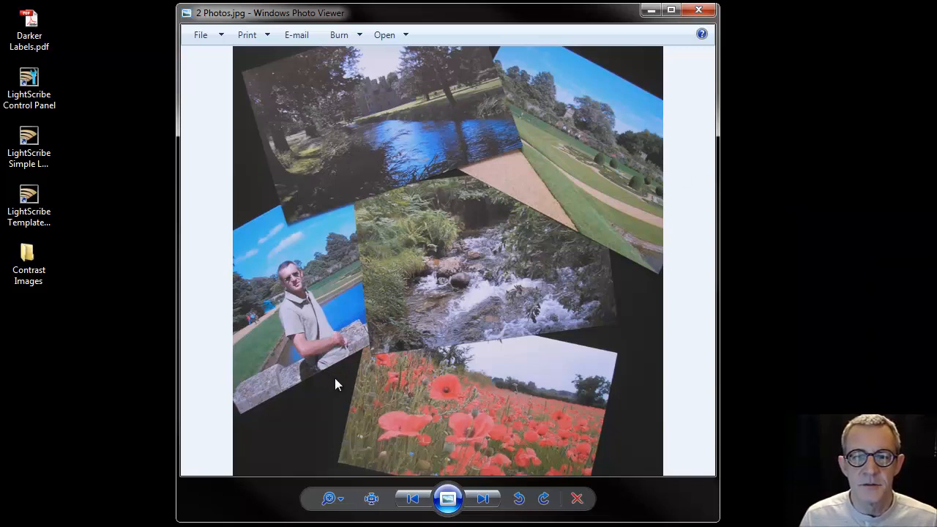
pyautogui.moveTo(326, 154)
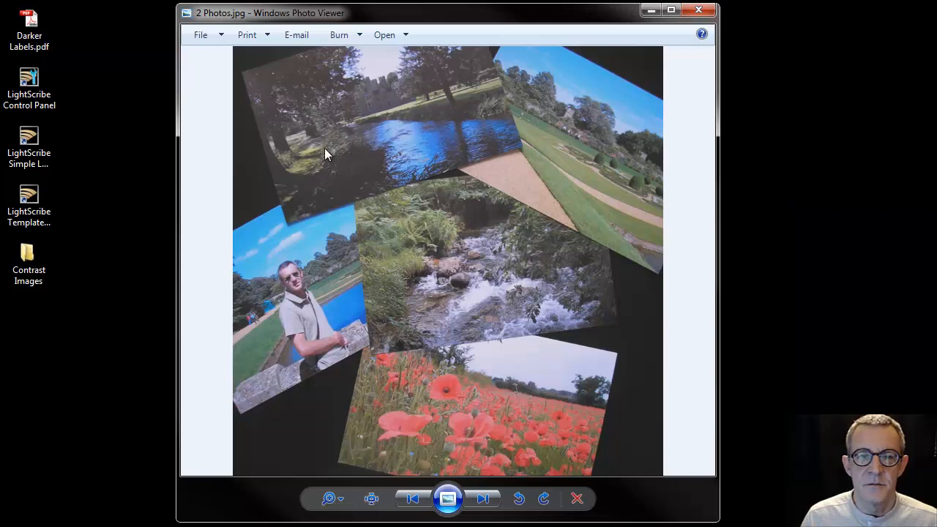
pyautogui.moveTo(487, 130)
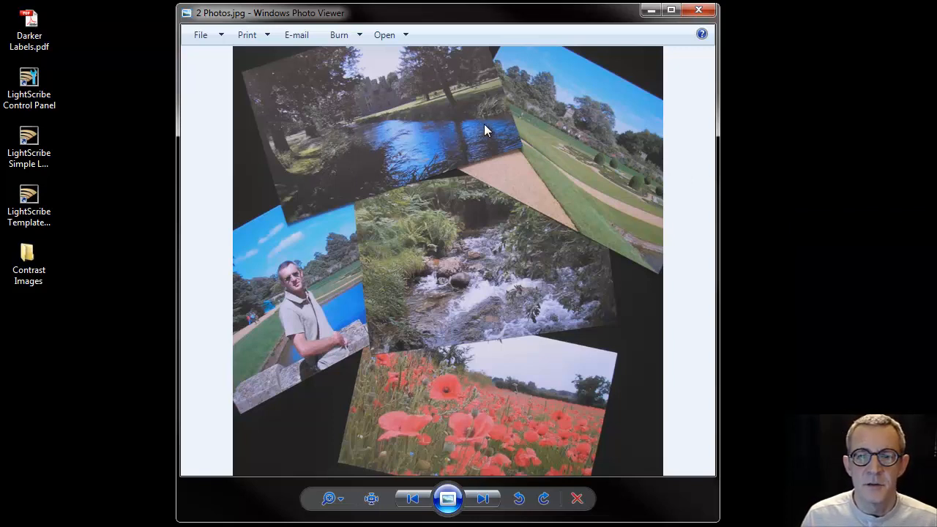
pyautogui.moveTo(348, 176)
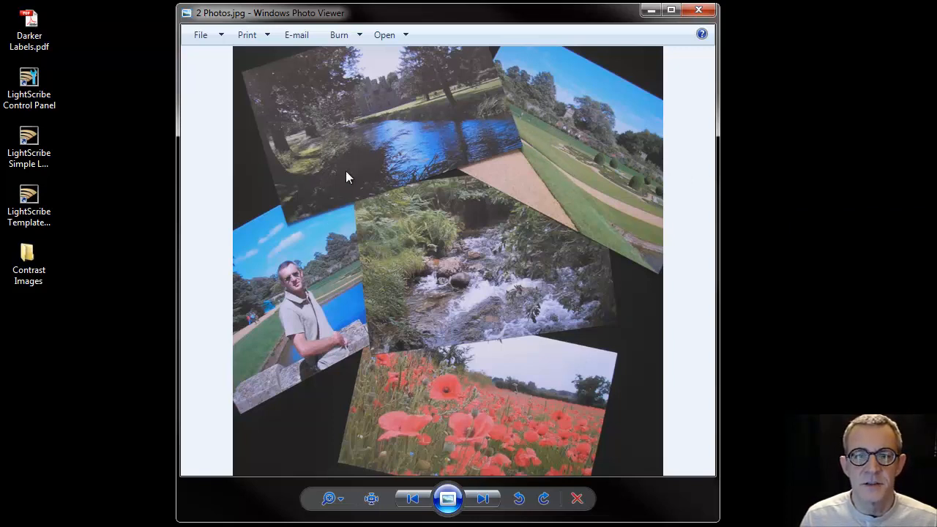
pyautogui.moveTo(439, 432)
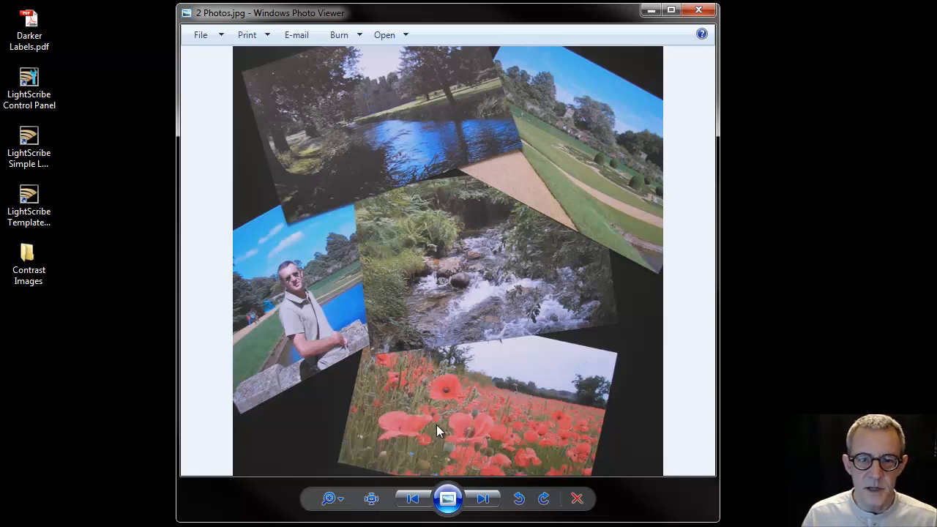
pyautogui.moveTo(497, 172)
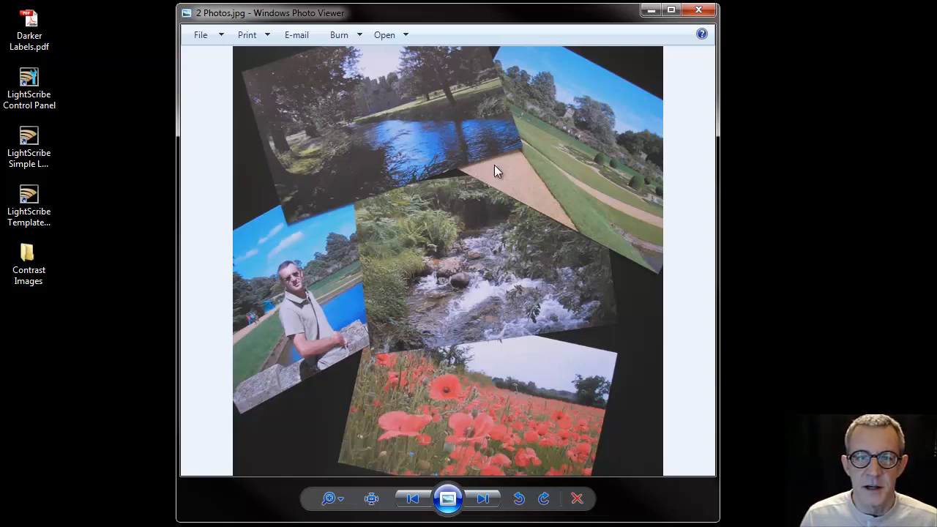
pyautogui.moveTo(556, 318)
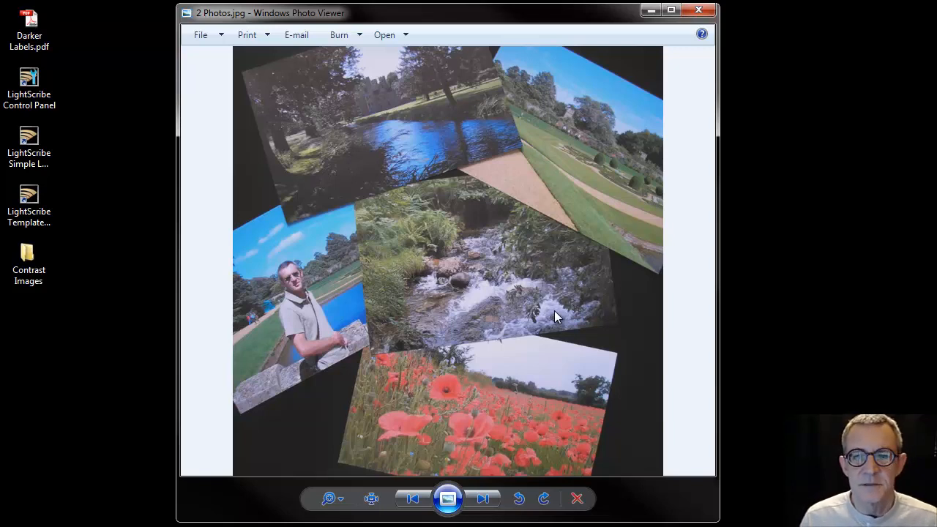
pyautogui.moveTo(686, 237)
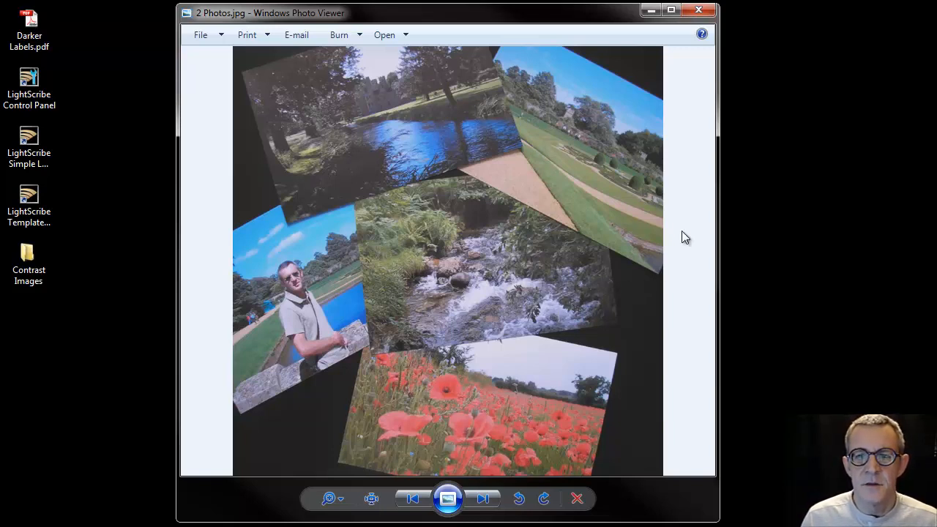
pyautogui.moveTo(682, 235)
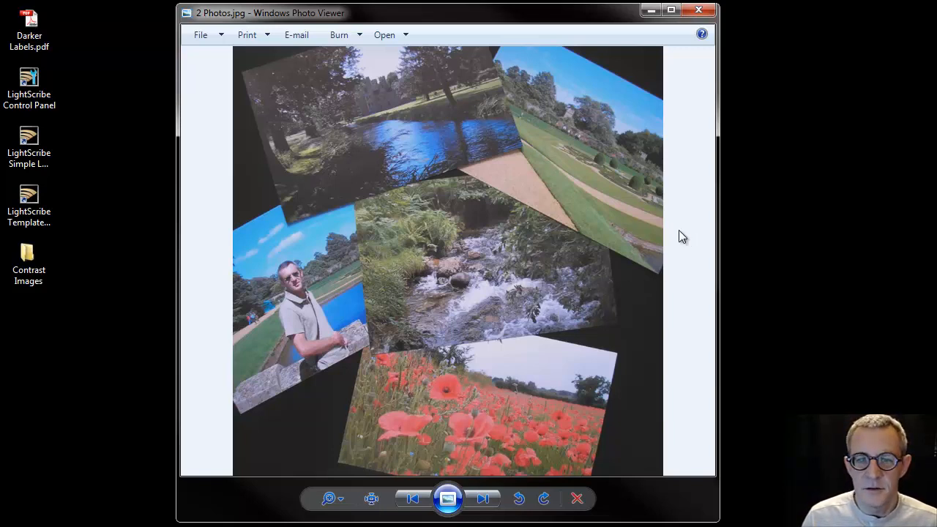
pyautogui.moveTo(498, 431)
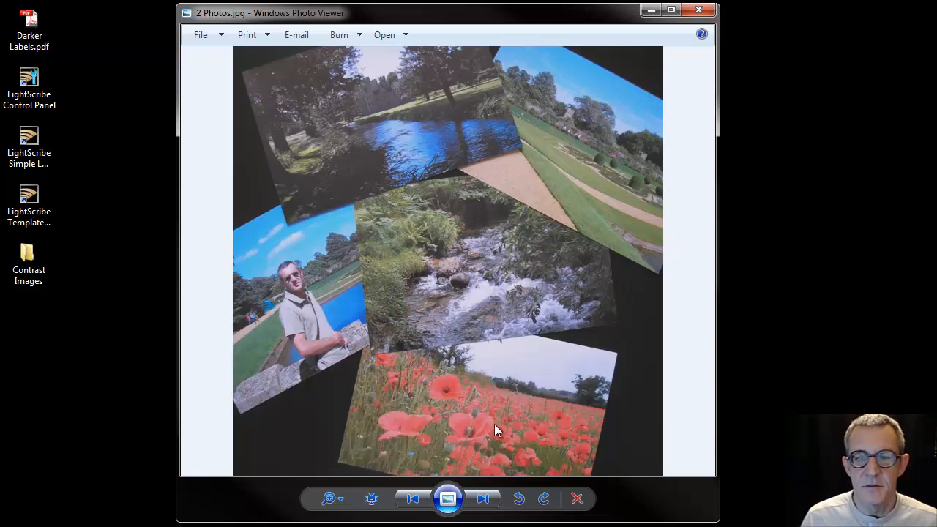
pyautogui.moveTo(447, 499)
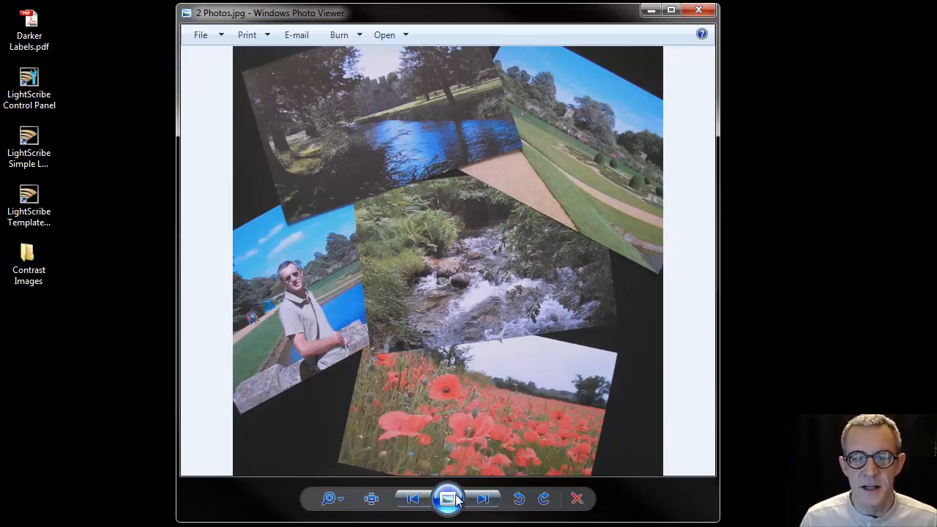
pyautogui.click(482, 498)
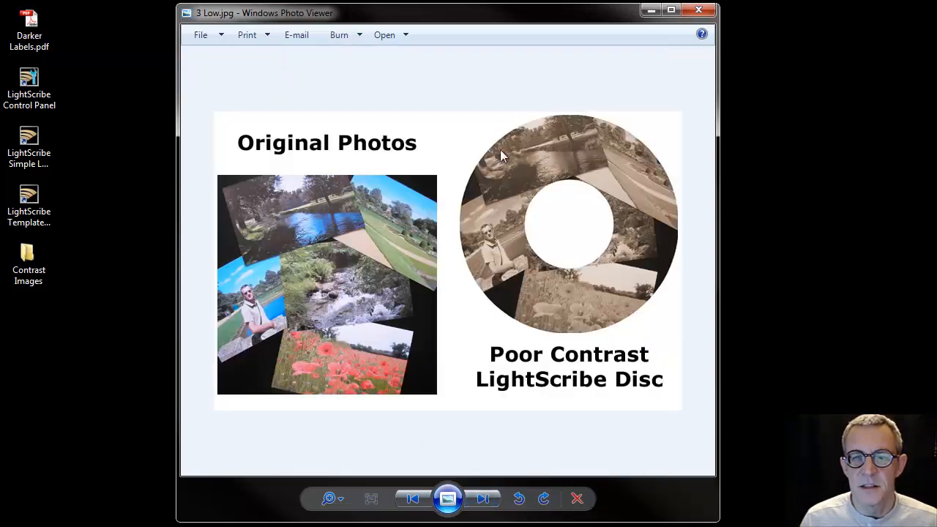
pyautogui.moveTo(611, 182)
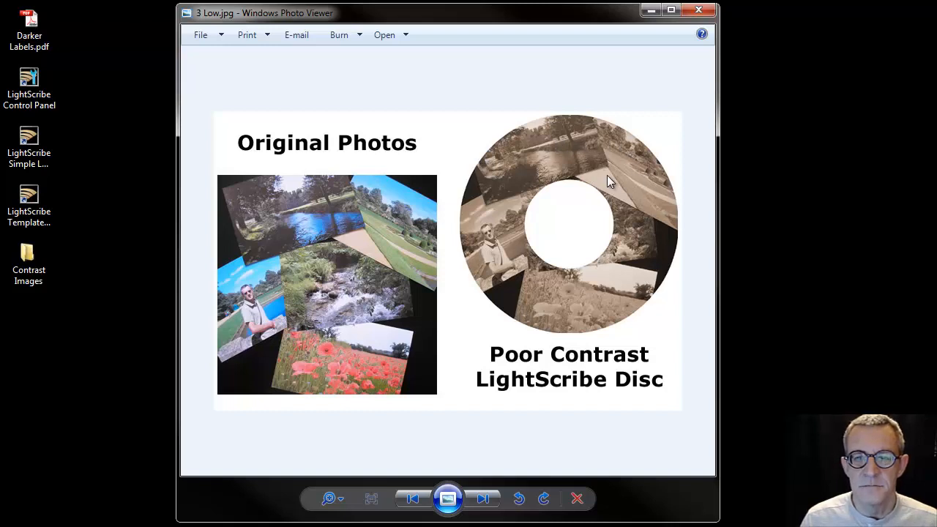
pyautogui.moveTo(671, 332)
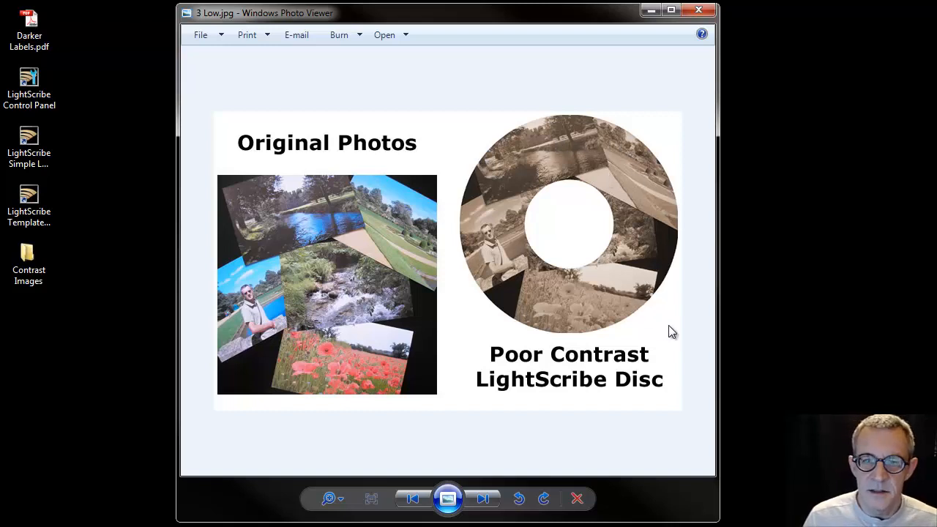
pyautogui.moveTo(600, 310)
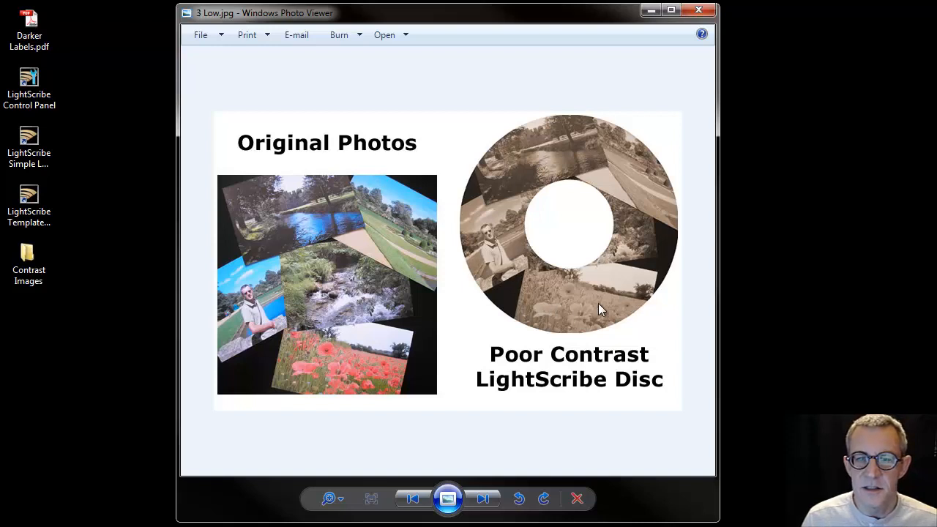
pyautogui.moveTo(593, 283)
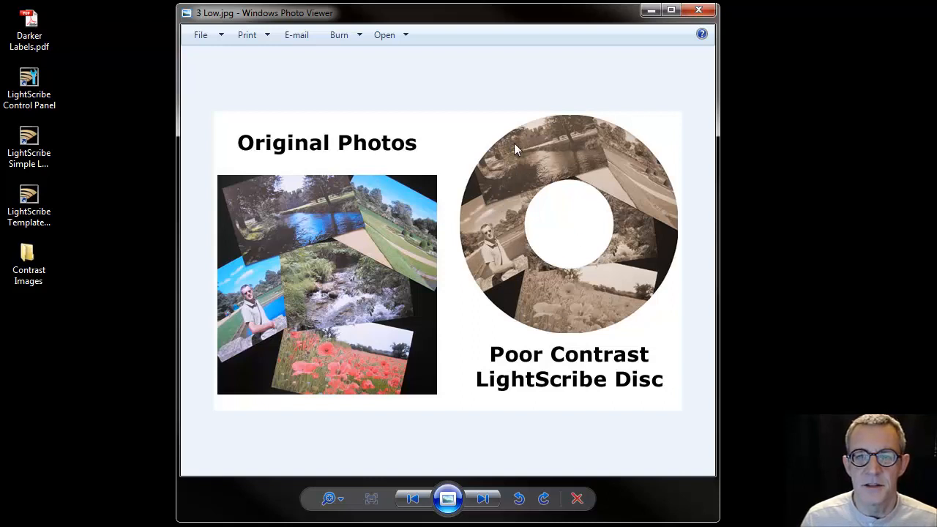
pyautogui.moveTo(665, 425)
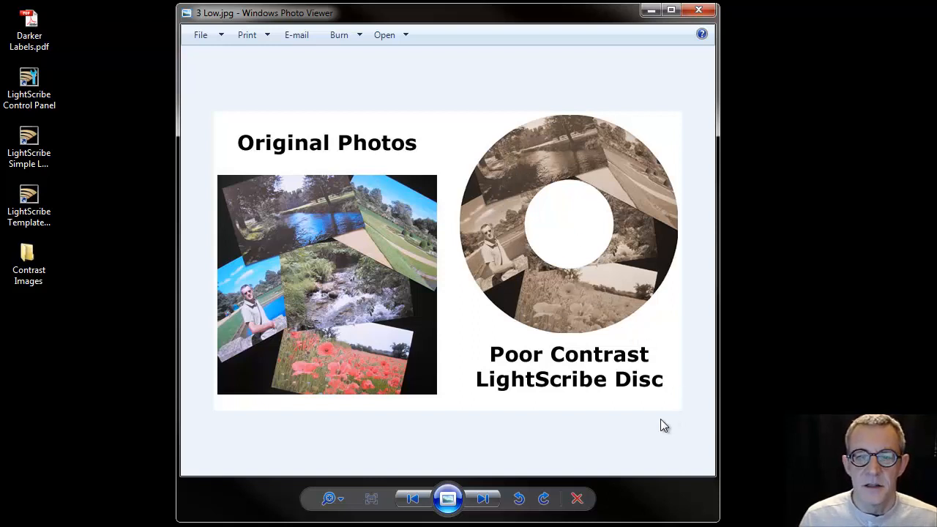
pyautogui.moveTo(371, 358)
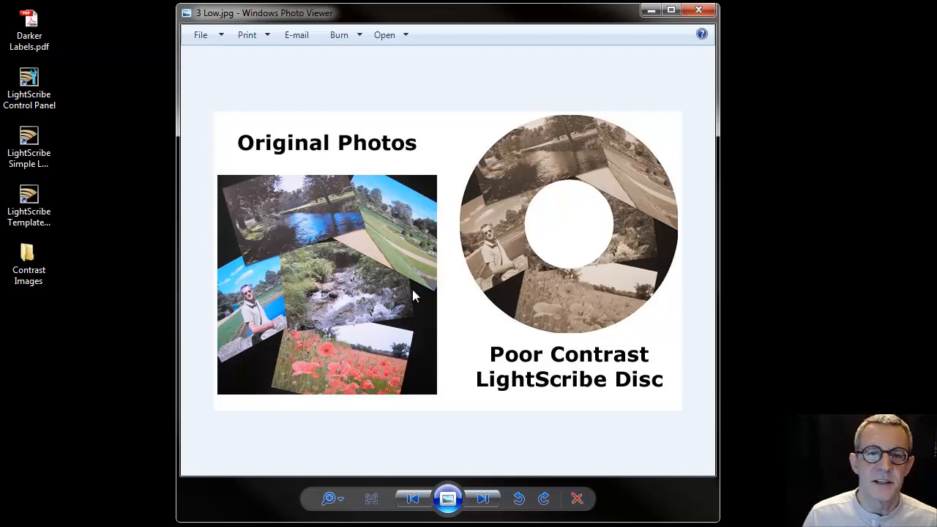
pyautogui.moveTo(367, 231)
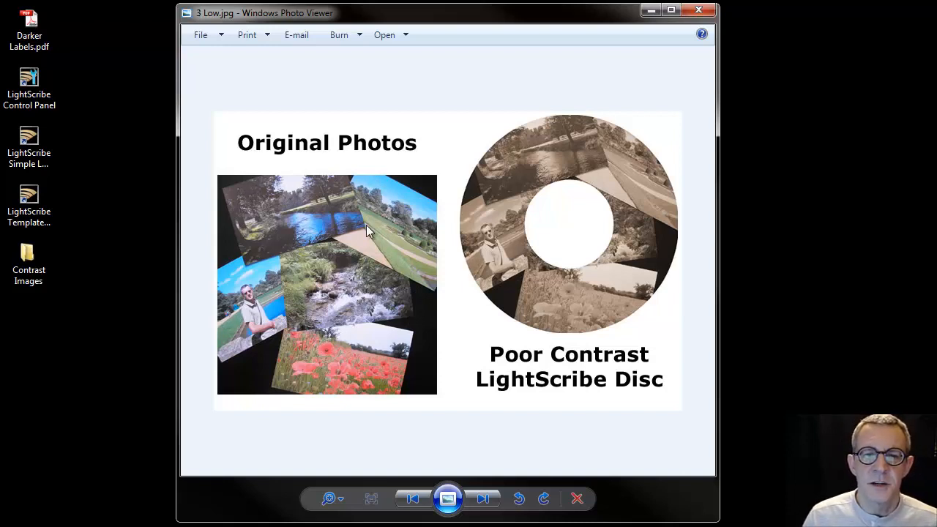
pyautogui.moveTo(573, 150)
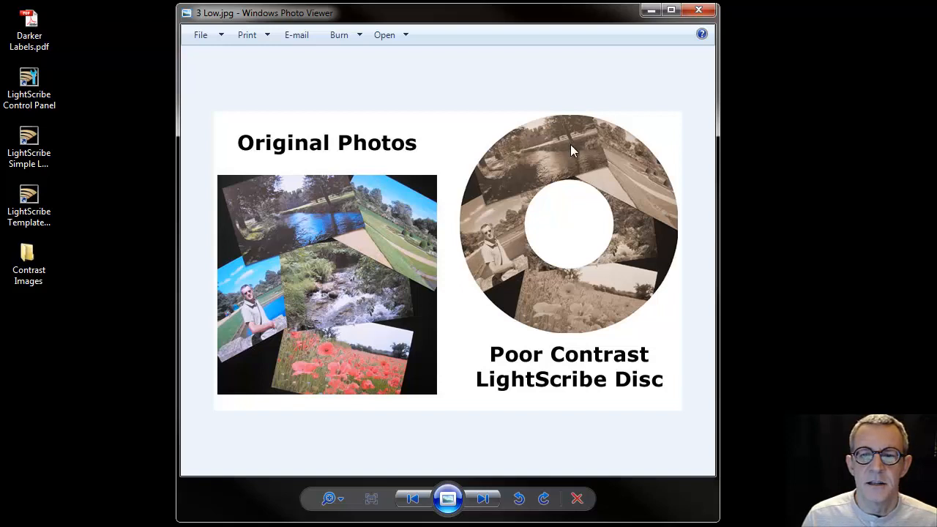
pyautogui.moveTo(504, 479)
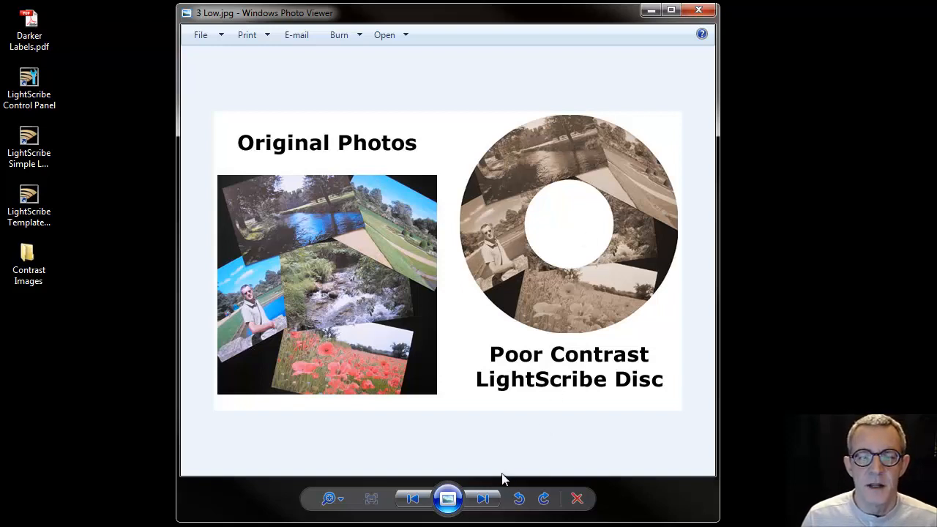
# - Advance to 4 High.jpg, the altered photos beside the high-contrast disc
pyautogui.click(482, 498)
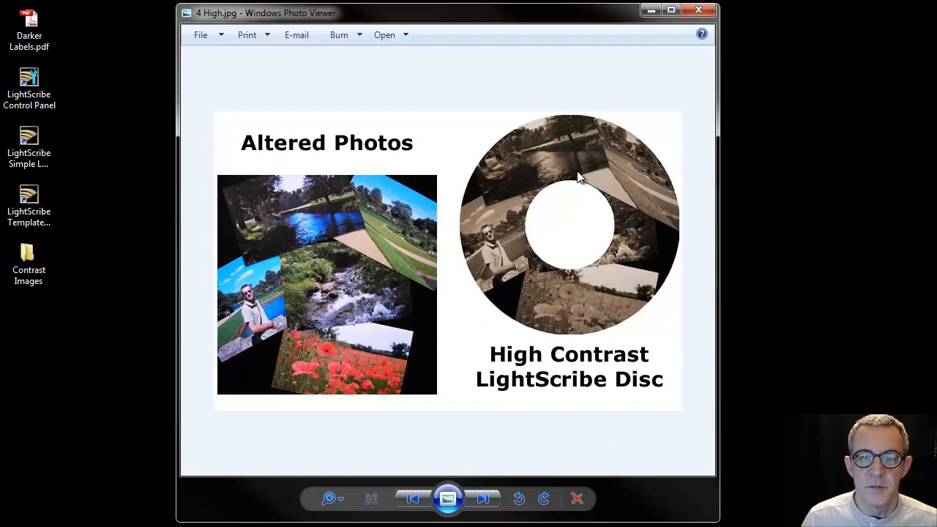
pyautogui.moveTo(240, 302)
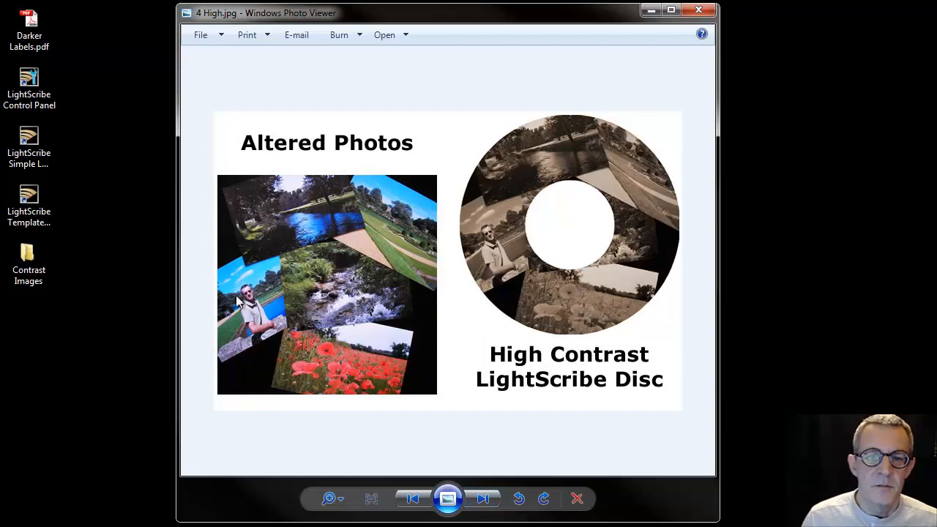
pyautogui.moveTo(585, 366)
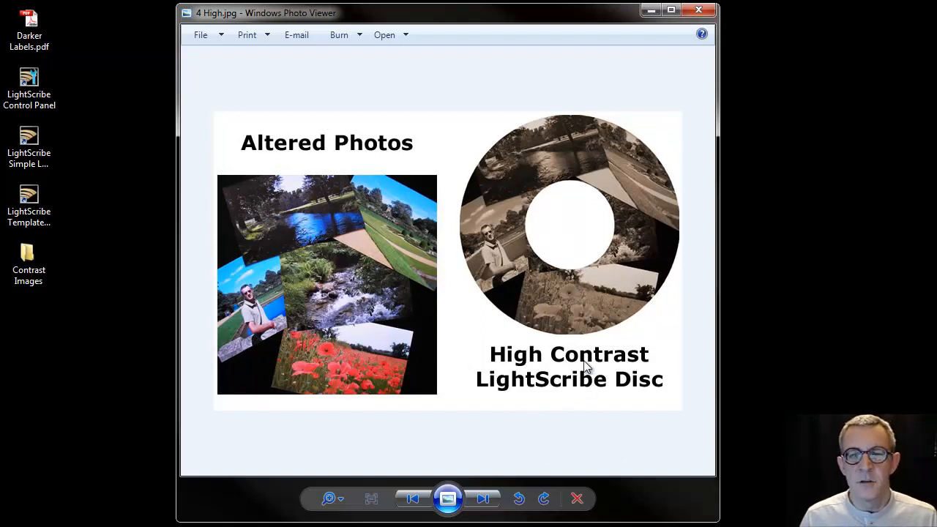
pyautogui.moveTo(668, 330)
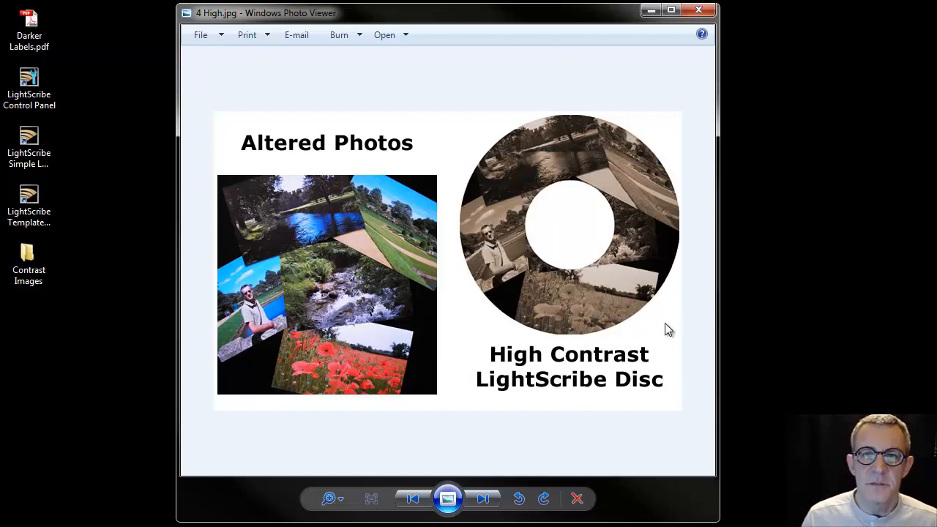
pyautogui.moveTo(672, 338)
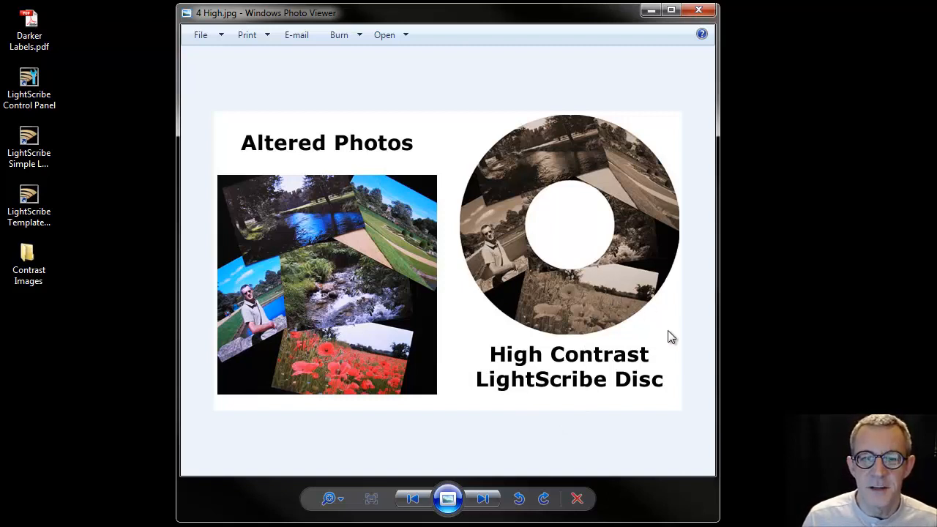
pyautogui.moveTo(651, 267)
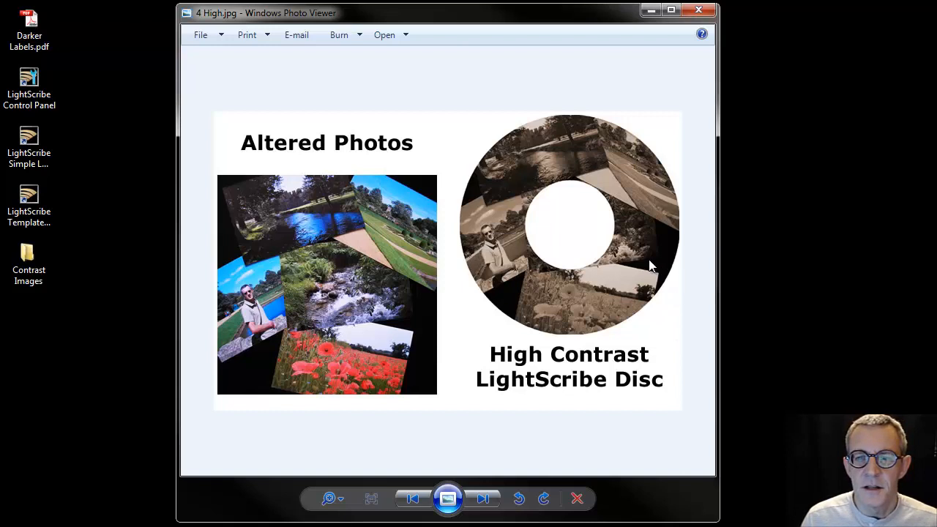
pyautogui.moveTo(508, 191)
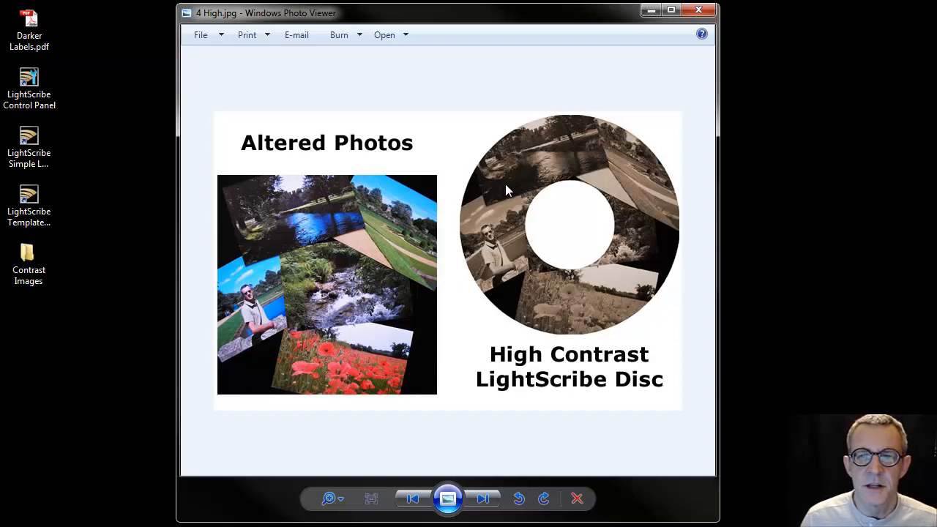
pyautogui.moveTo(481, 282)
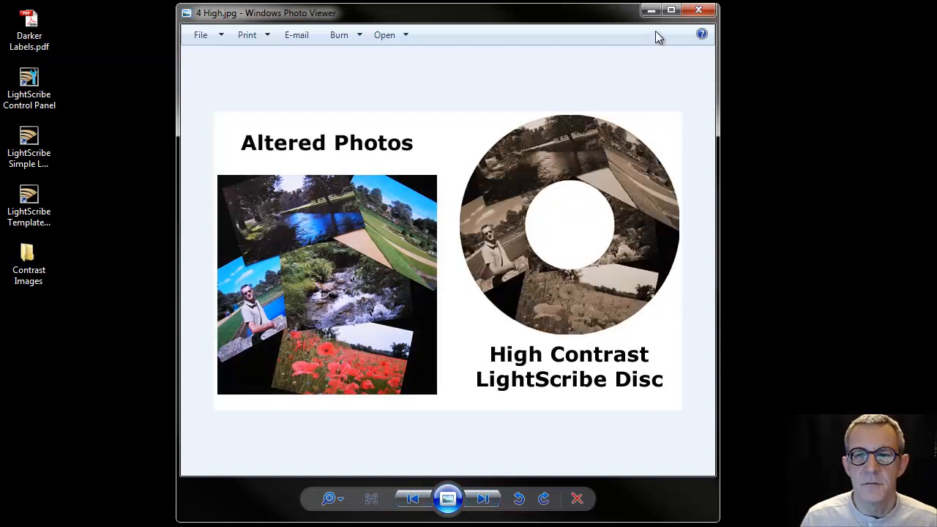
# - Close Windows Photo Viewer
pyautogui.click(699, 10)
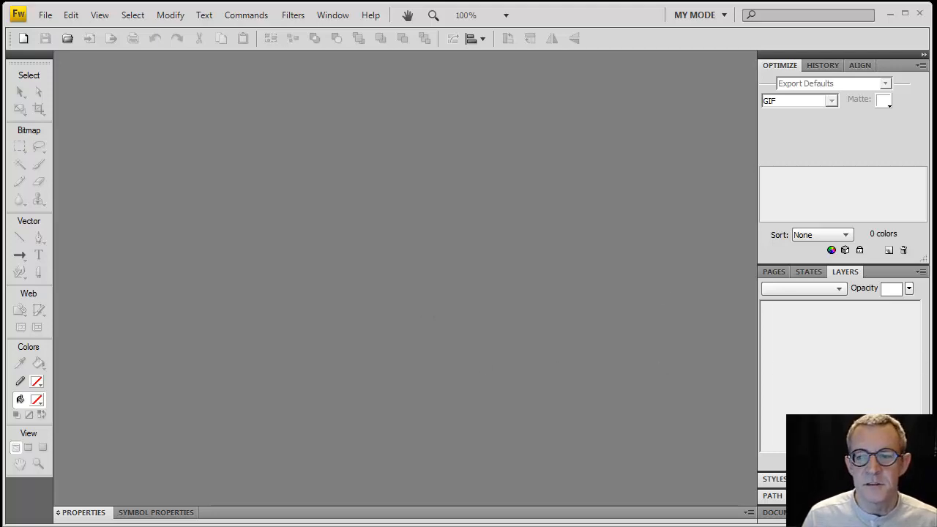
pyautogui.moveTo(749, 362)
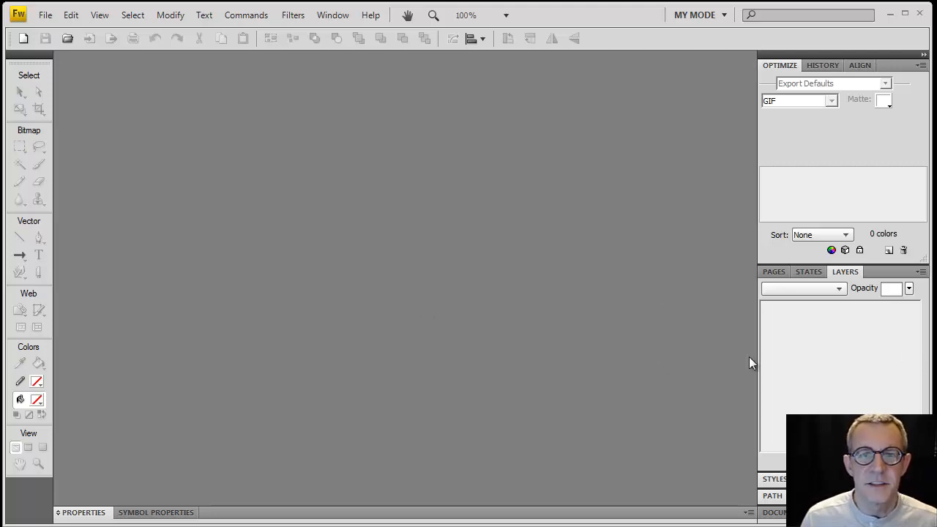
# - Open 2 Photos.jpg in Fireworks and zoom to 66% to fit the collage
pyautogui.click(49, 15)
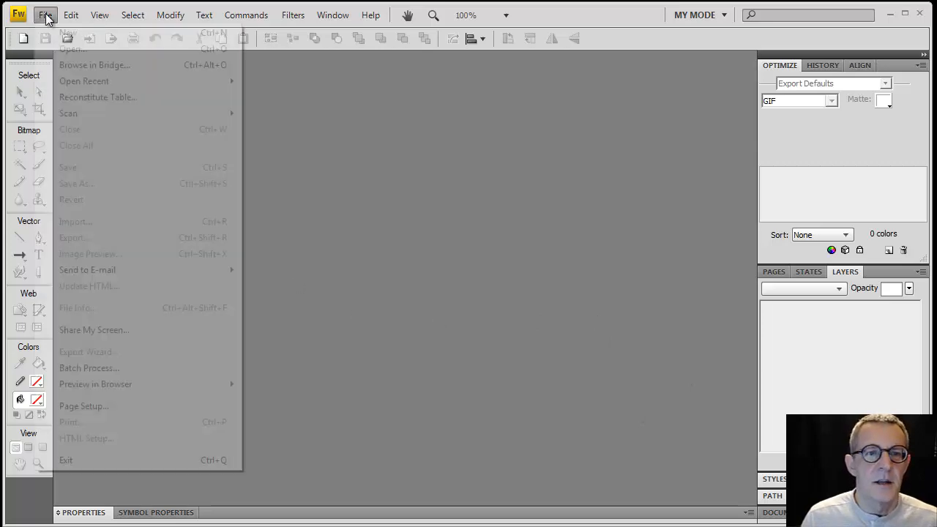
pyautogui.click(46, 15)
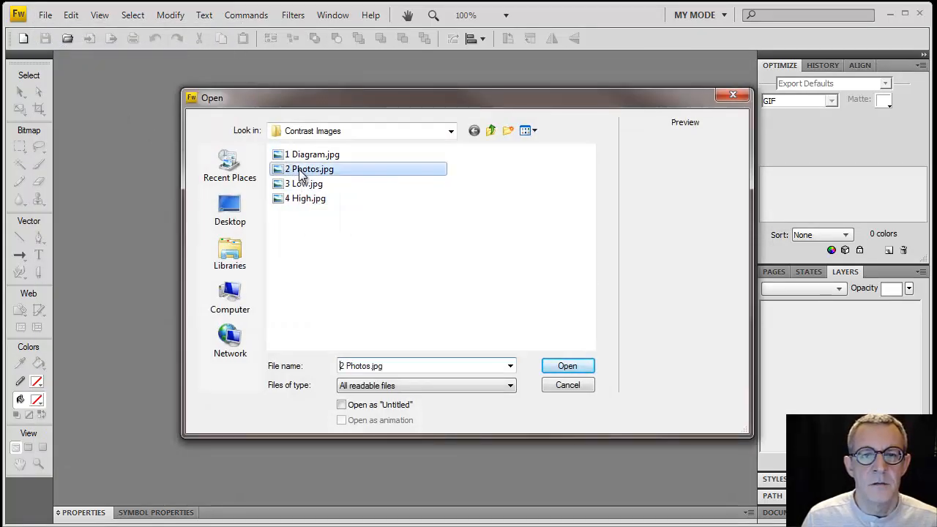
pyautogui.click(567, 365)
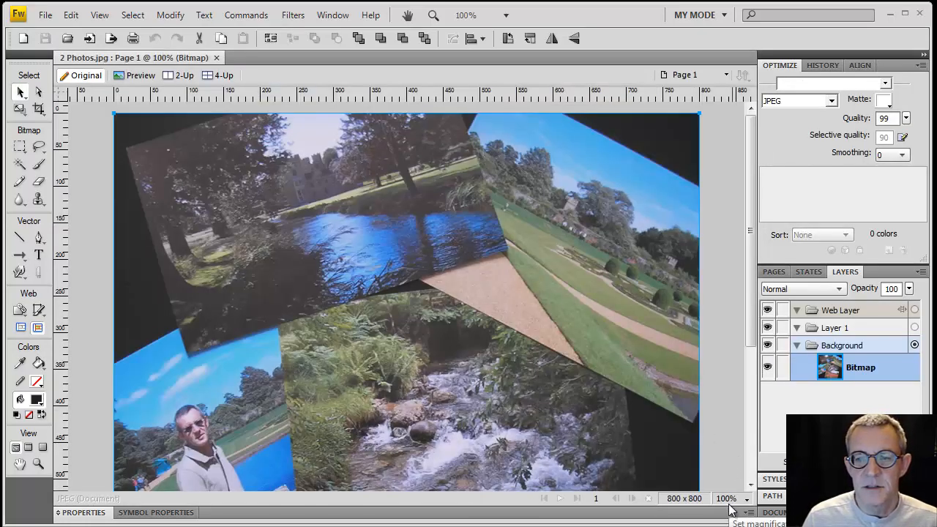
pyautogui.click(736, 499)
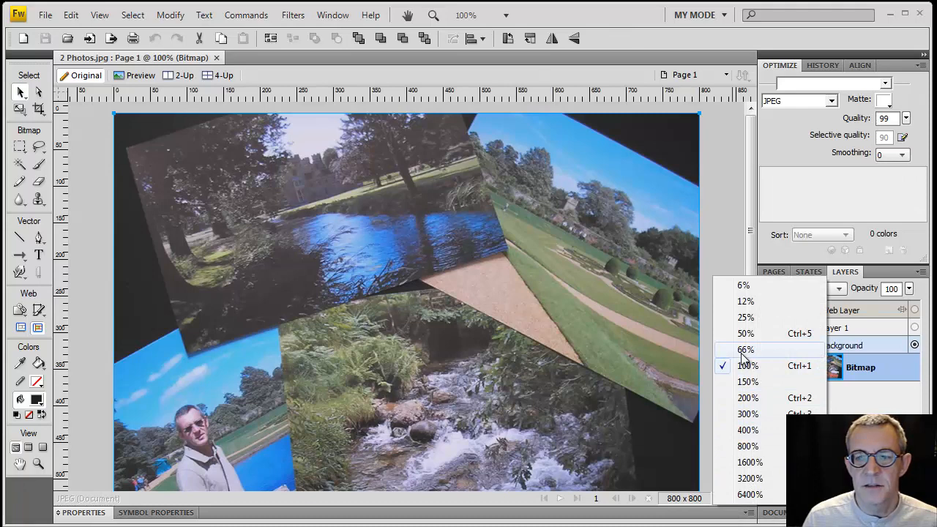
pyautogui.click(743, 349)
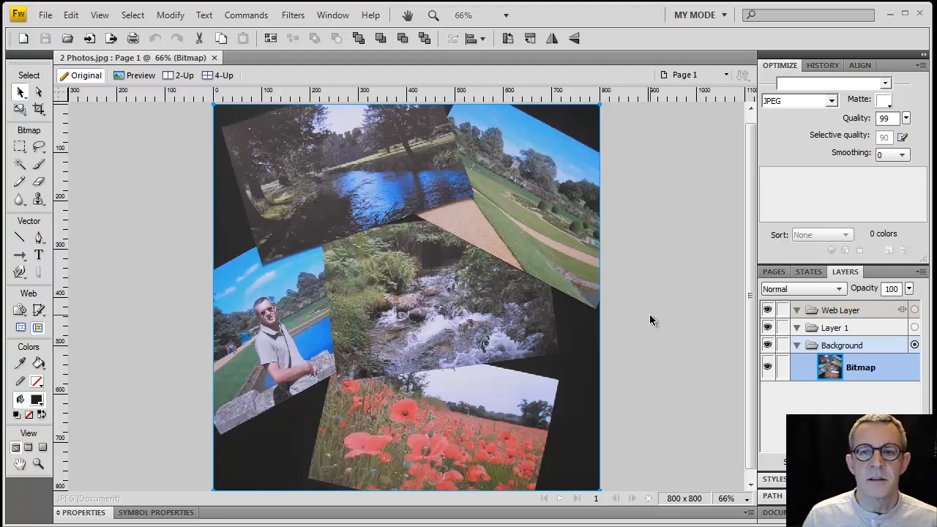
pyautogui.moveTo(656, 294)
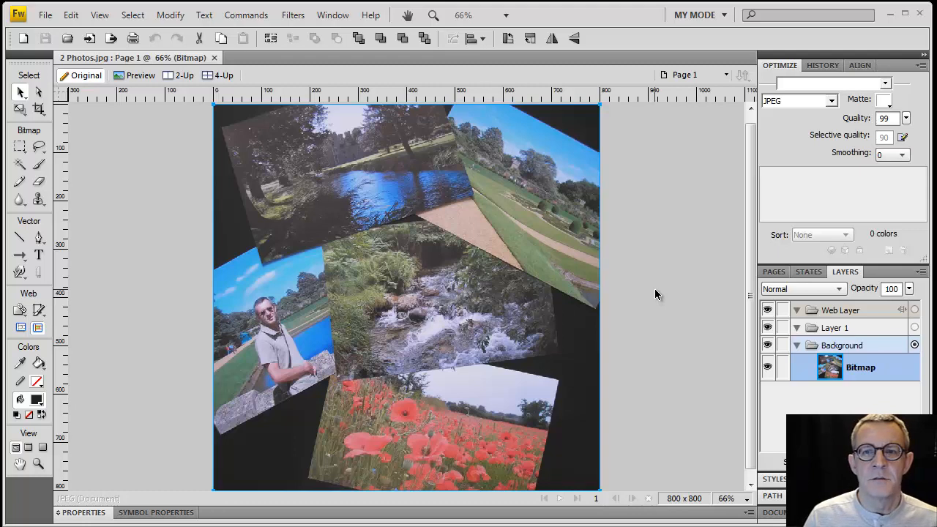
pyautogui.moveTo(293, 15)
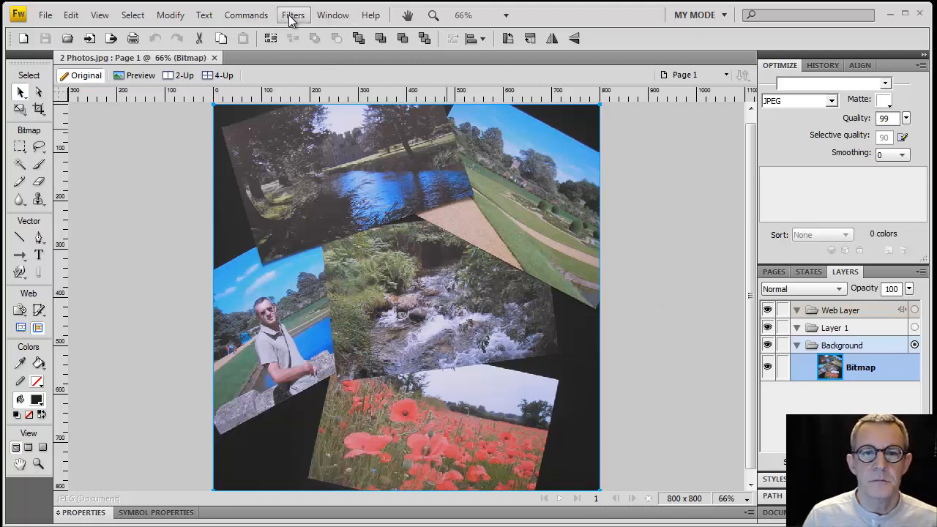
# - Apply brightness −20 and contrast +20 to the 2 Photos.jpg collage
pyautogui.click(293, 15)
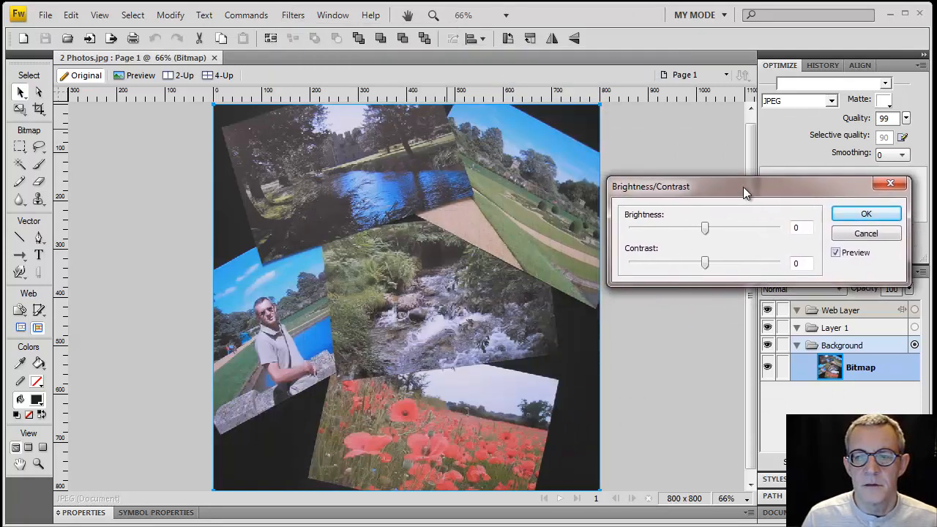
pyautogui.moveTo(744, 193); pyautogui.dragTo(756, 186)
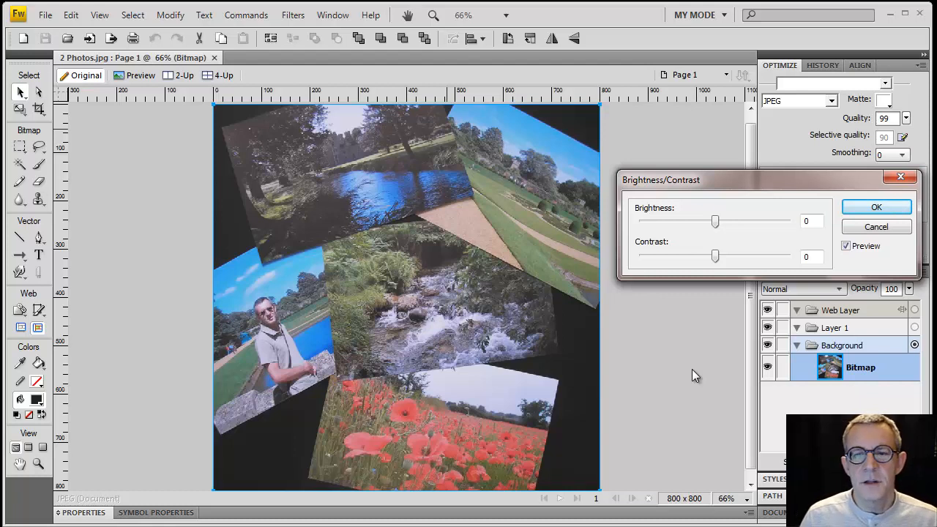
pyautogui.moveTo(466, 419)
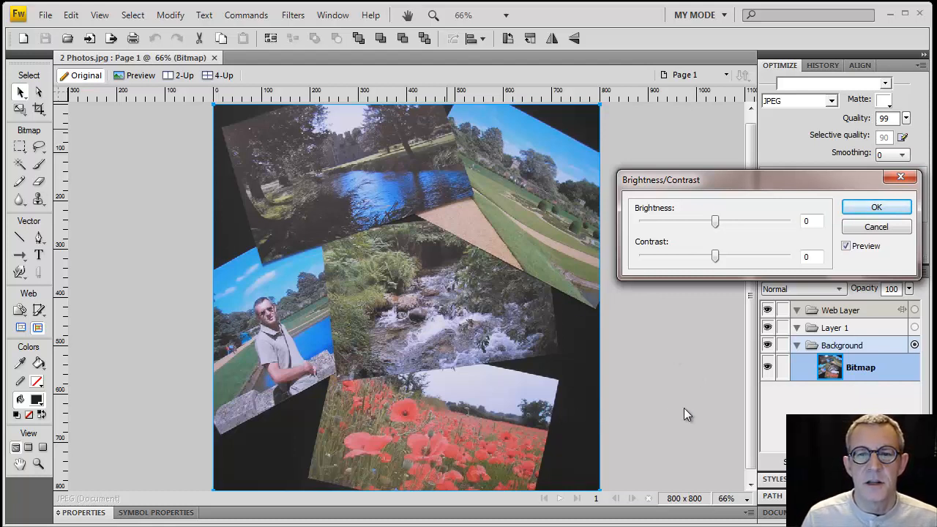
pyautogui.moveTo(691, 359)
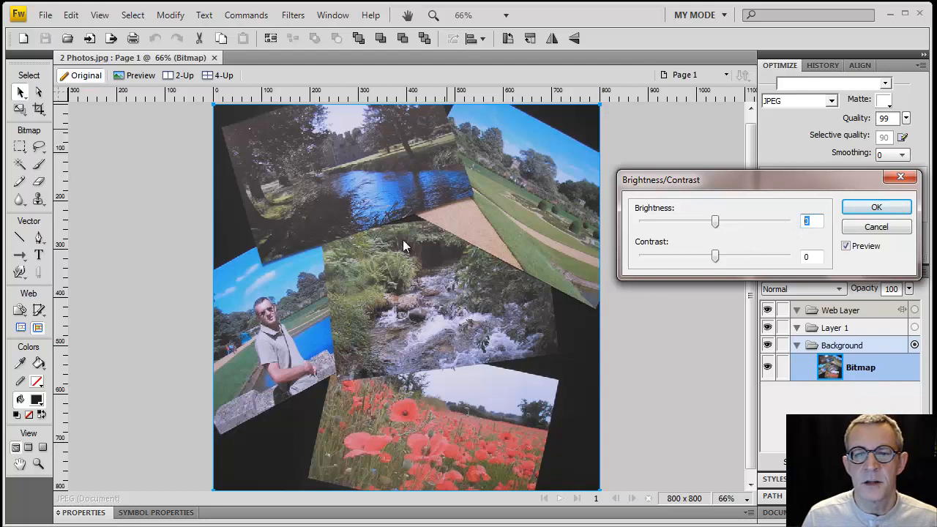
pyautogui.moveTo(676, 368)
pyautogui.write('-')
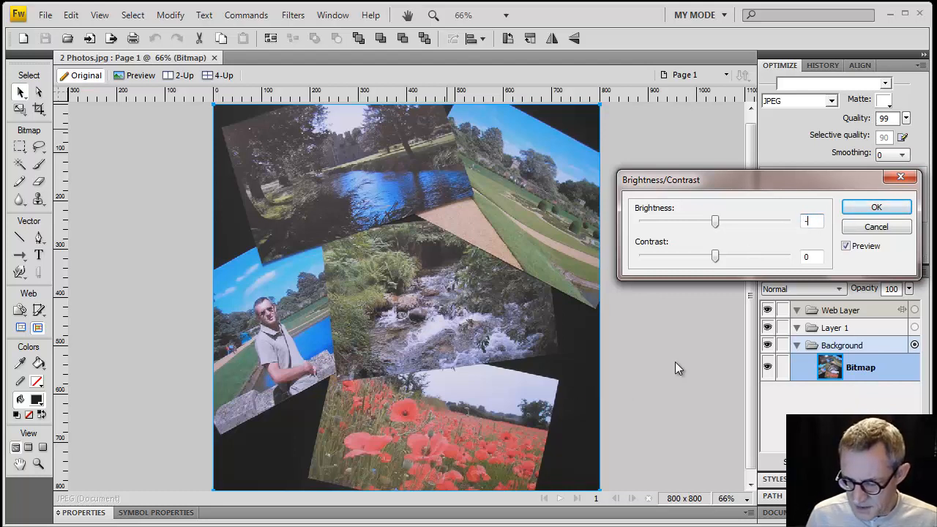
pyautogui.moveTo(715, 221); pyautogui.dragTo(700, 221)
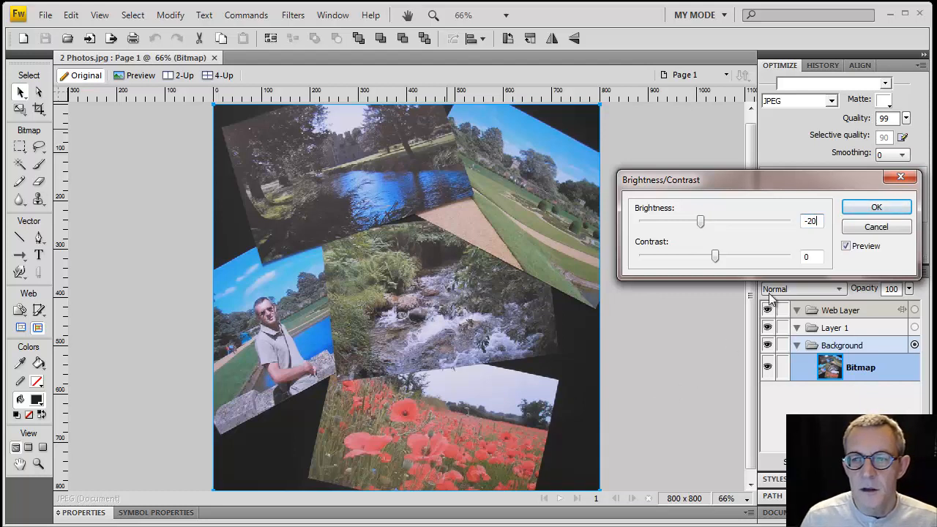
pyautogui.moveTo(684, 306)
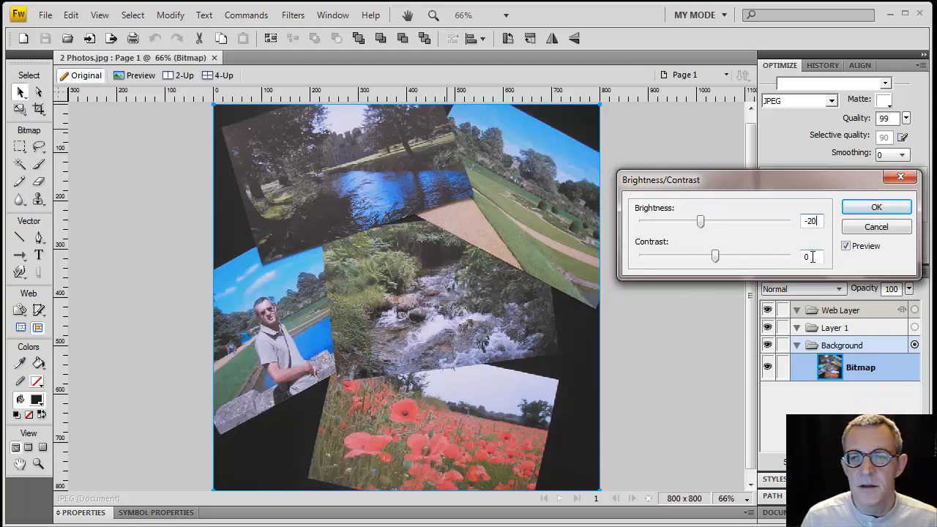
pyautogui.click(808, 257)
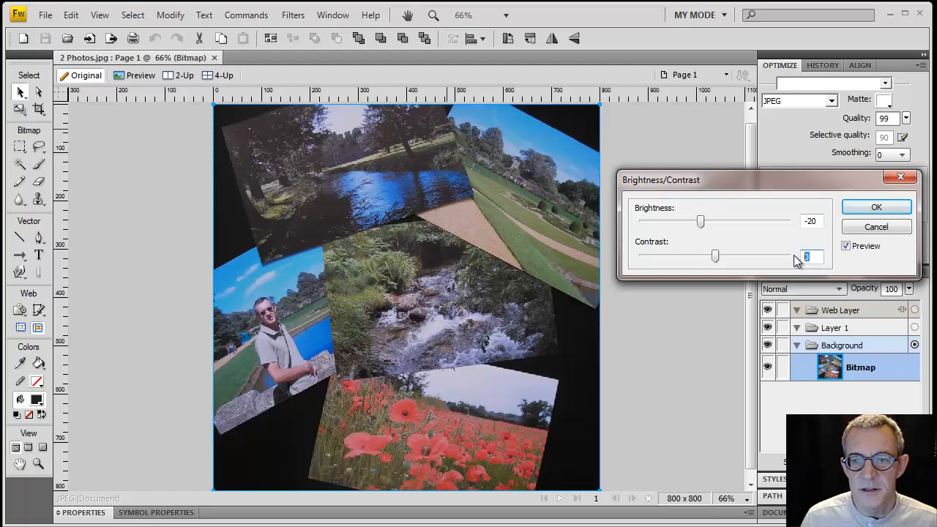
pyautogui.moveTo(715, 255); pyautogui.dragTo(728, 256)
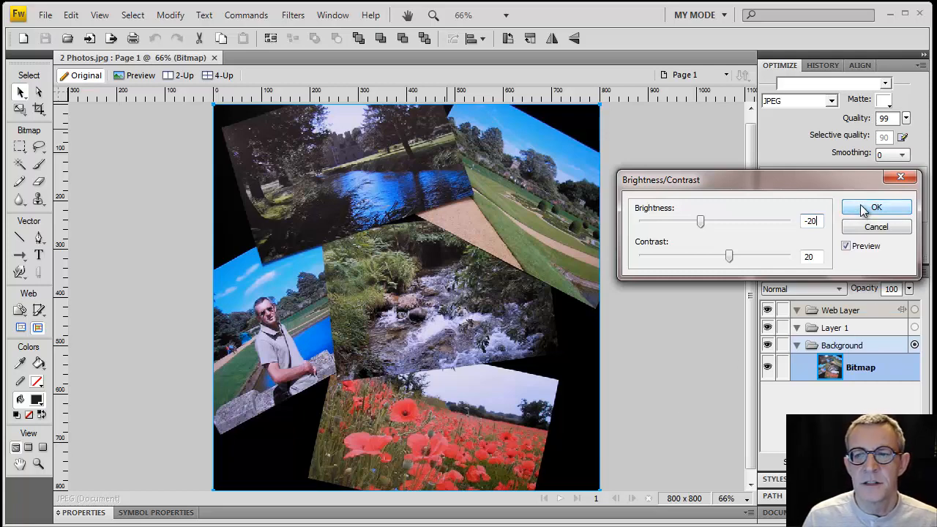
pyautogui.click(46, 14)
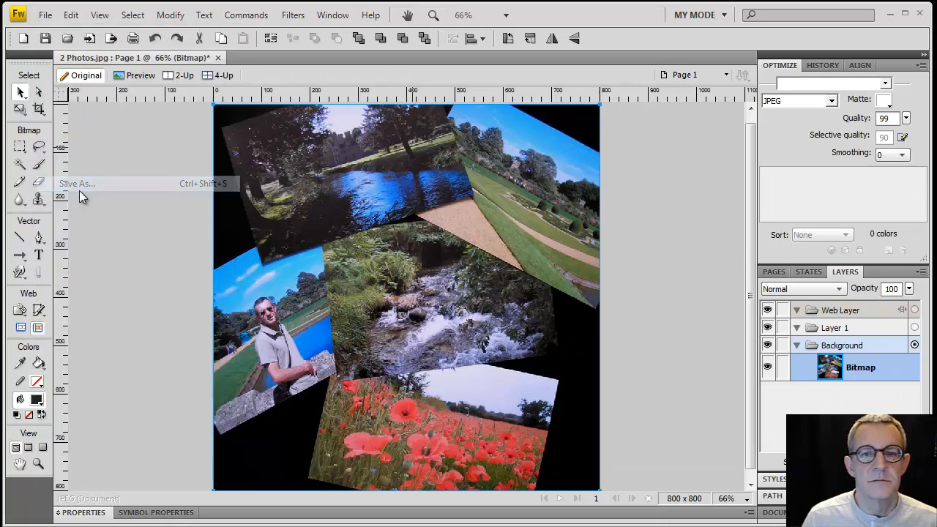
# - Save the adjusted collage as 3 Photos.jpg in the Contrast Images folder
pyautogui.click(77, 183)
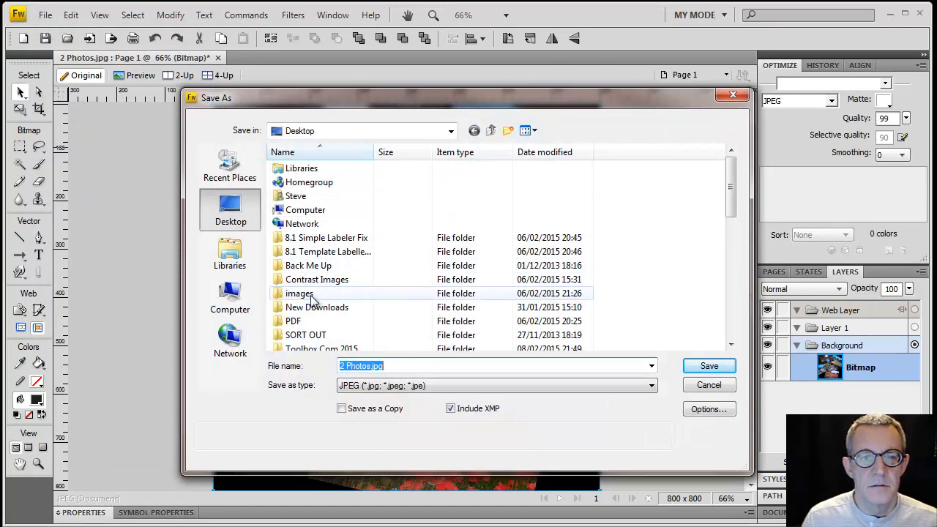
pyautogui.doubleClick(317, 278)
pyautogui.write('3')
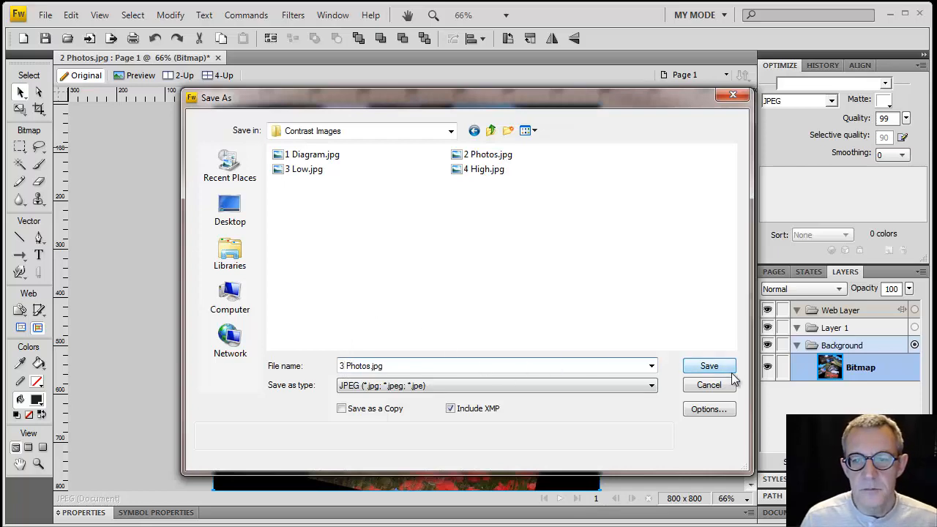
pyautogui.click(709, 365)
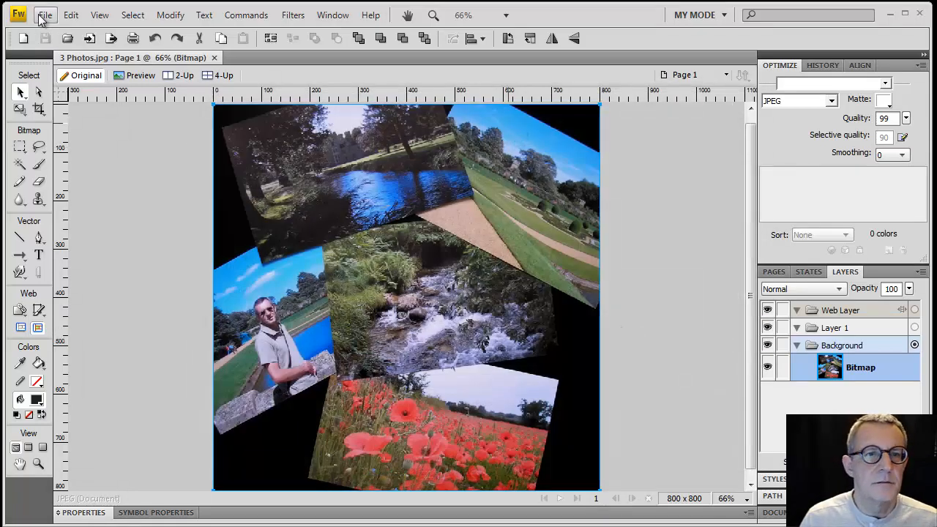
# - Reopen the original 2 Photos.jpg at 66% and compare it with 3 Photos
pyautogui.click(47, 15)
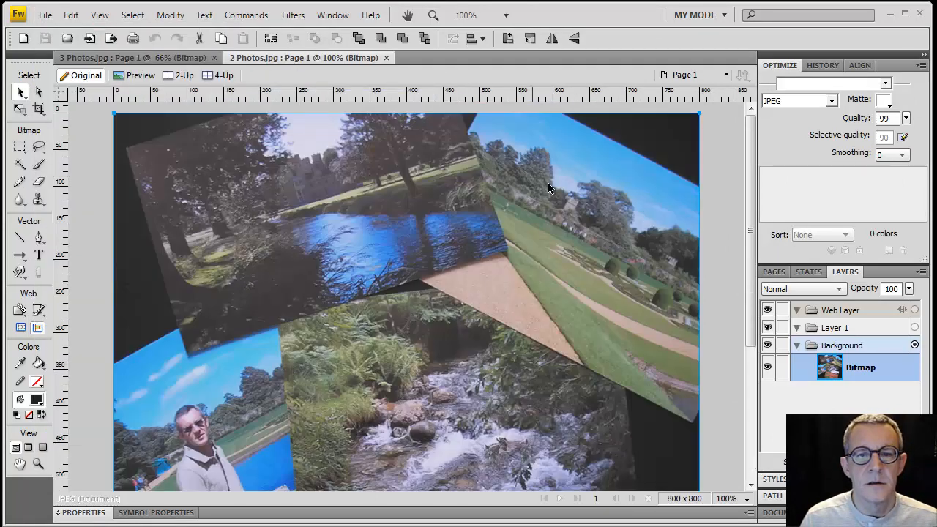
pyautogui.click(728, 498)
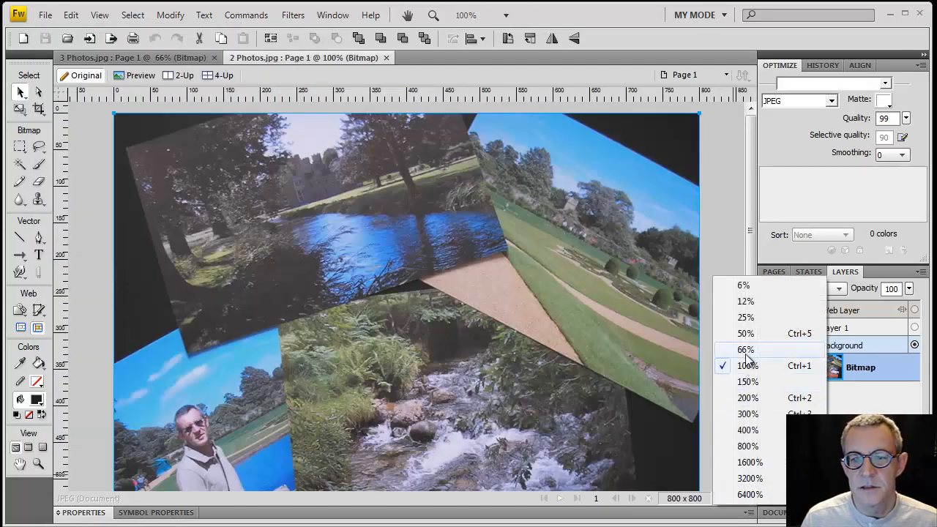
pyautogui.click(744, 349)
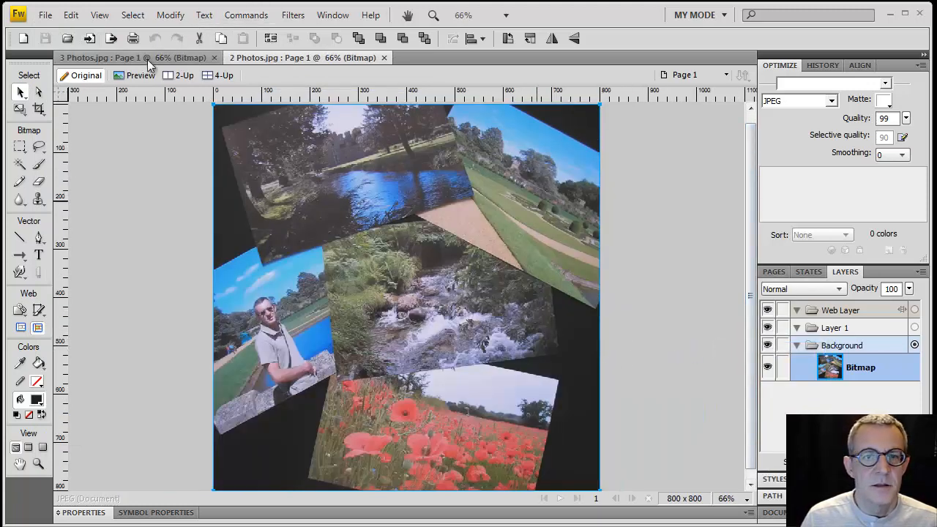
pyautogui.click(300, 58)
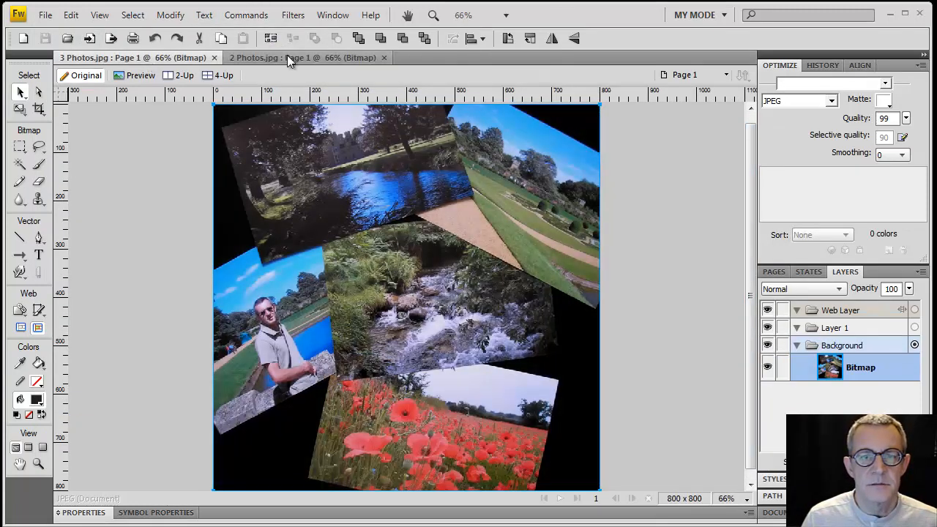
pyautogui.click(117, 57)
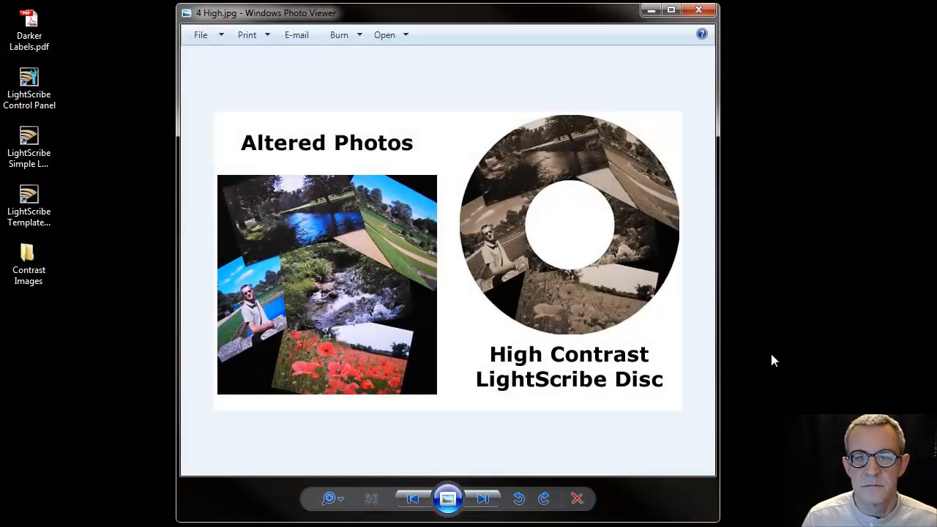
pyautogui.moveTo(468, 438)
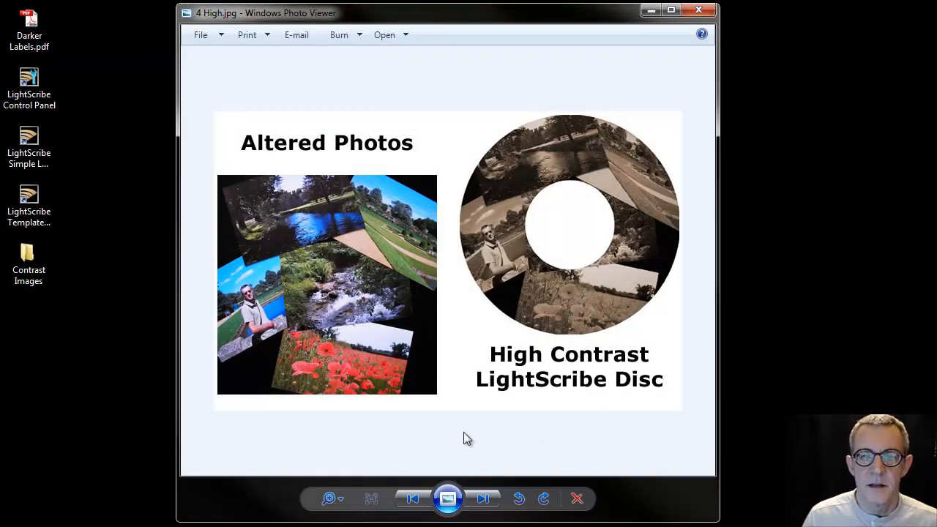
pyautogui.moveTo(478, 184)
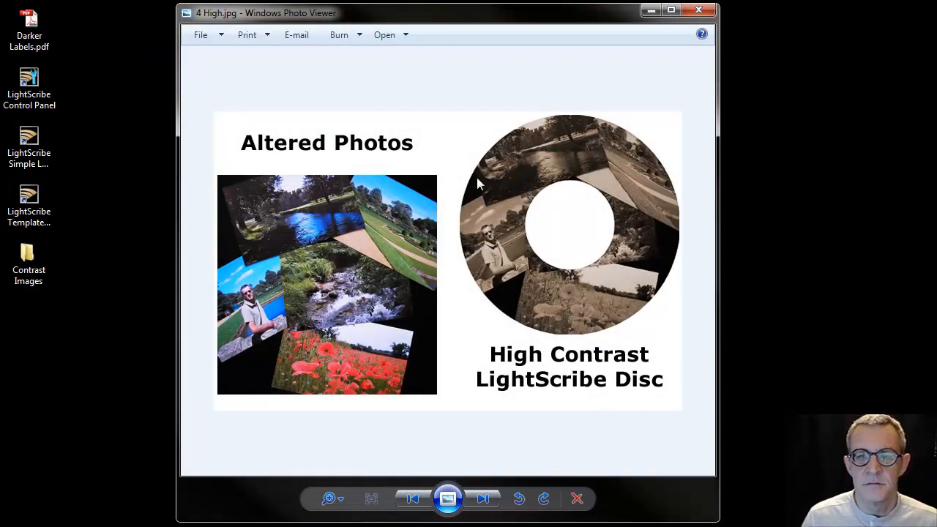
pyautogui.moveTo(699, 9)
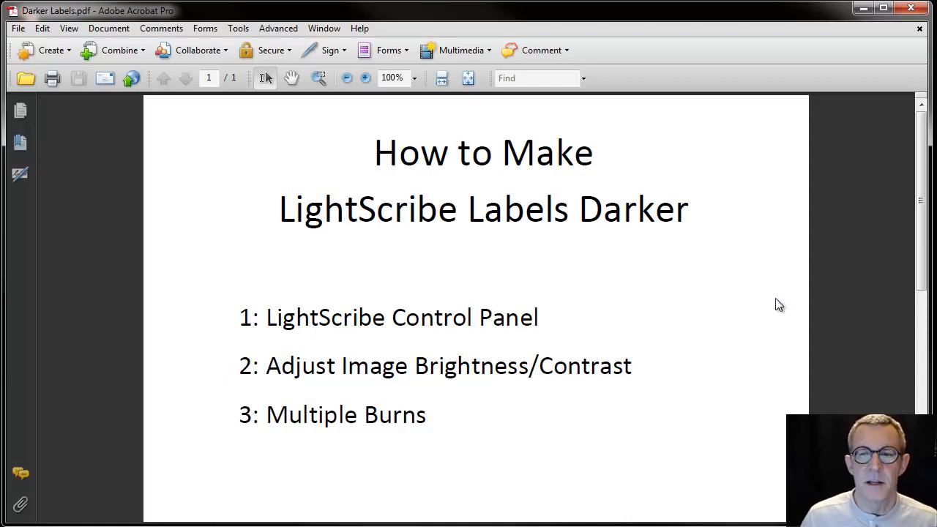
pyautogui.moveTo(720, 319)
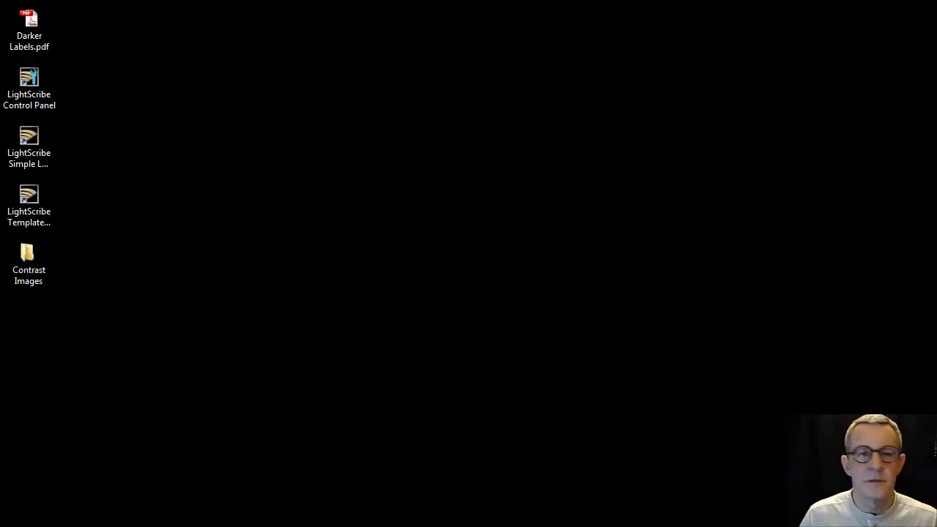
# - Launch LightScribe Template Labeler, dismiss the insert-disc message, and pick the guitar-and-drums template
pyautogui.click(29, 81)
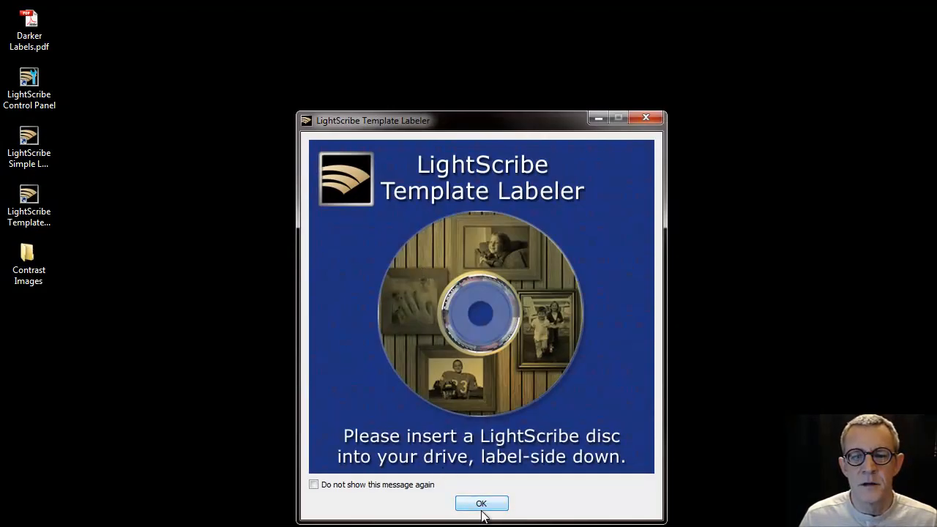
pyautogui.click(481, 502)
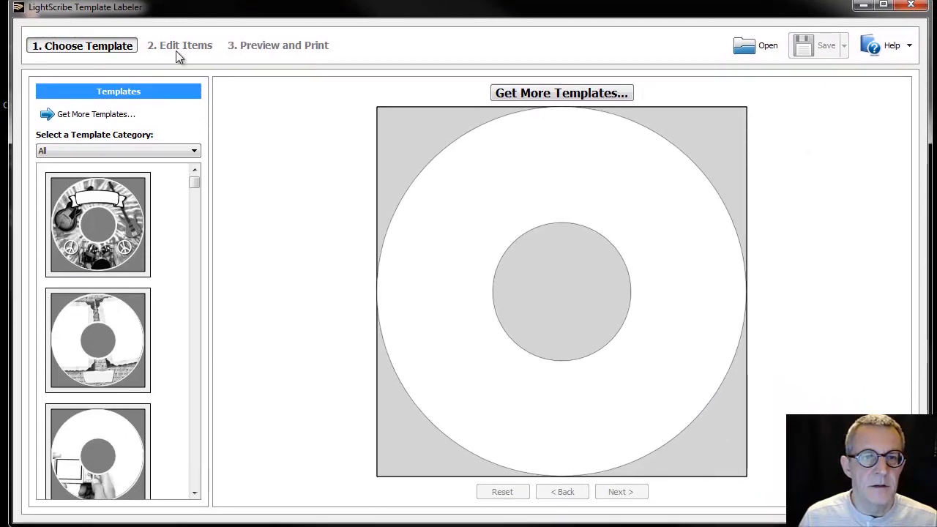
pyautogui.click(97, 225)
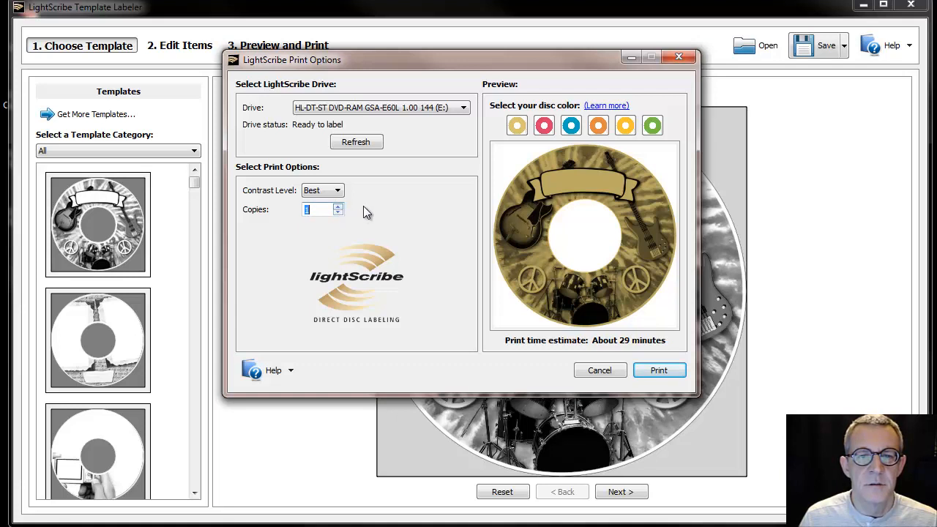
pyautogui.moveTo(427, 201)
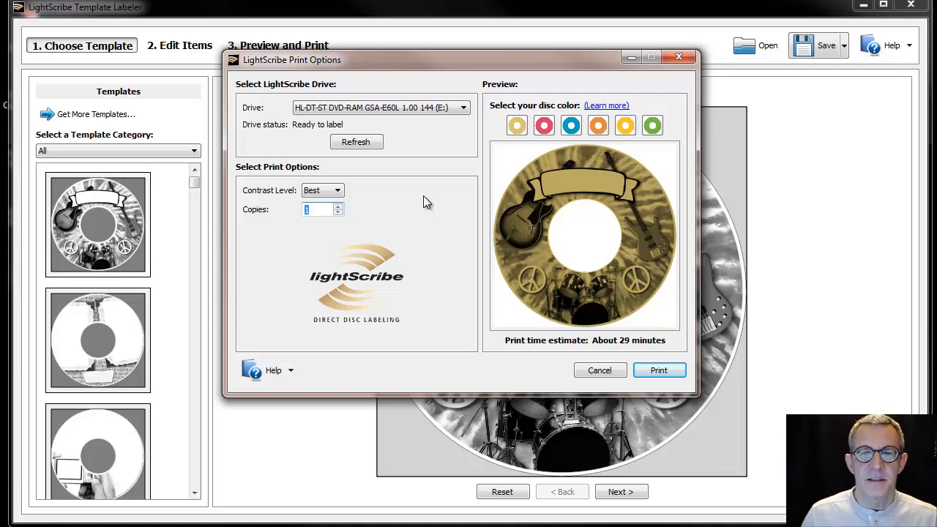
pyautogui.moveTo(407, 214)
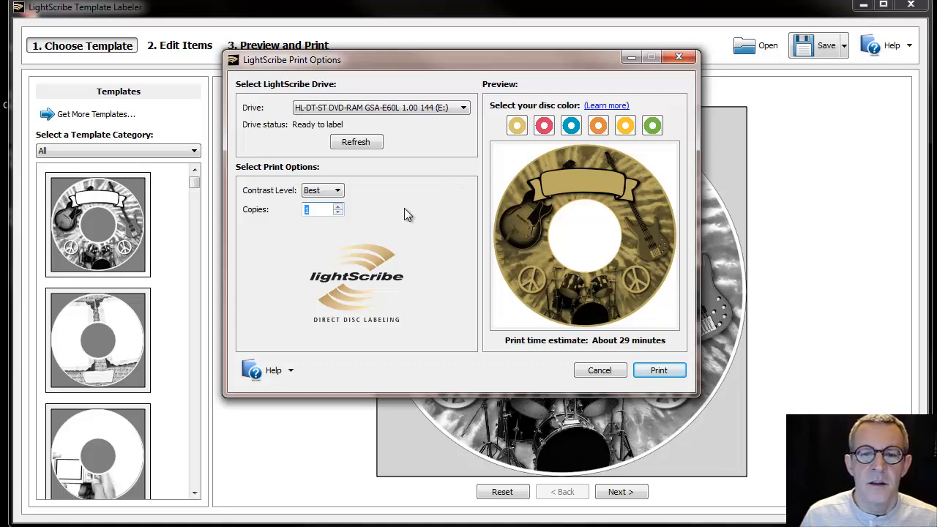
pyautogui.moveTo(724, 277)
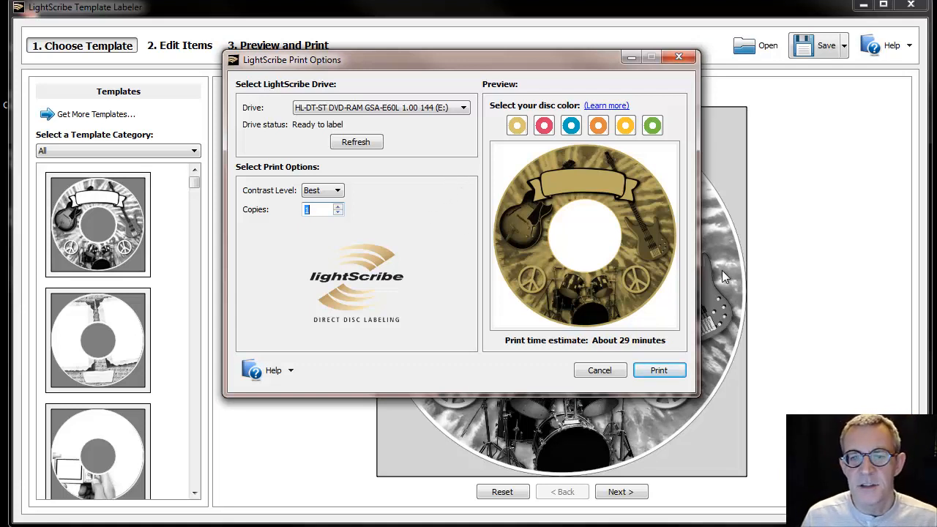
pyautogui.moveTo(431, 236)
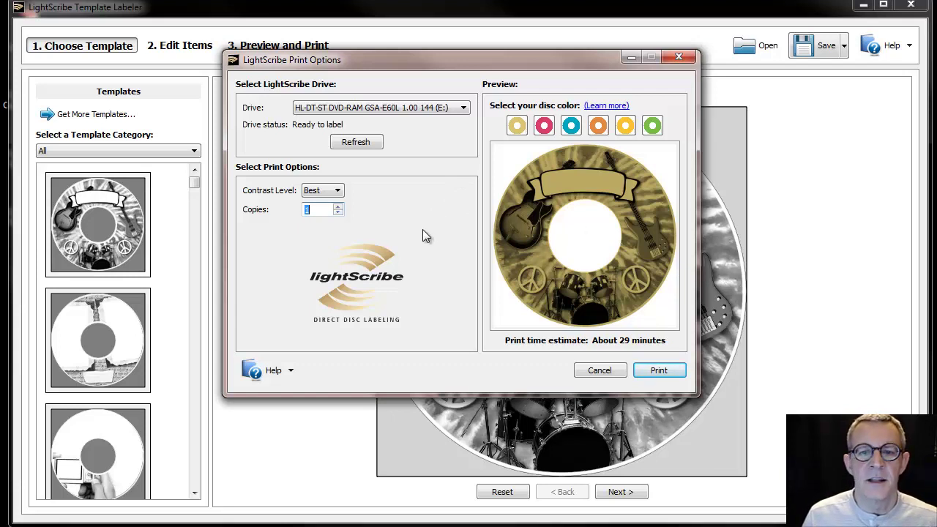
pyautogui.moveTo(403, 221)
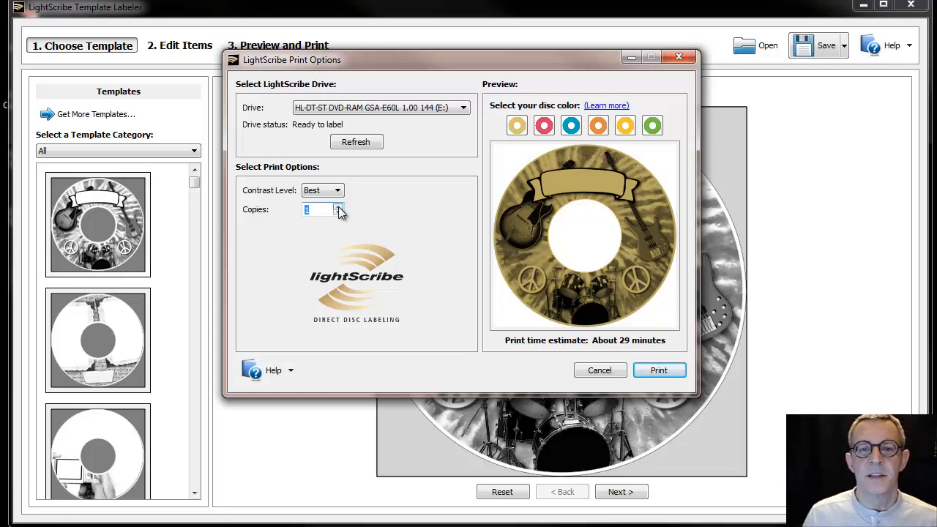
# - Raise the copy count to 2 in the print options
pyautogui.click(339, 205)
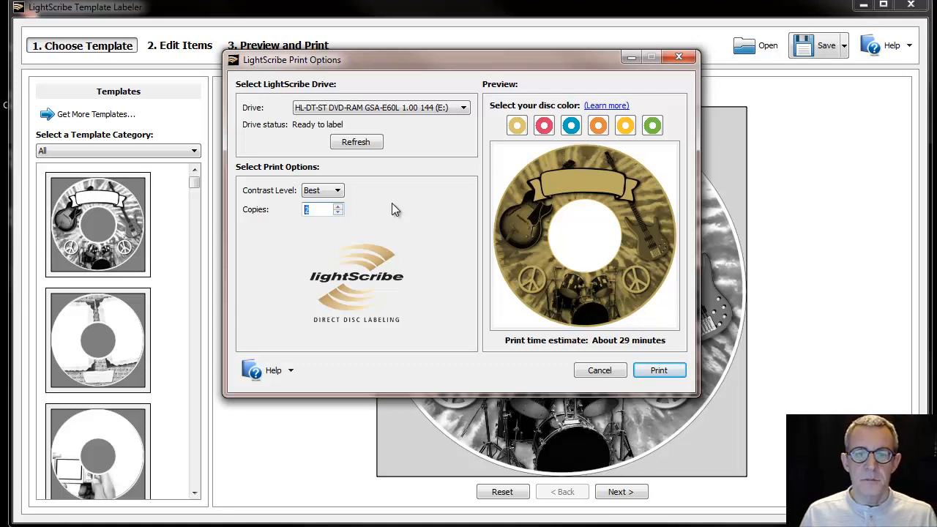
pyautogui.moveTo(265, 214)
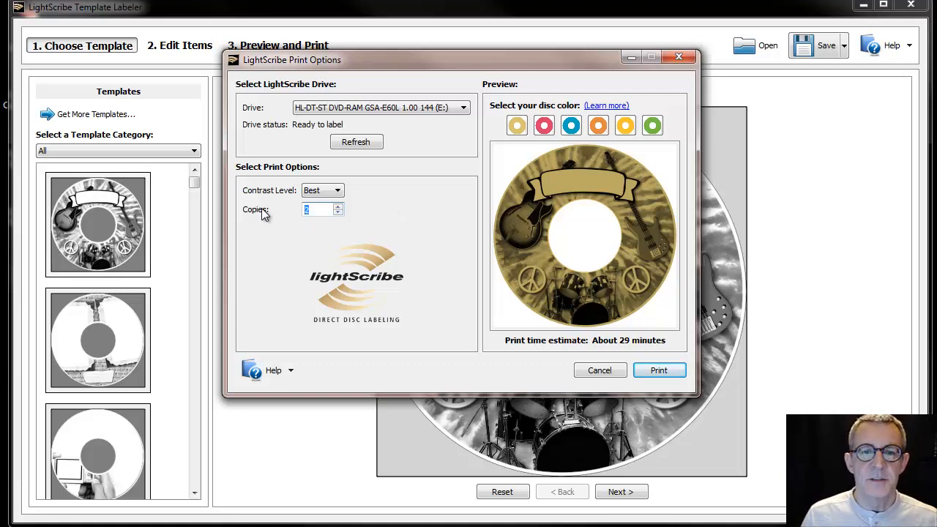
pyautogui.moveTo(276, 218)
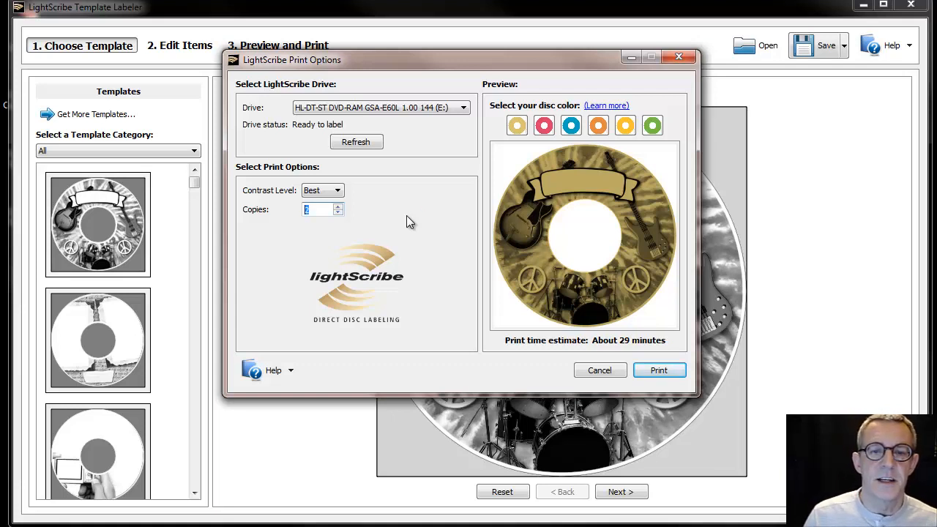
pyautogui.moveTo(418, 254)
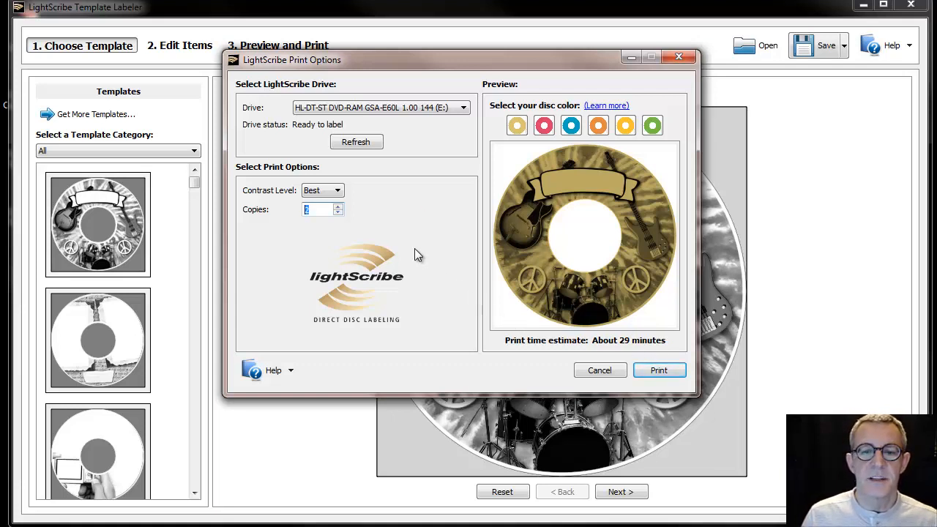
pyautogui.moveTo(410, 242)
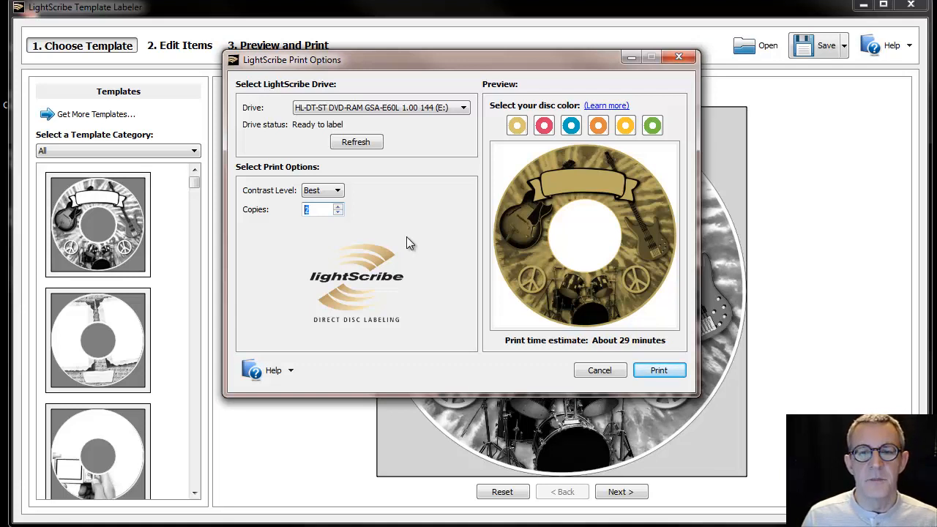
pyautogui.moveTo(463, 229)
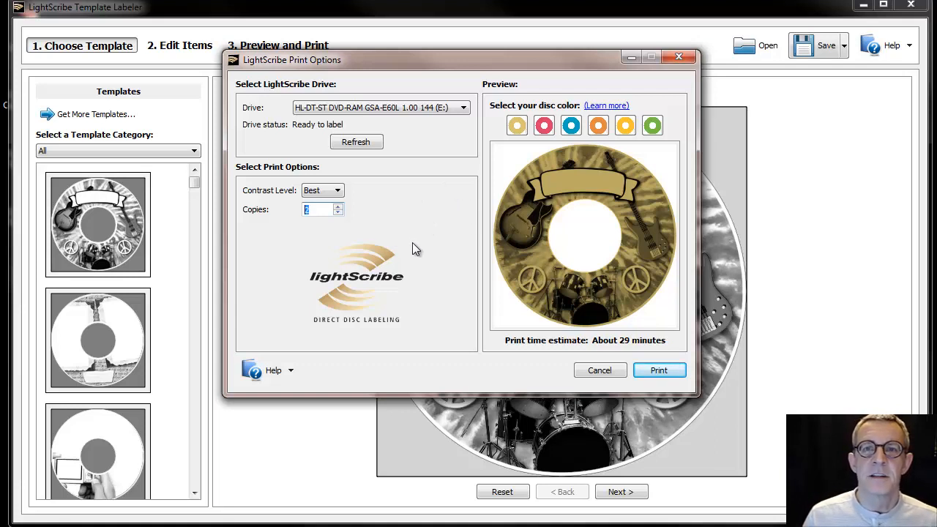
pyautogui.moveTo(423, 240)
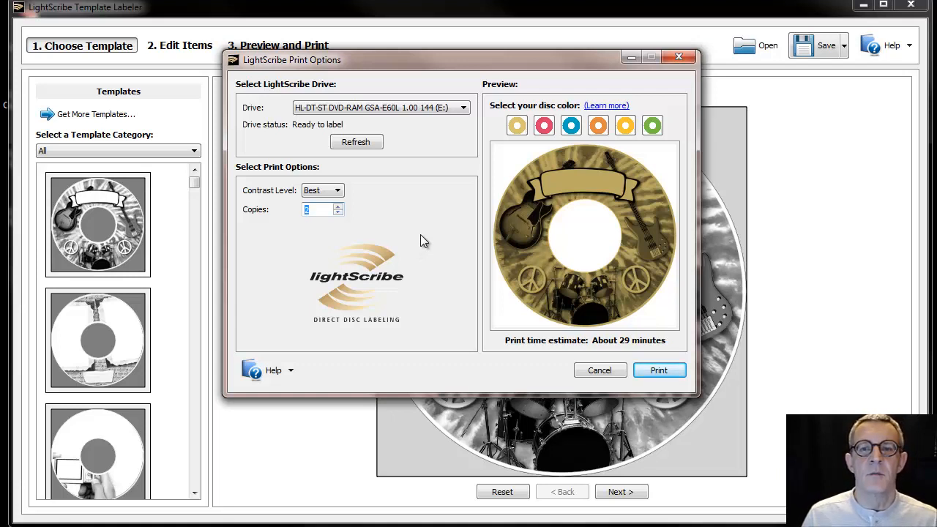
pyautogui.moveTo(419, 224)
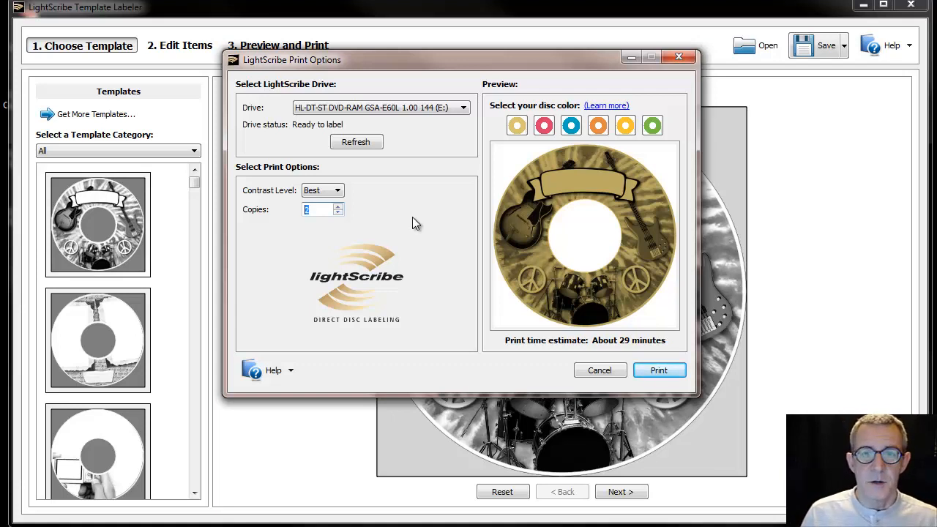
pyautogui.moveTo(399, 229)
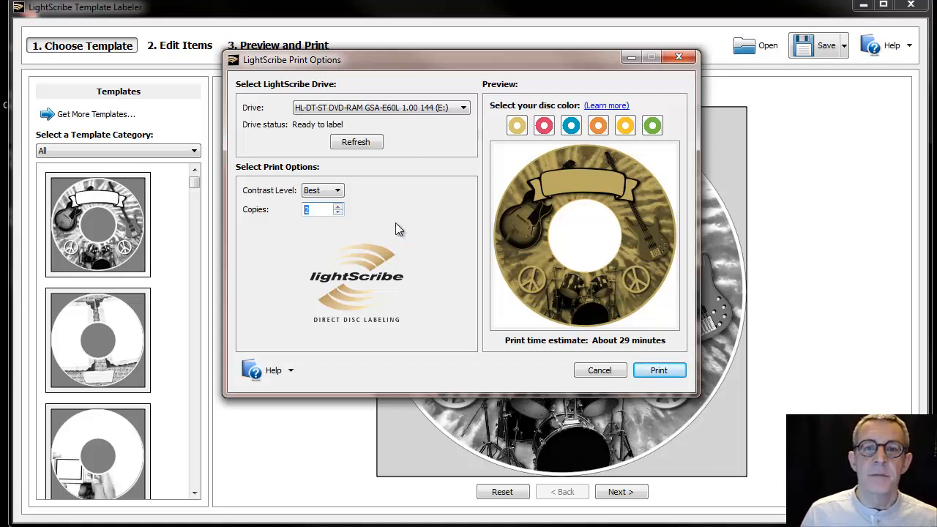
pyautogui.moveTo(406, 233)
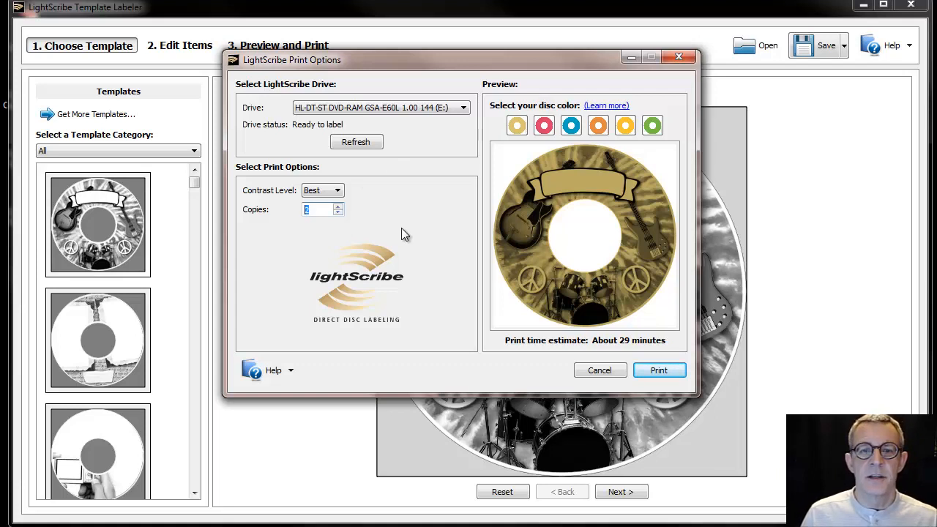
pyautogui.moveTo(597, 341)
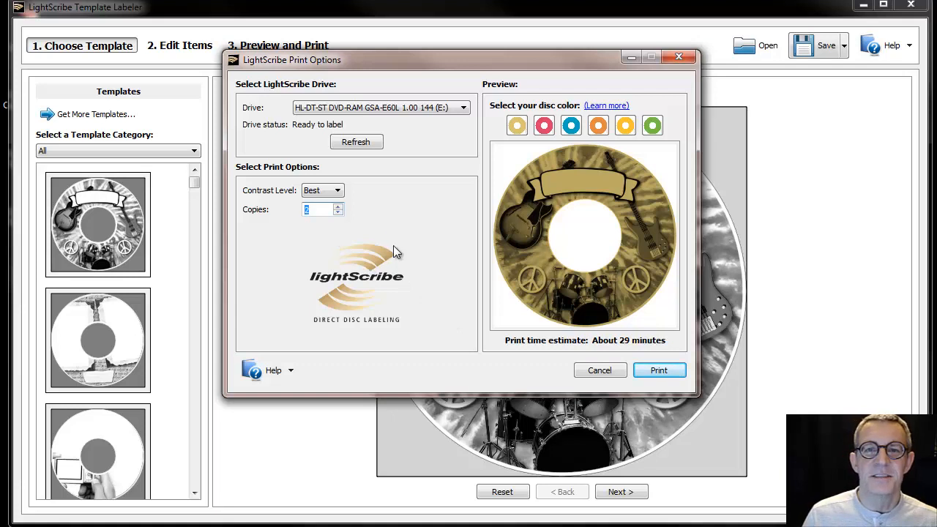
pyautogui.moveTo(403, 219)
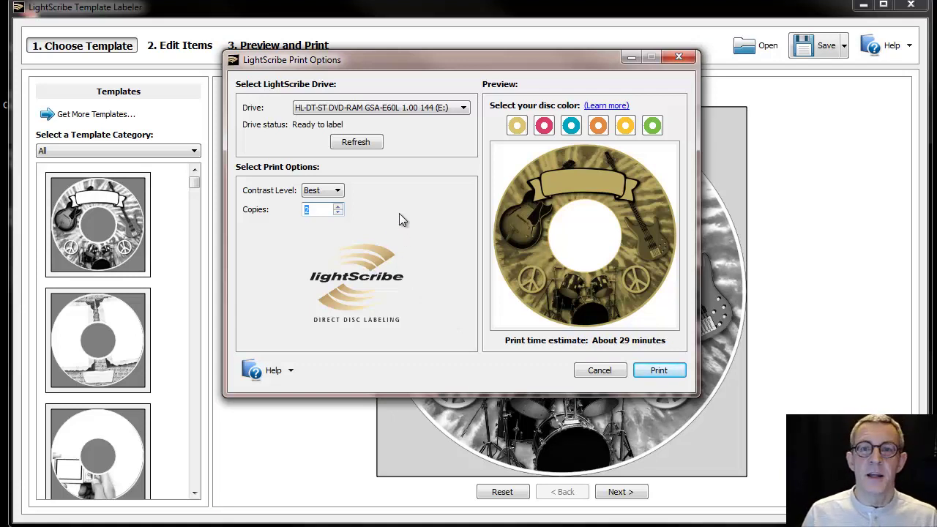
pyautogui.moveTo(434, 216)
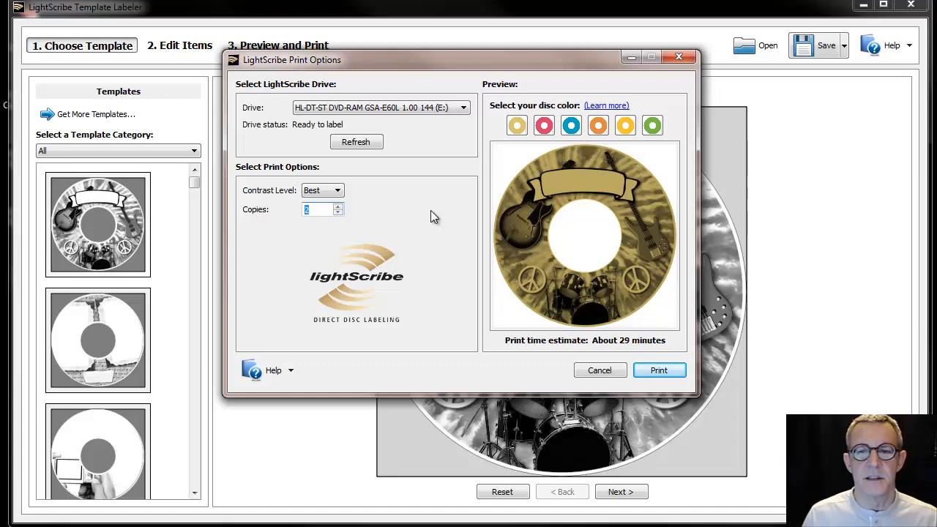
# - Switch to Adobe Acrobat Pro showing the Darker Labels.pdf outline
pyautogui.click(599, 369)
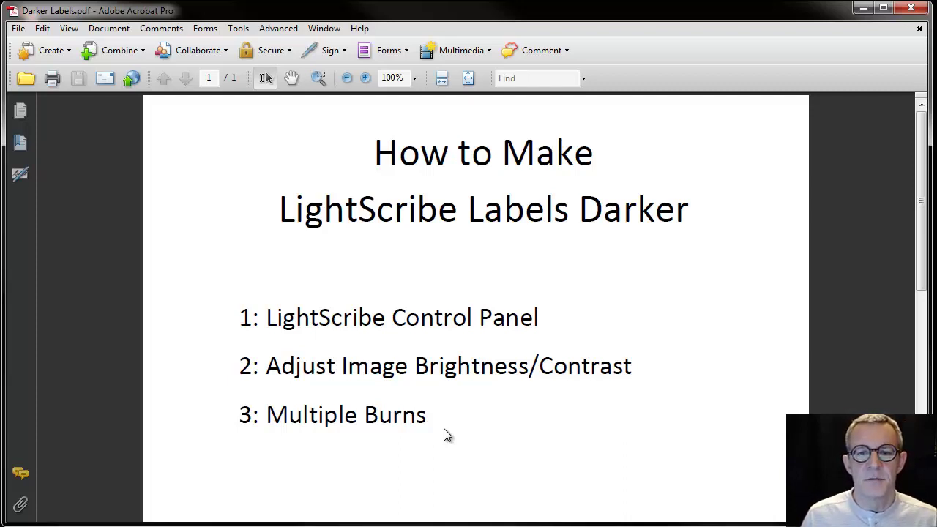
pyautogui.moveTo(448, 417)
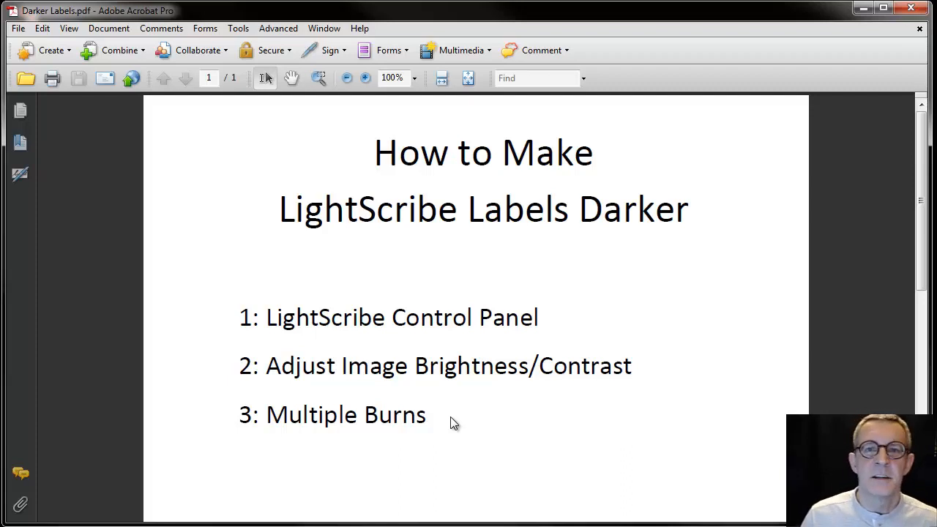
pyautogui.moveTo(634, 390)
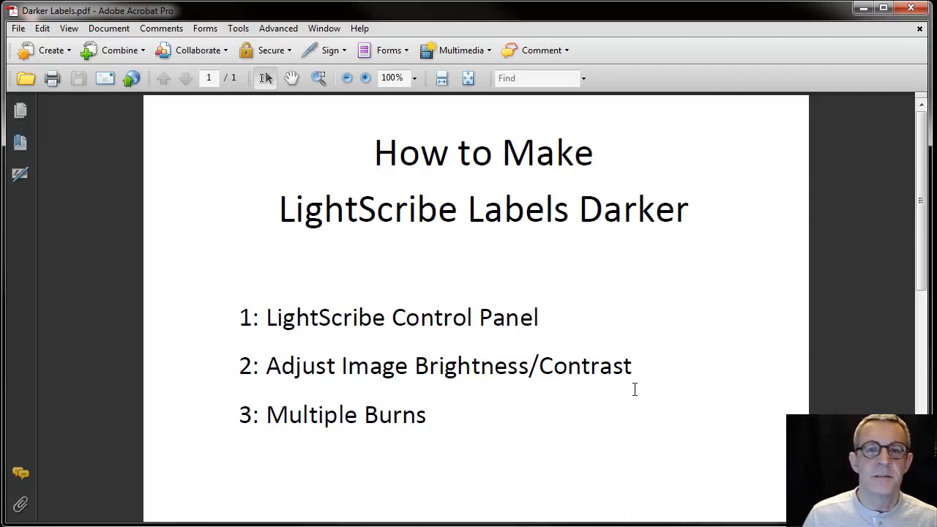
pyautogui.moveTo(681, 374)
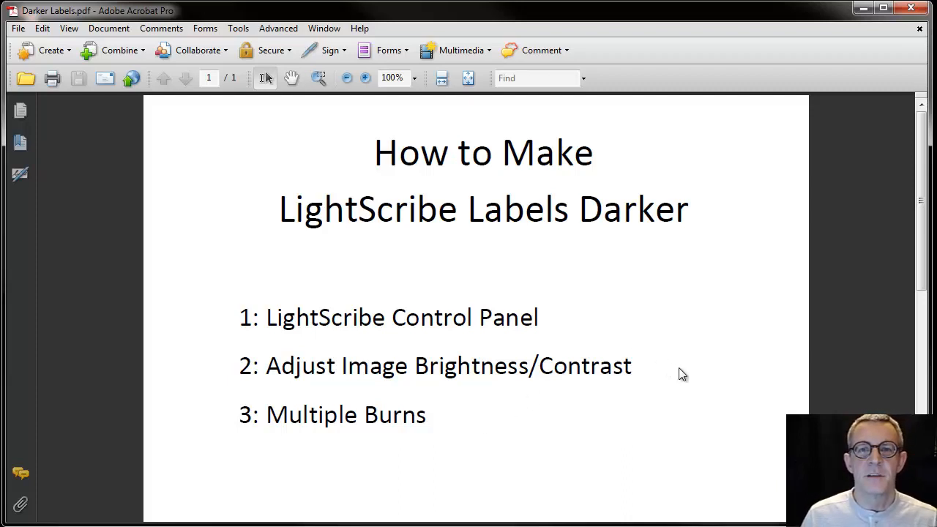
pyautogui.moveTo(694, 386)
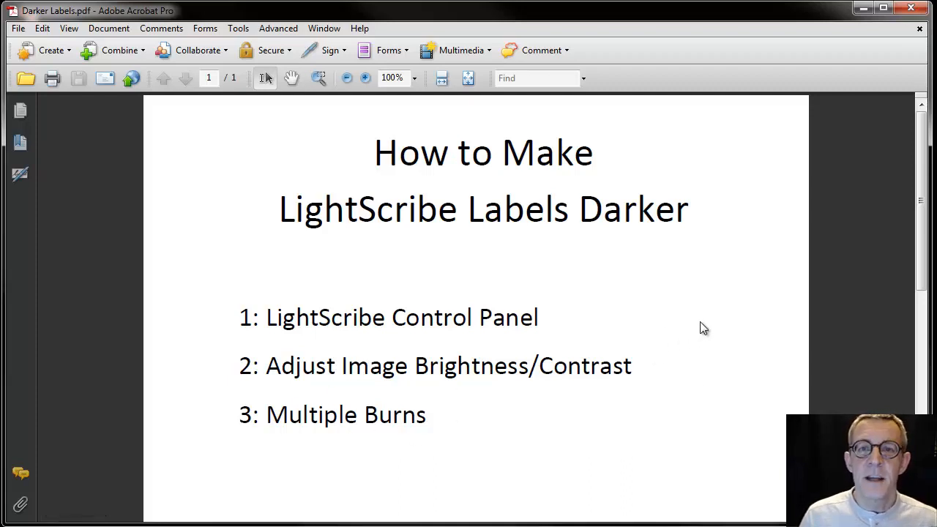
pyautogui.moveTo(678, 319)
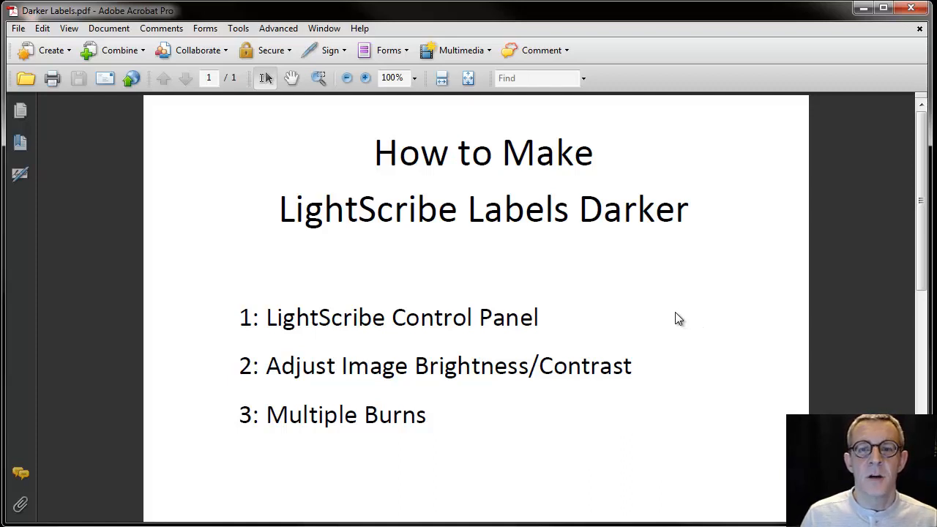
pyautogui.moveTo(700, 324)
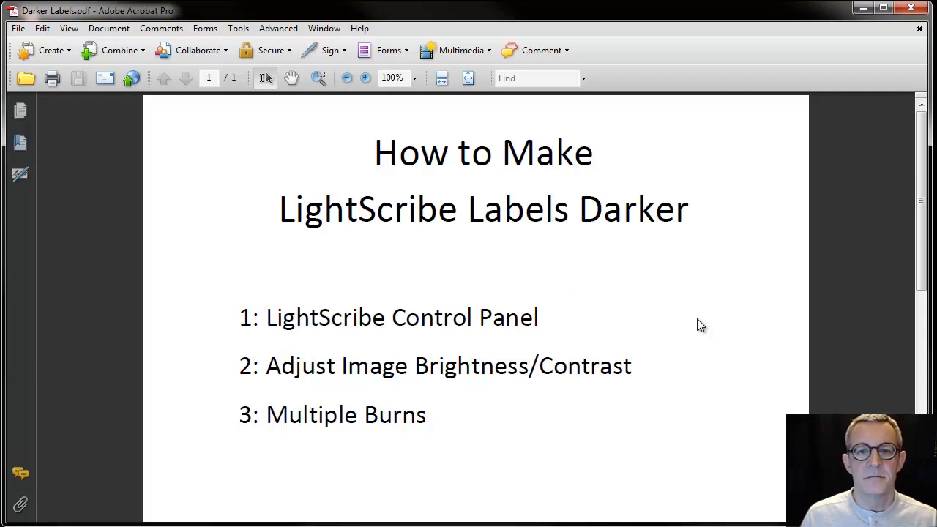
pyautogui.moveTo(693, 316)
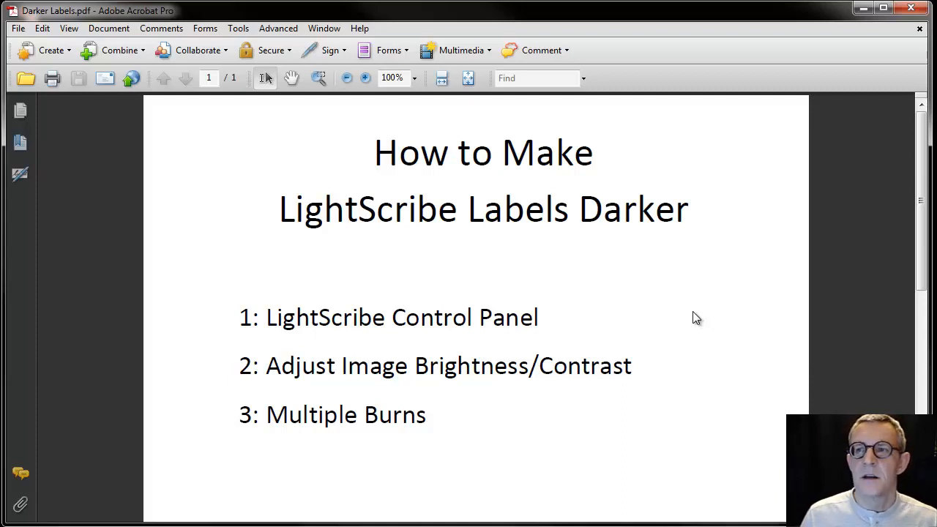
pyautogui.moveTo(683, 288)
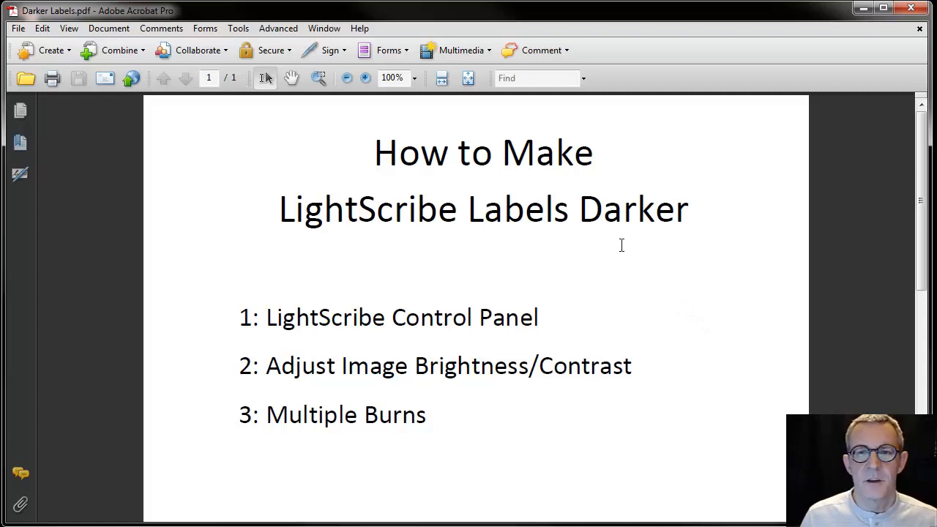
pyautogui.moveTo(668, 282)
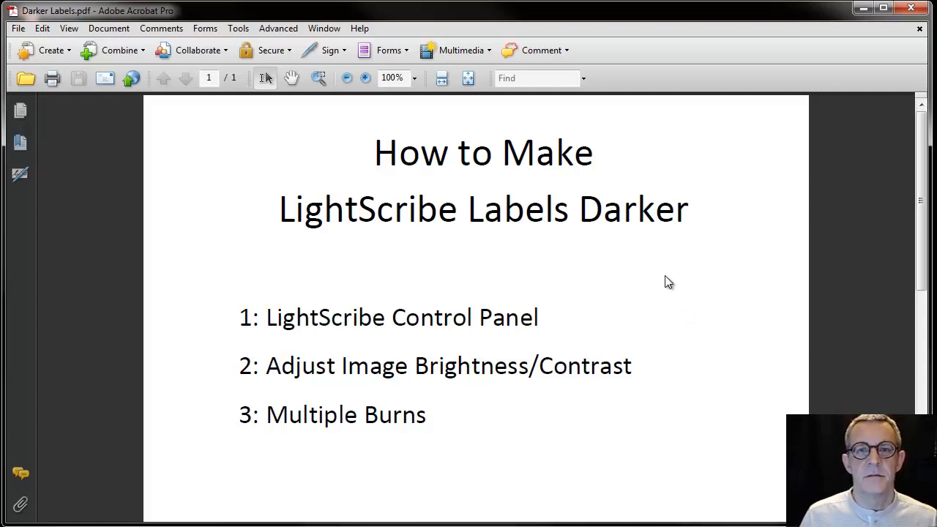
pyautogui.moveTo(665, 280)
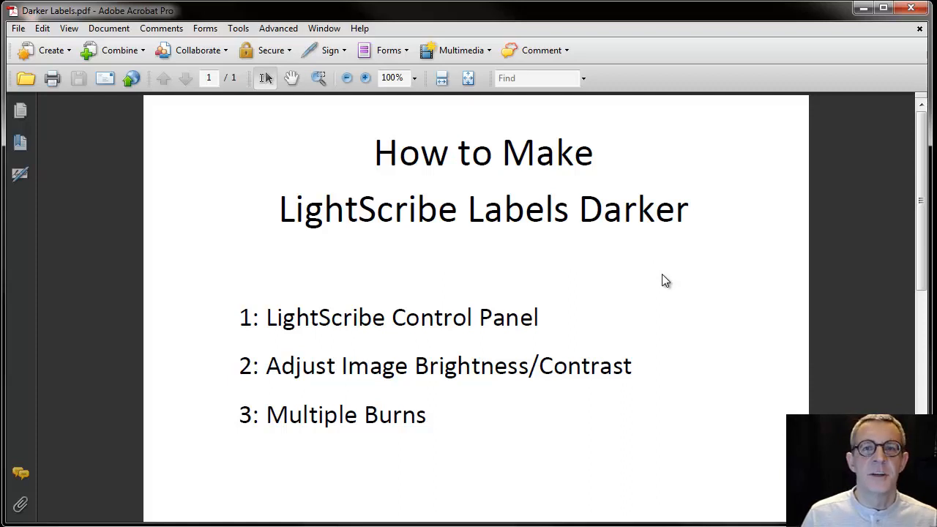
pyautogui.moveTo(4, 189)
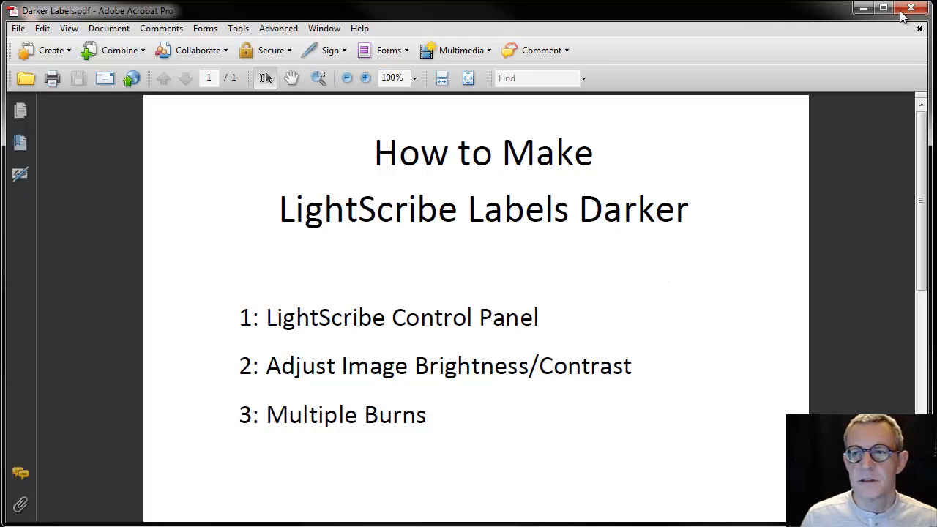
# - Close Darker Labels.pdf and relaunch LightScribe Template Labeler past the insert-disc reminder
pyautogui.click(907, 9)
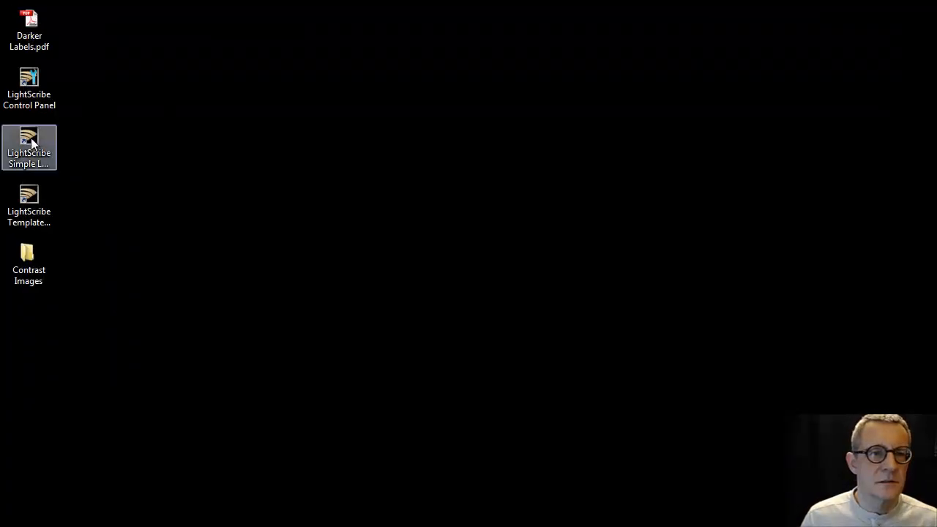
pyautogui.click(28, 205)
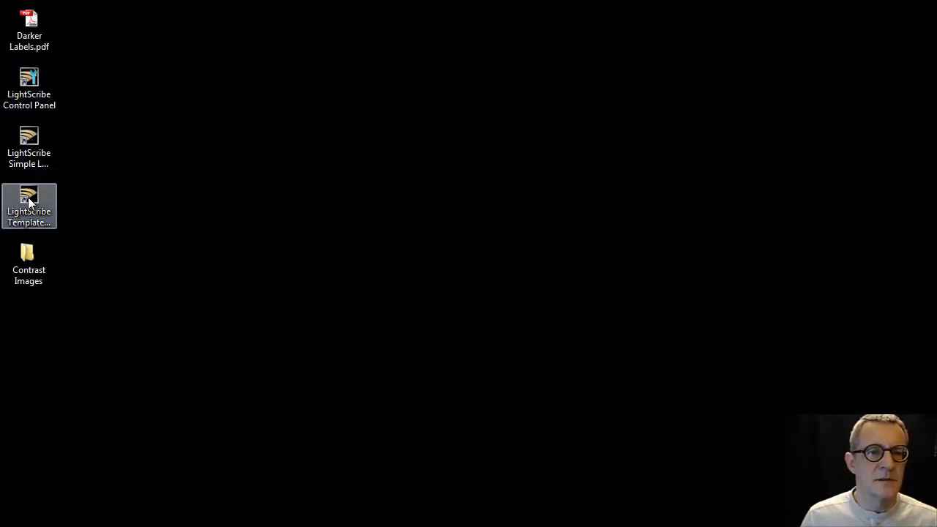
pyautogui.doubleClick(28, 198)
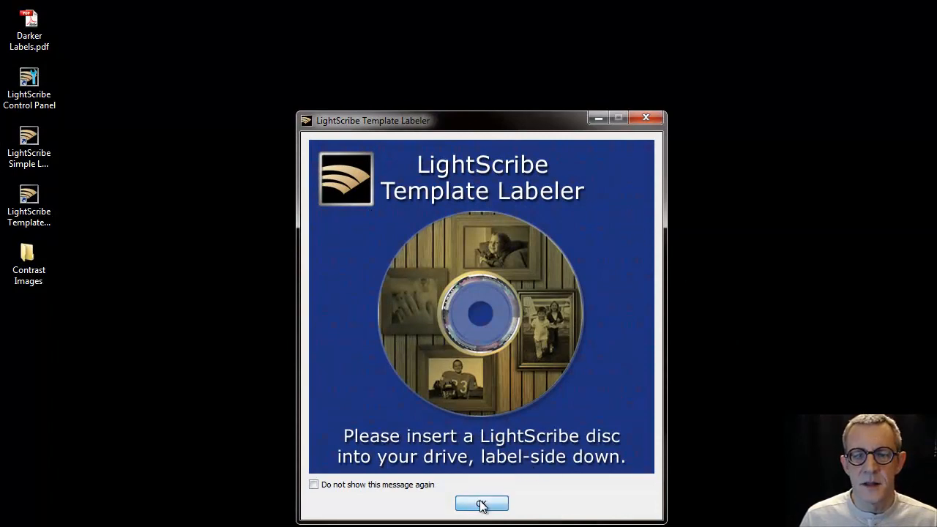
pyautogui.click(481, 502)
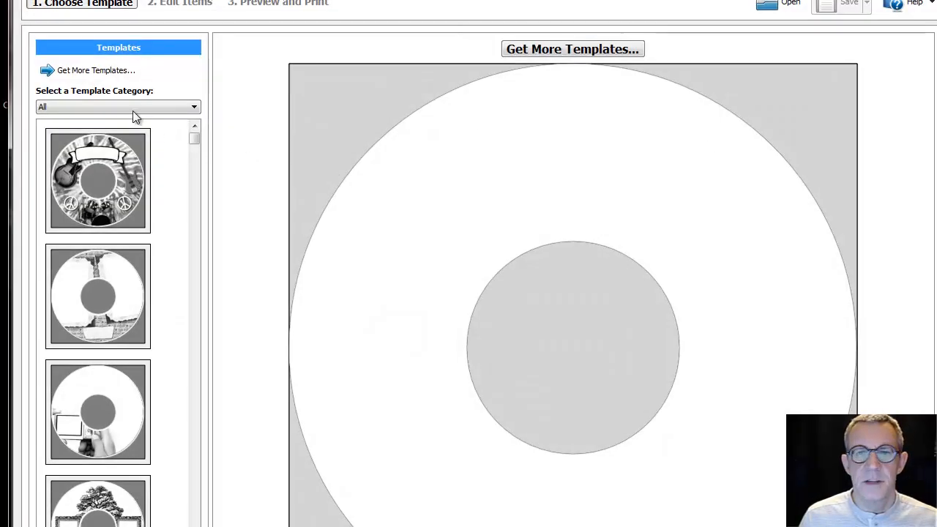
# - Load the guitar template, bring up Save As, then close the labeler
pyautogui.click(98, 181)
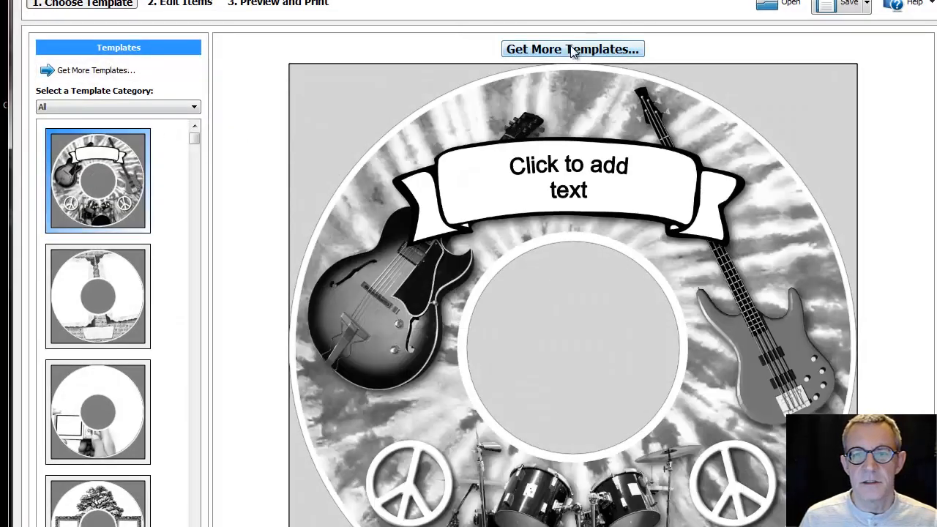
pyautogui.click(868, 6)
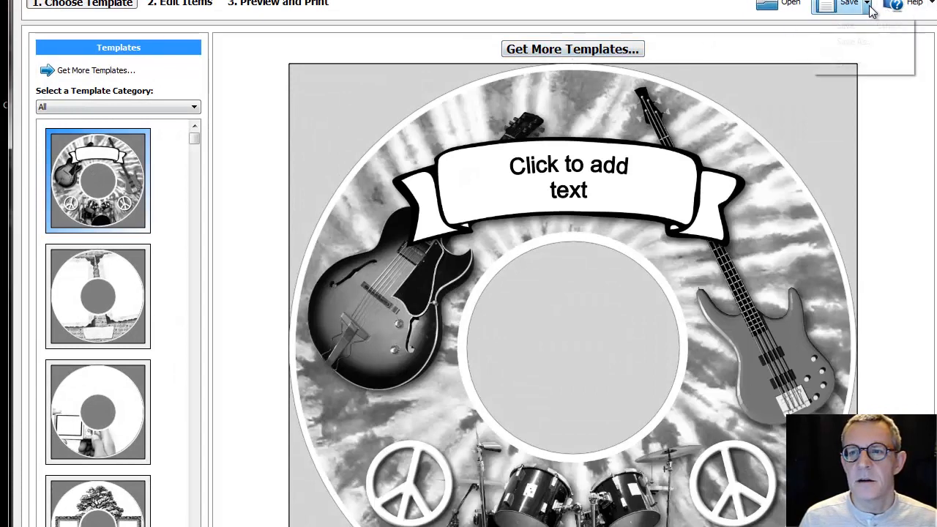
pyautogui.click(873, 4)
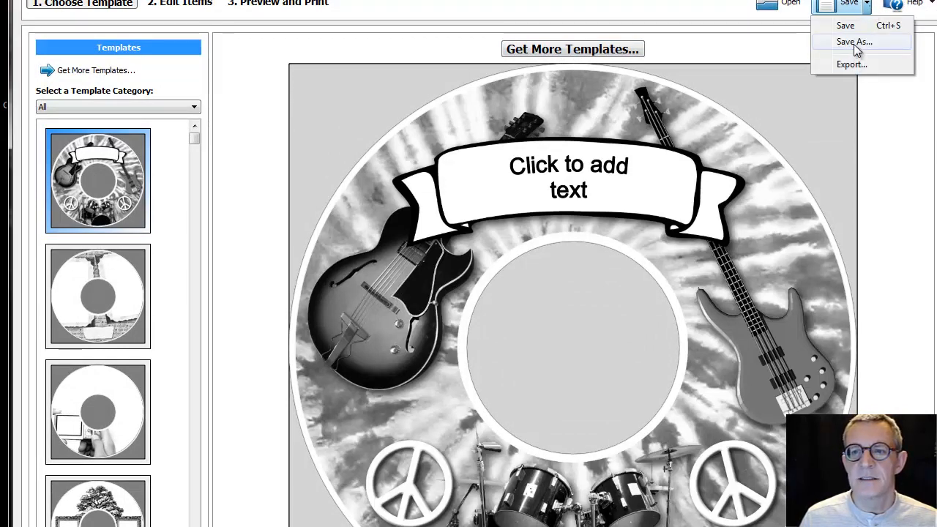
pyautogui.click(856, 41)
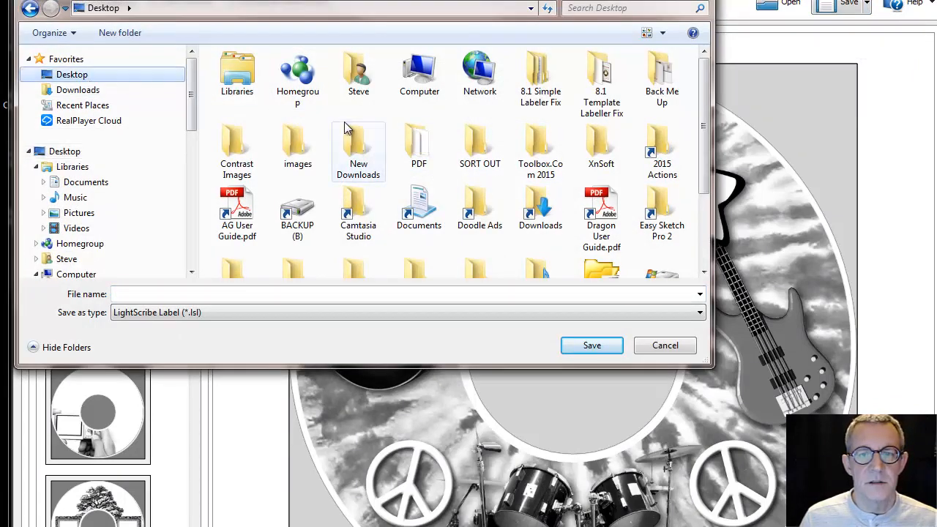
pyautogui.click(180, 312)
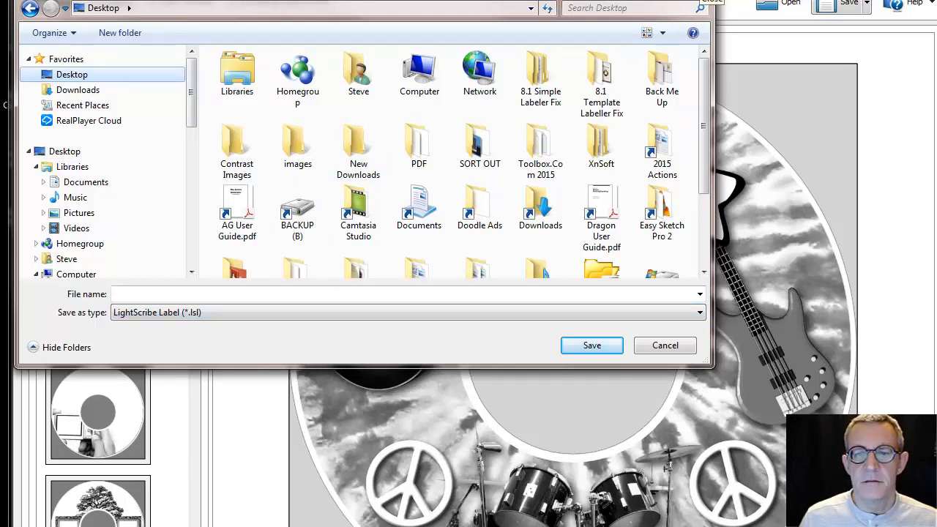
pyautogui.click(664, 344)
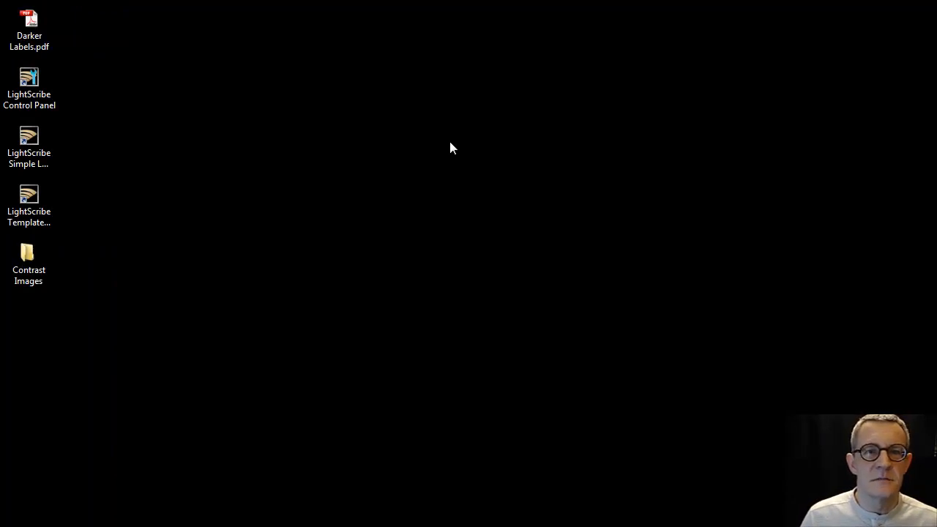
pyautogui.moveTo(436, 217)
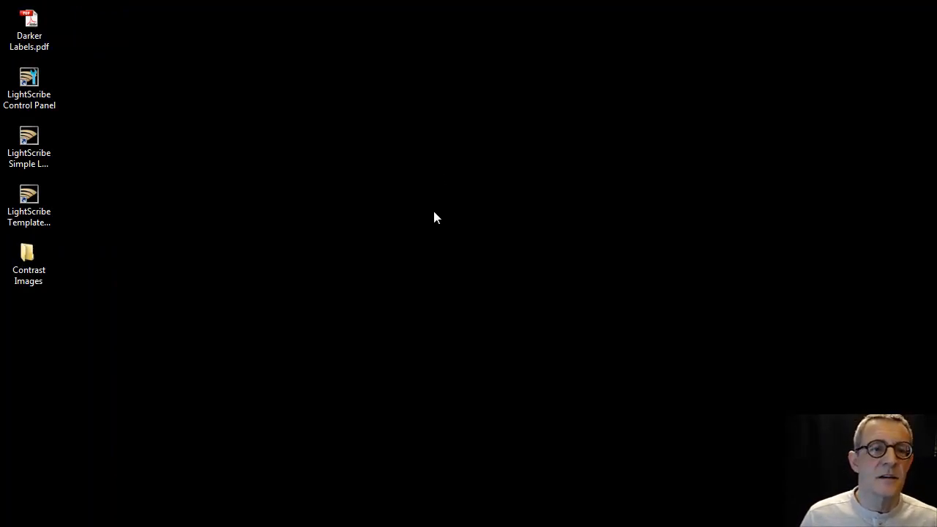
pyautogui.moveTo(381, 264)
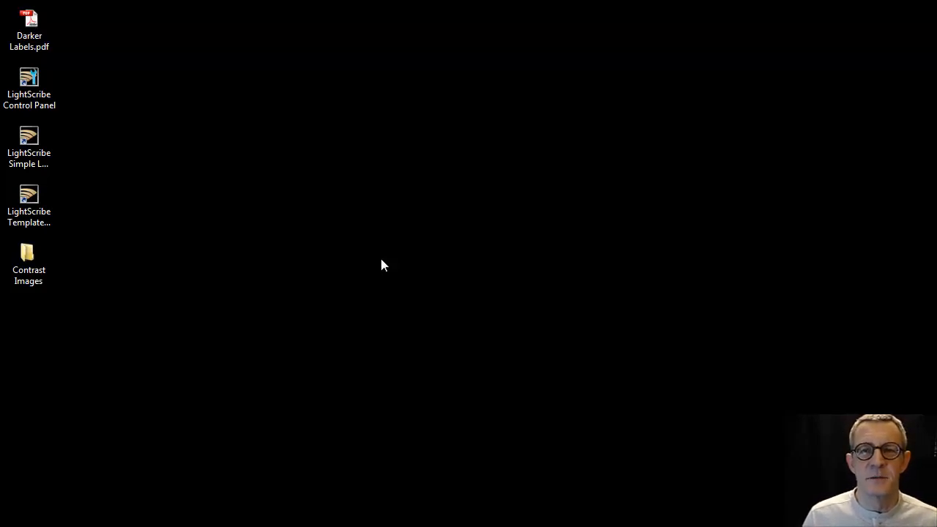
pyautogui.moveTo(379, 233)
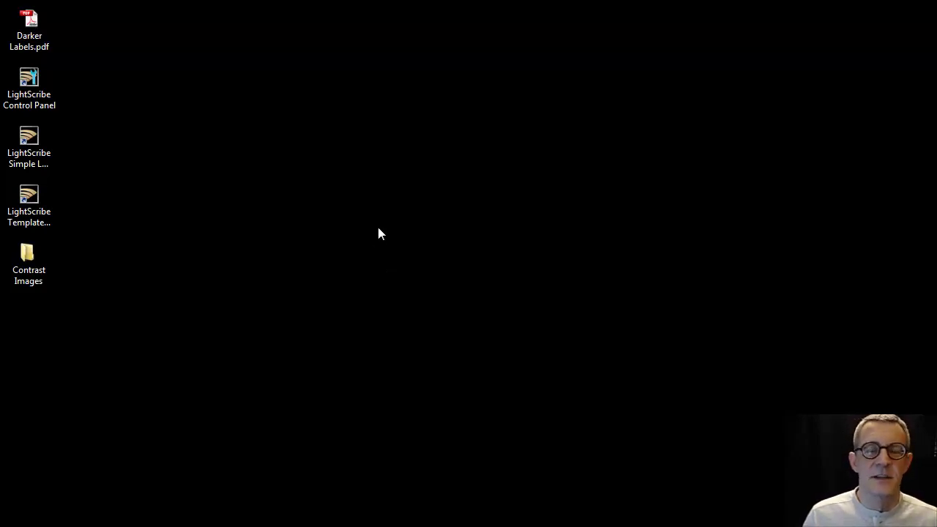
pyautogui.moveTo(384, 225)
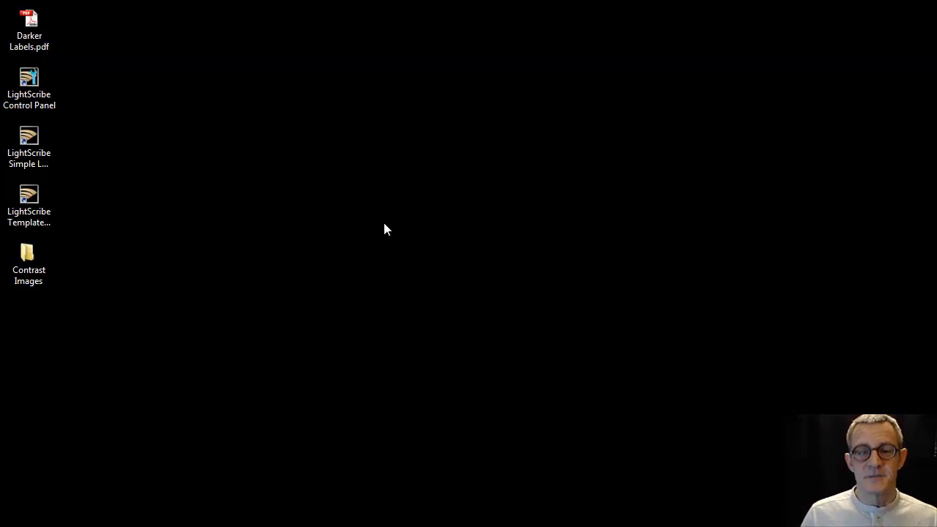
# - Open Darker Labels.pdf from the desktop in Acrobat Pro
pyautogui.doubleClick(29, 18)
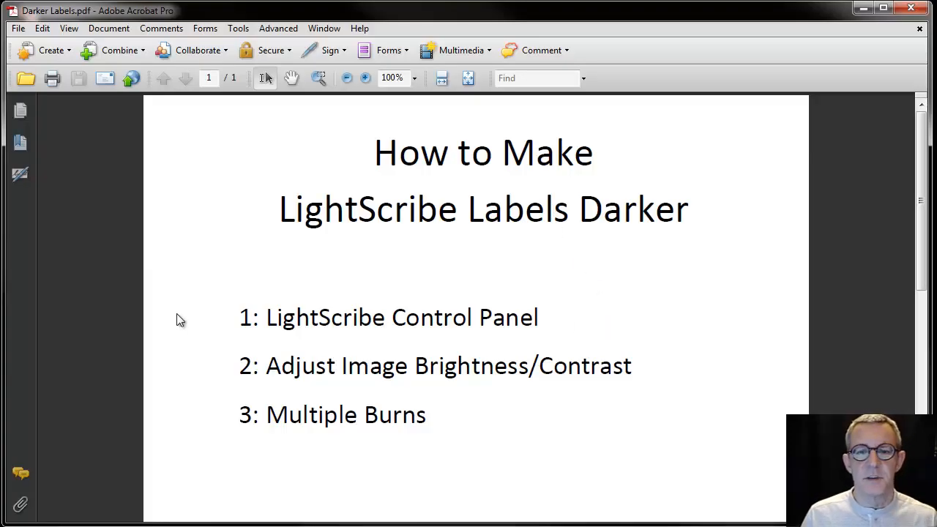
pyautogui.moveTo(634, 335)
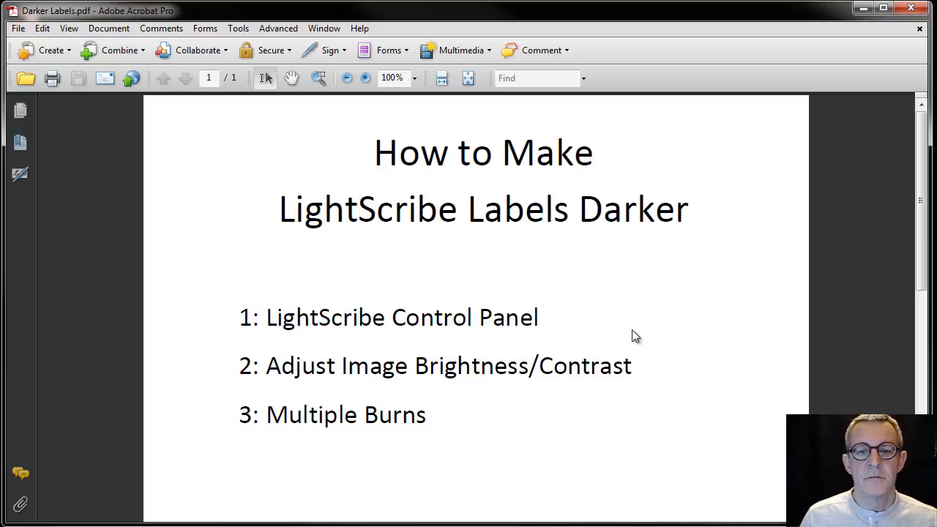